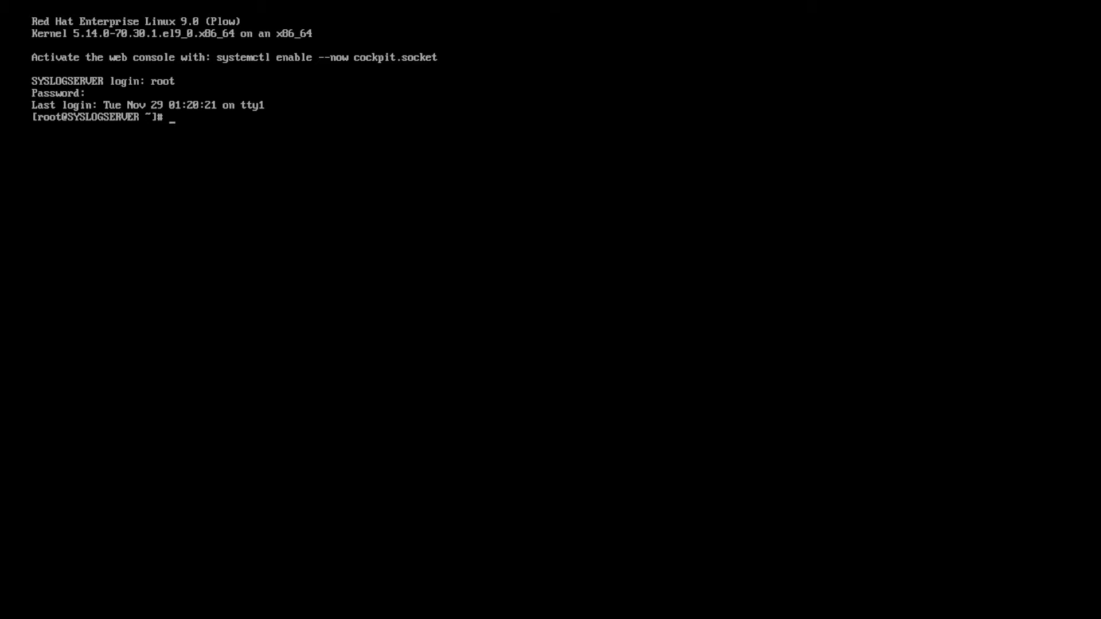
Type 'vi /etc/rsyslog.' at the root prompt to start opening the rsyslog config file.
{"action": "type", "text": "vi /"}
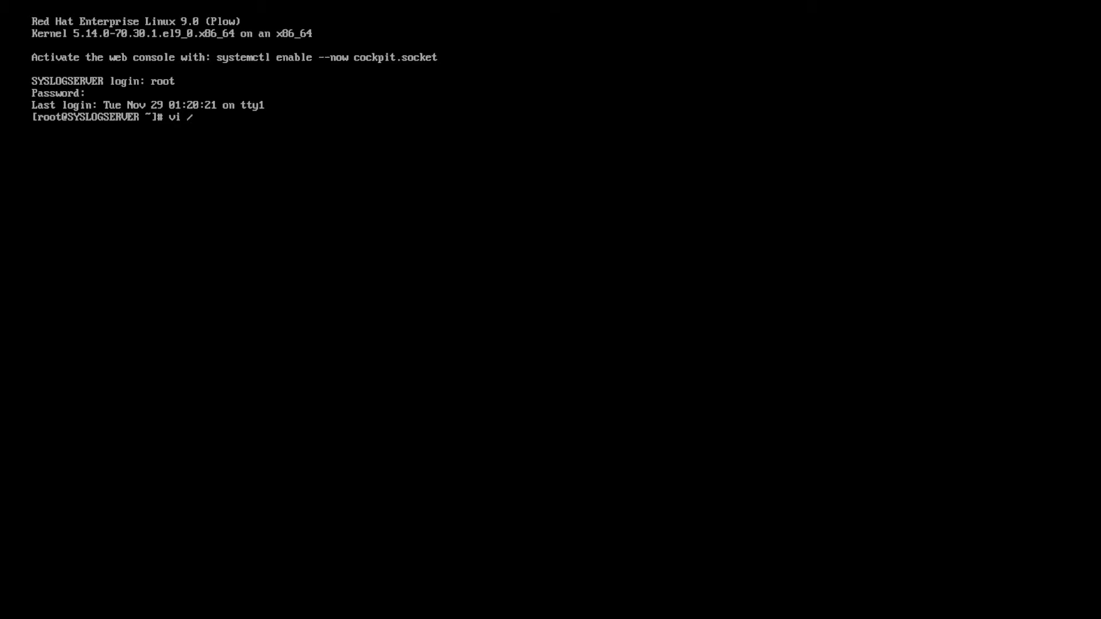
{"action": "type", "text": "etc/"}
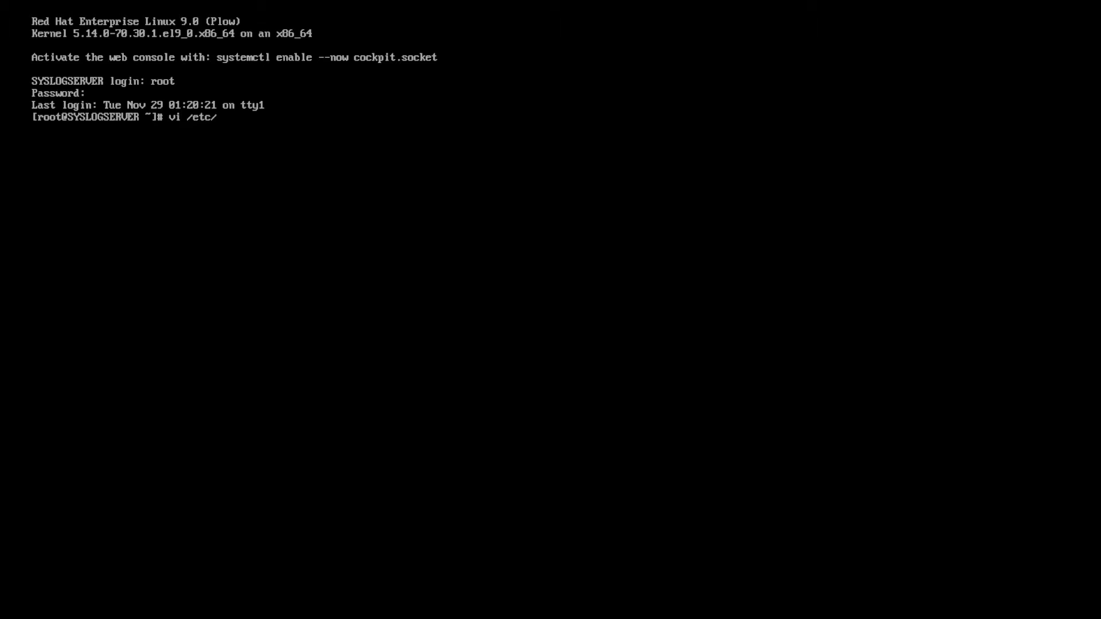
{"action": "type", "text": "sysl"}
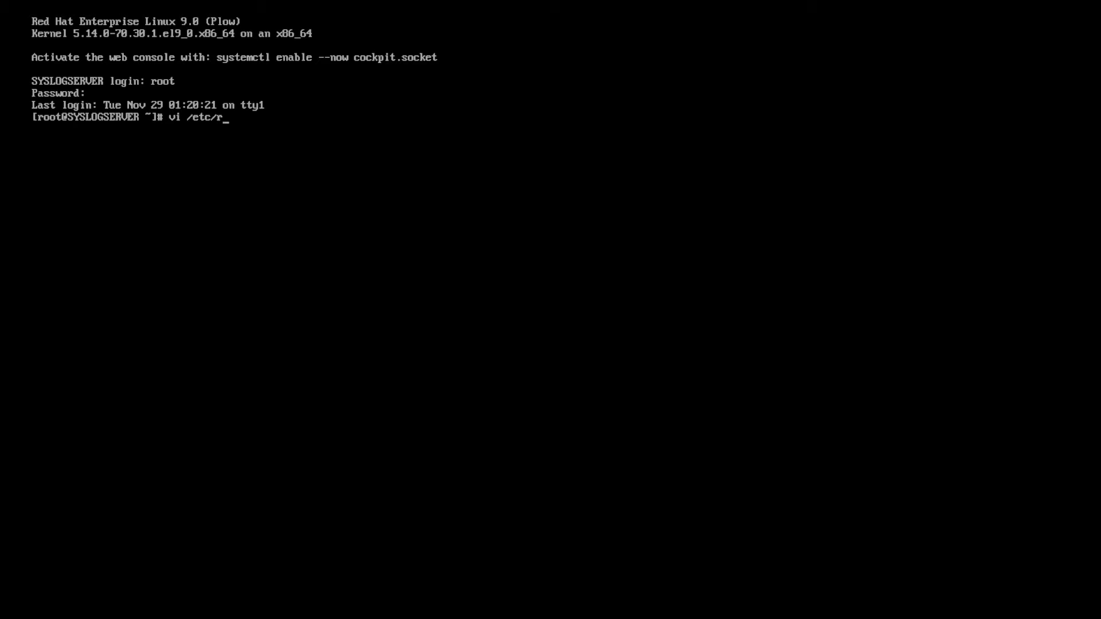
{"action": "type", "text": "syslog."}
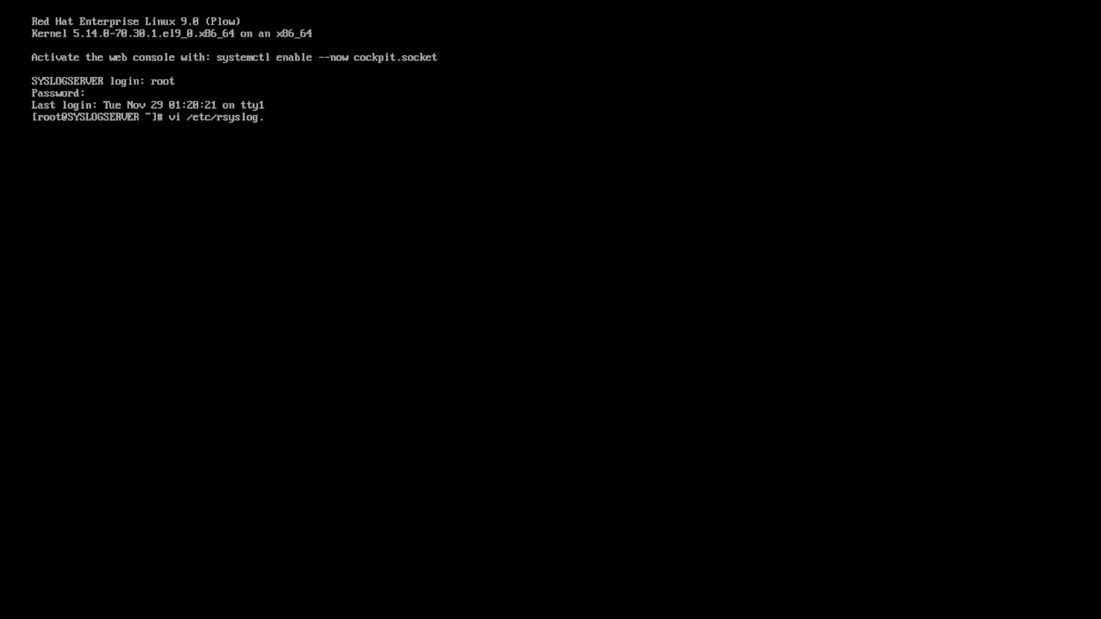
Open /etc/rsyslog.conf in vi and uncomment the imtcp module and TCP port 514 input lines.
{"action": "key", "text": "Return"}
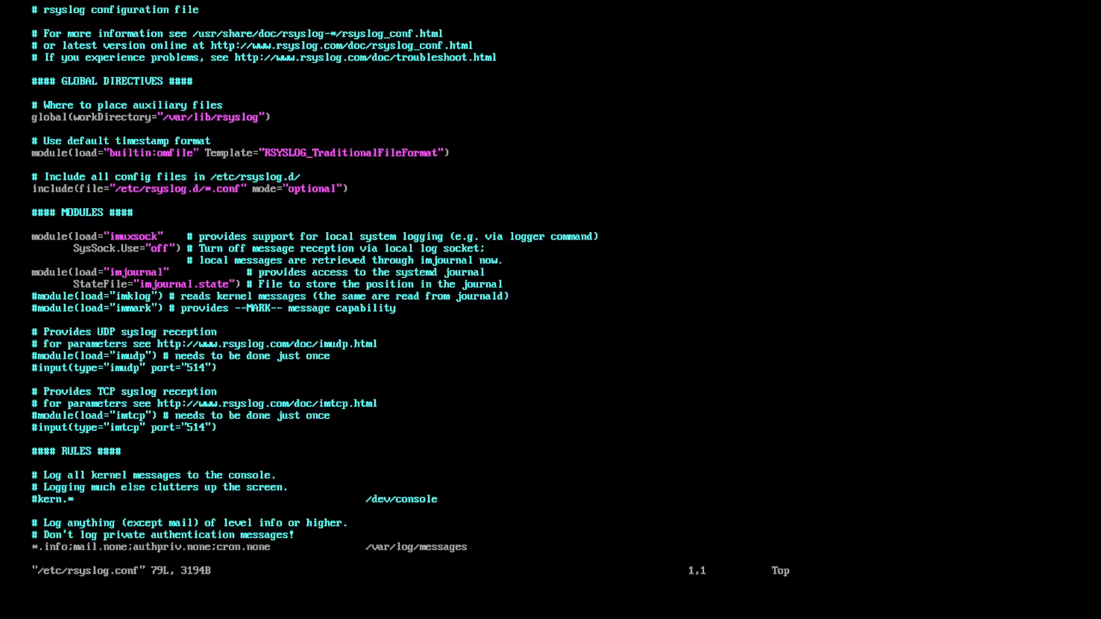
{"action": "key", "text": "i"}
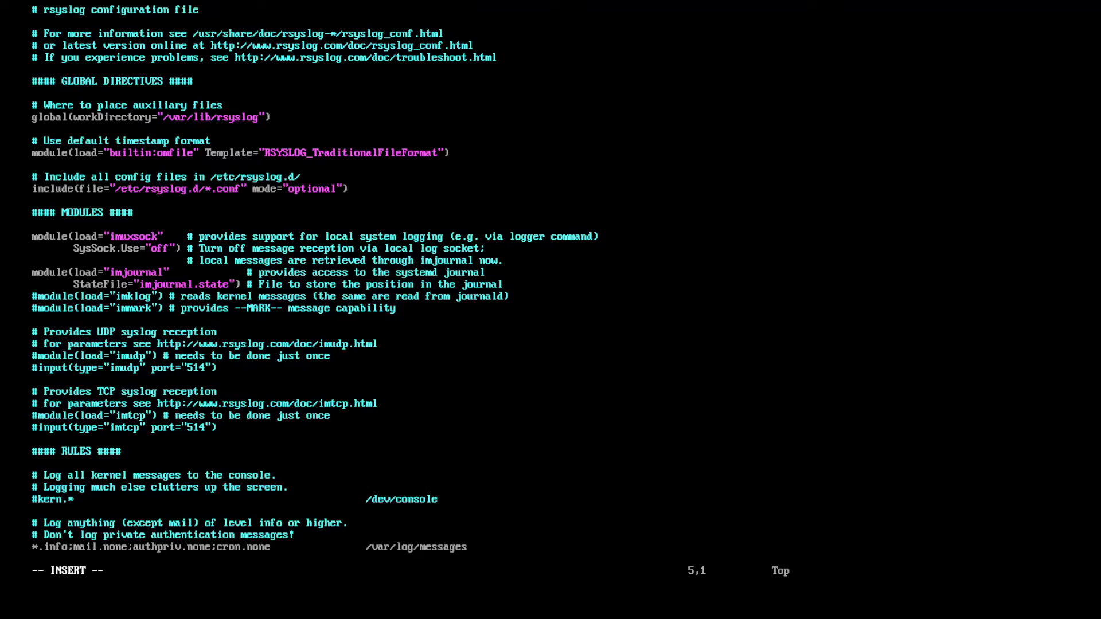
{"action": "key", "text": "Down"}
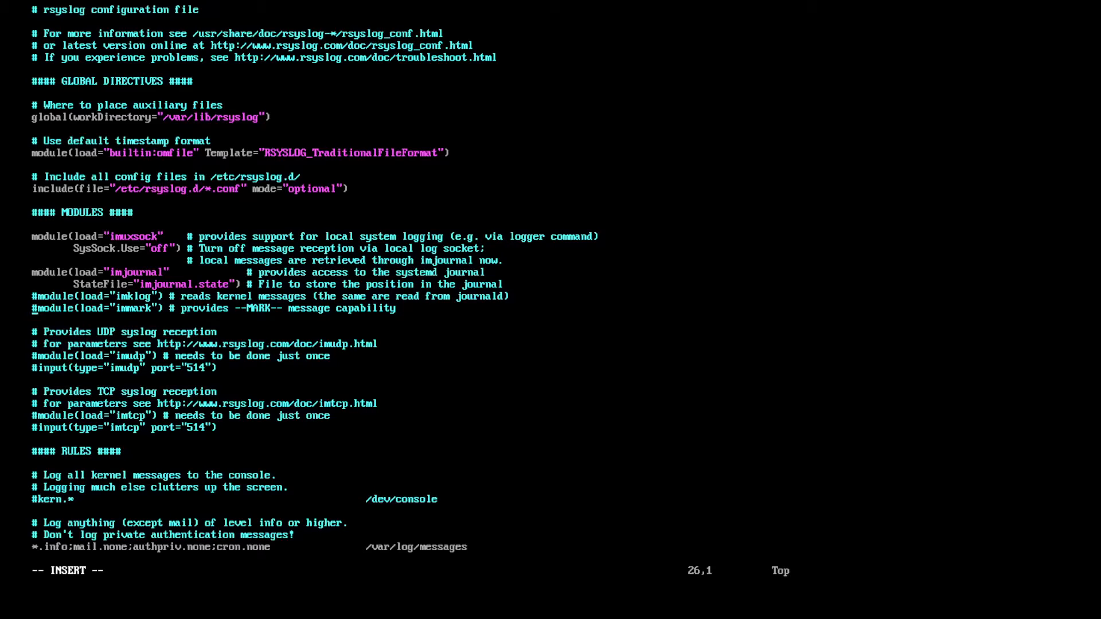
{"action": "key", "text": "Down"}
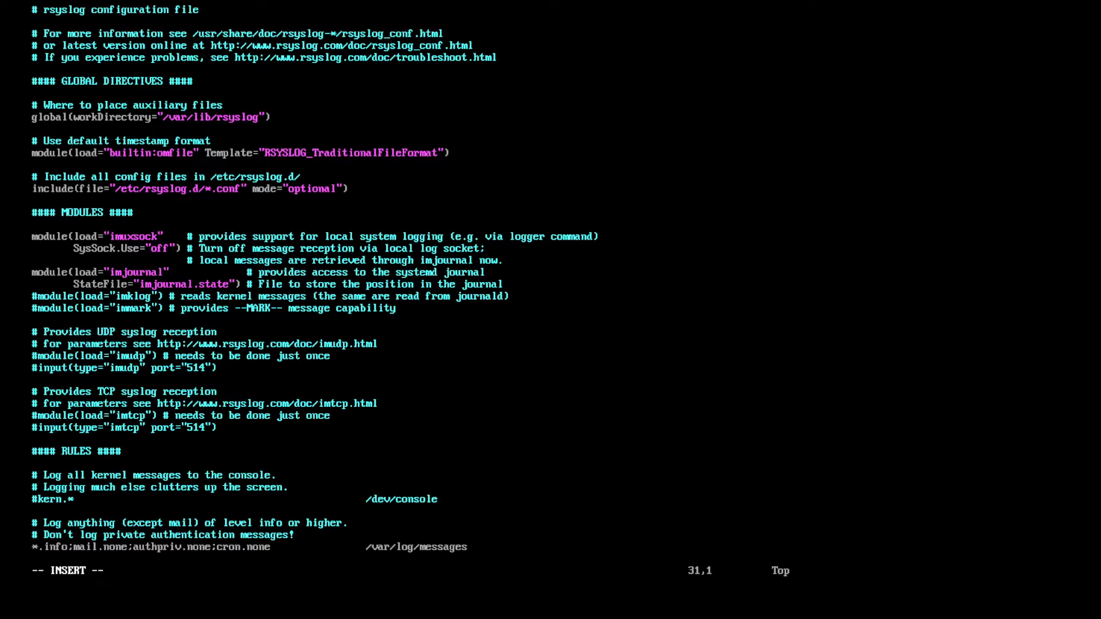
{"action": "key", "text": "Up"}
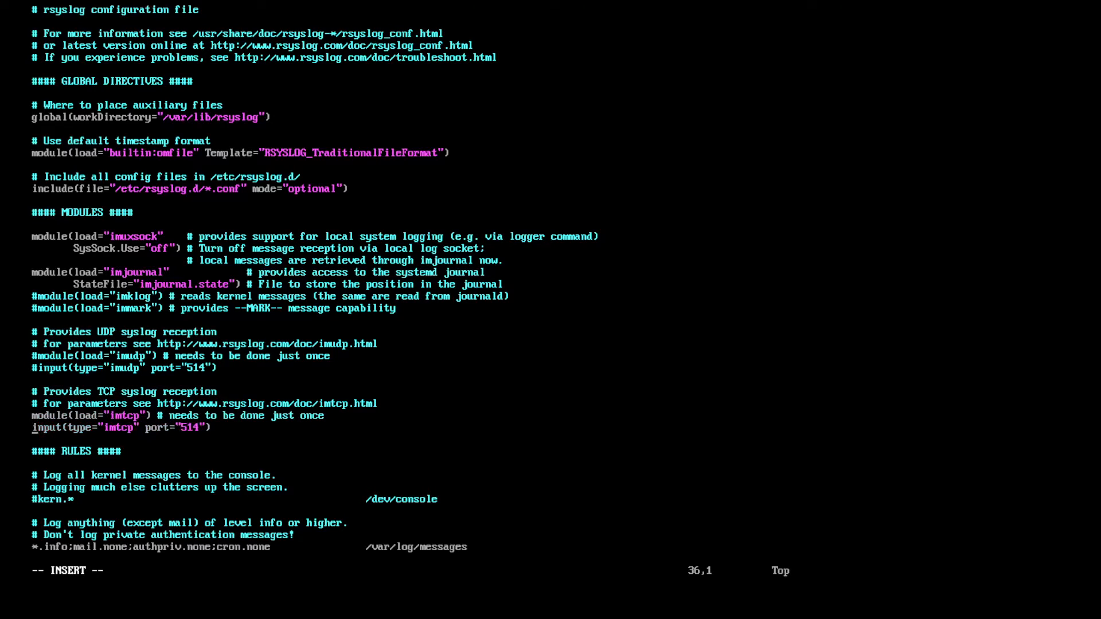
{"action": "scroll", "scroll_direction": "down", "scroll_amount": 3}
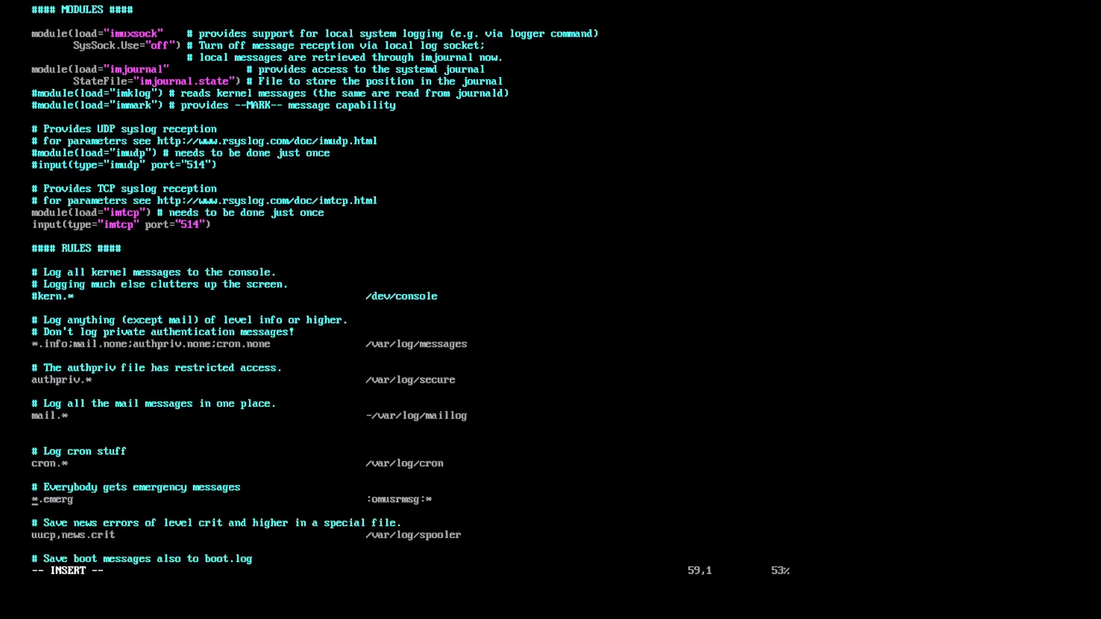
{"action": "scroll", "scroll_direction": "down", "scroll_amount": 3}
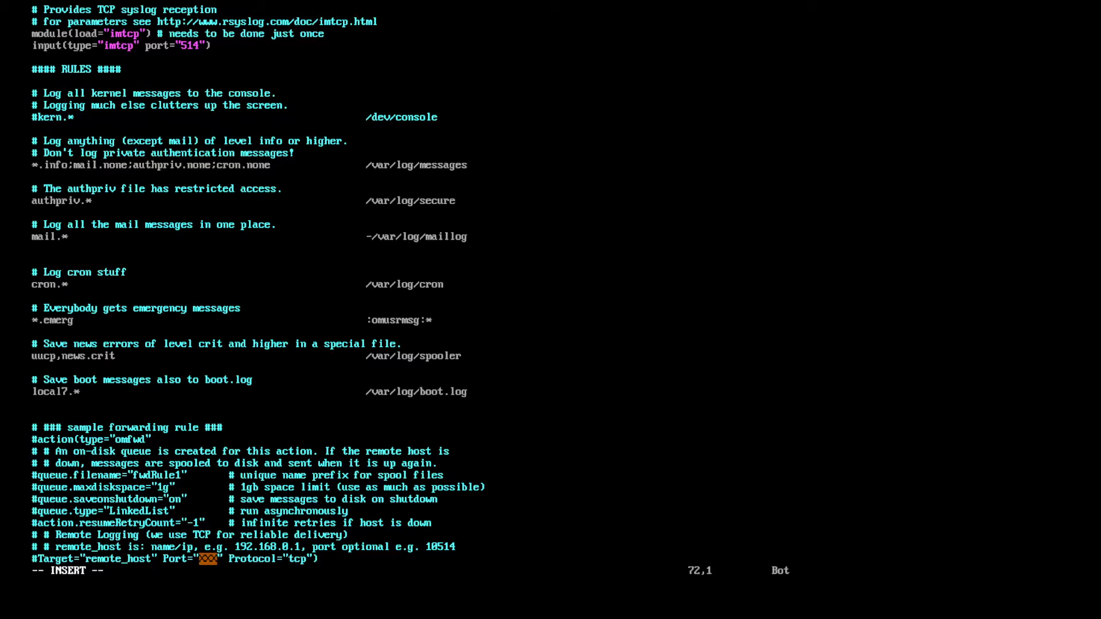
Add a '$template DynFile' line writing to /var/log/system-%HOSTNAME%.log, then save and quit.
{"action": "key", "text": "Up"}
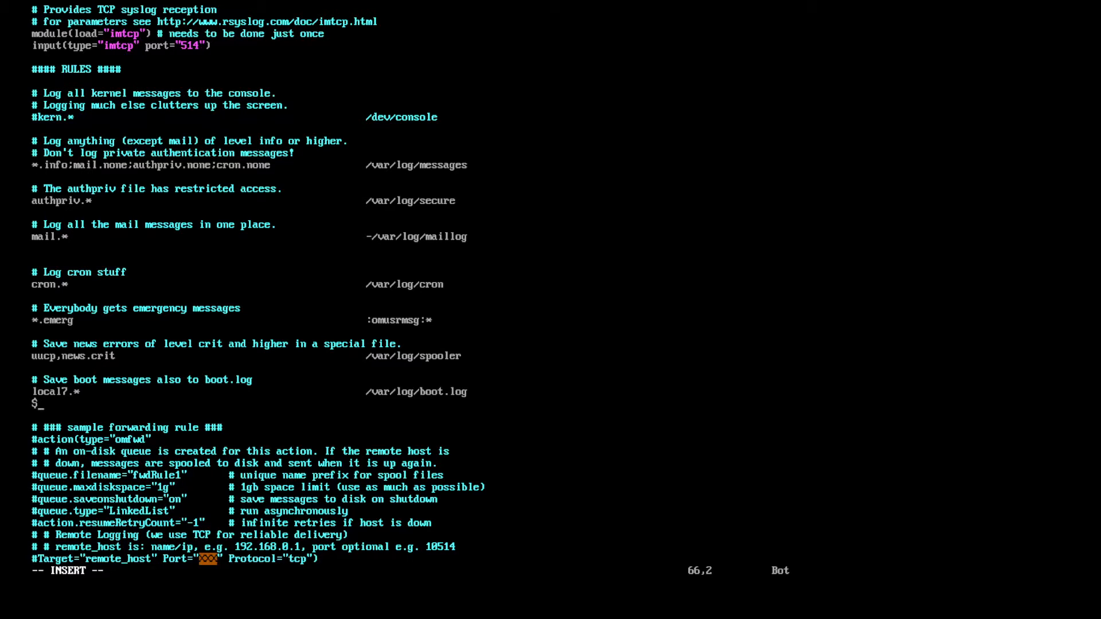
{"action": "type", "text": "template"}
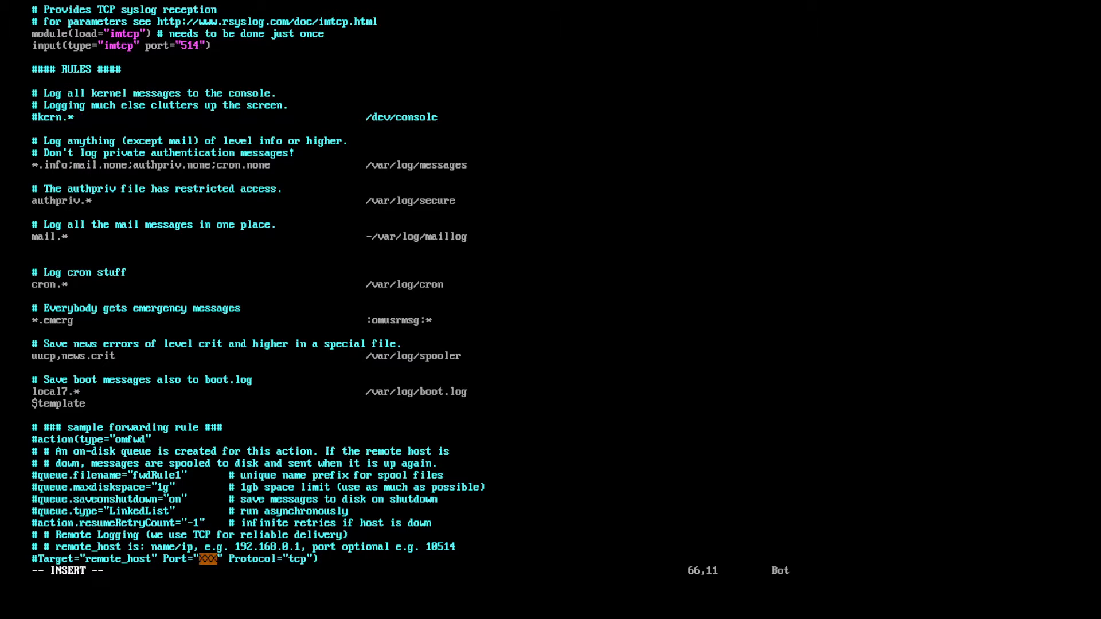
{"action": "type", "text": "DynFu"}
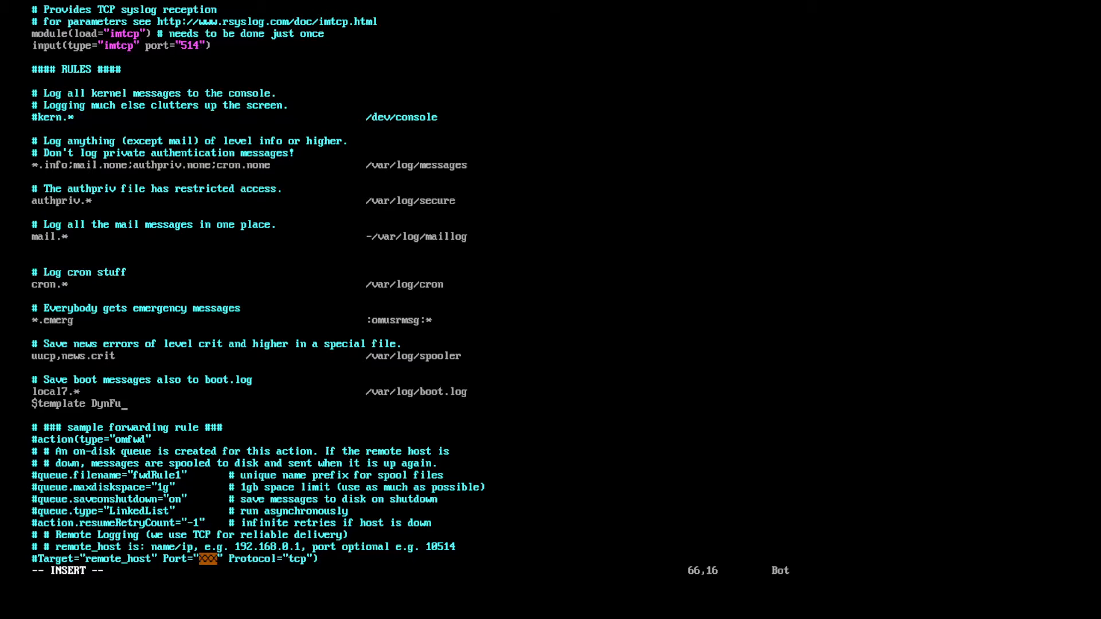
{"action": "type", "text": "ile,"}
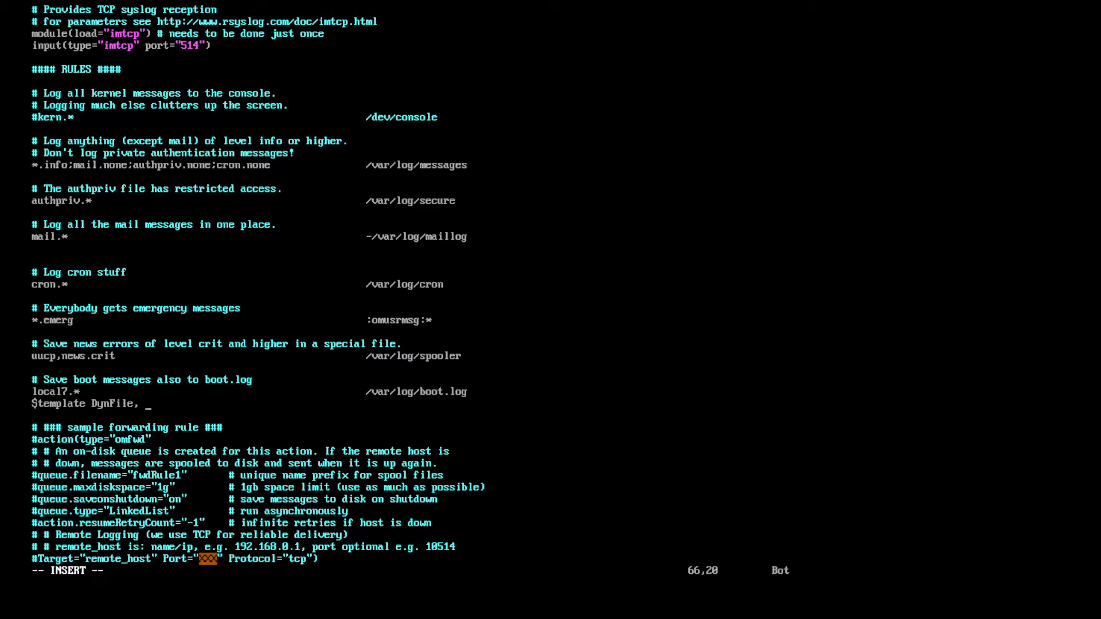
{"action": "type", "text": "\"/var/"}
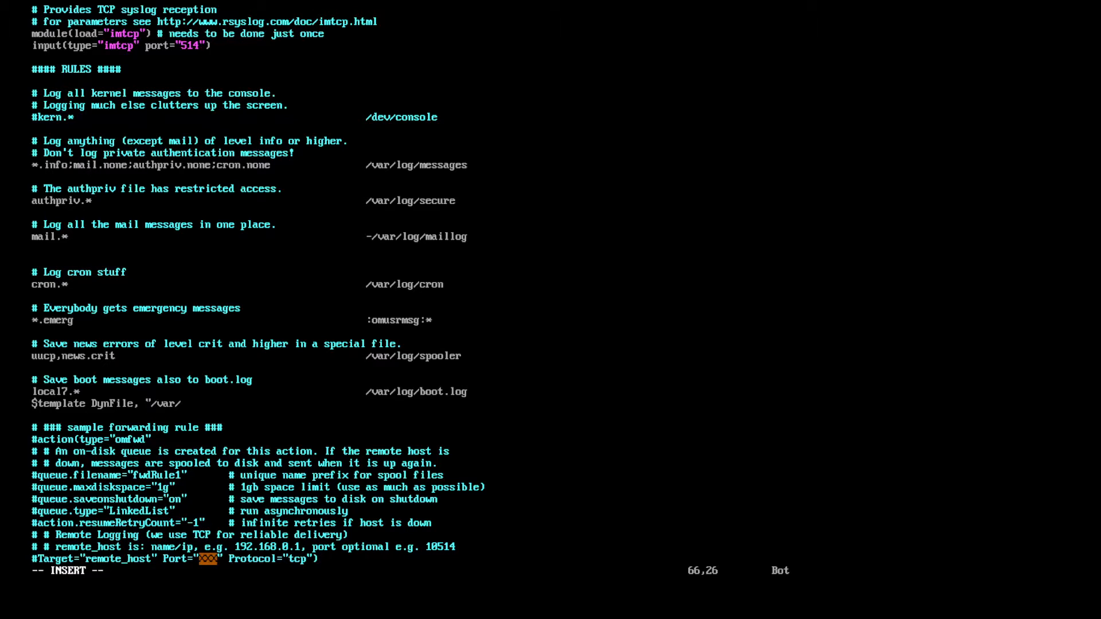
{"action": "type", "text": "log/"}
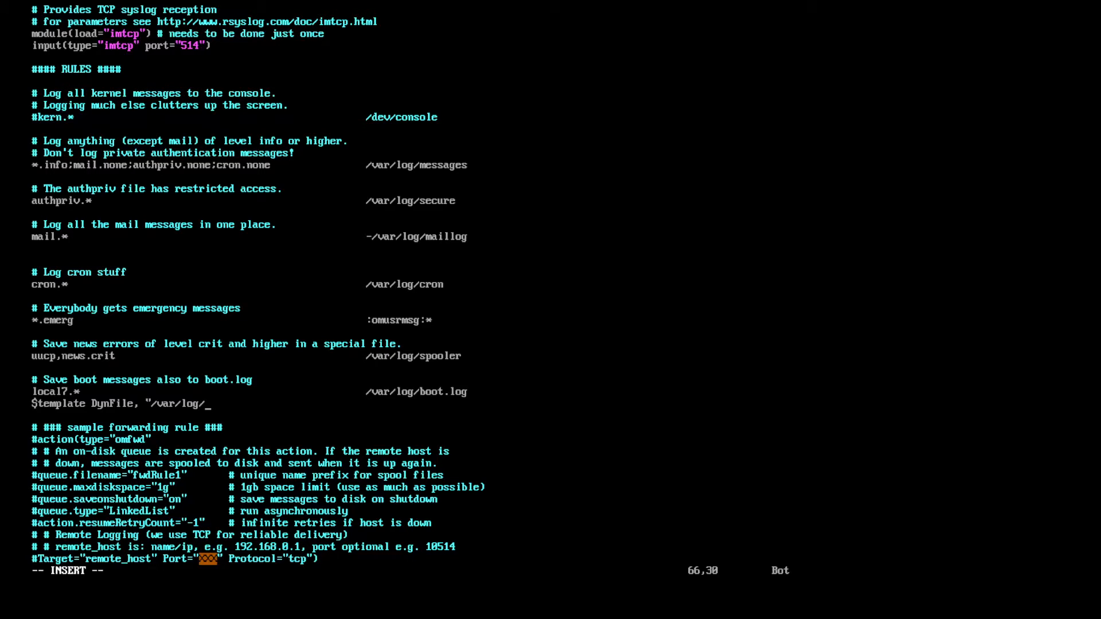
{"action": "type", "text": "system"}
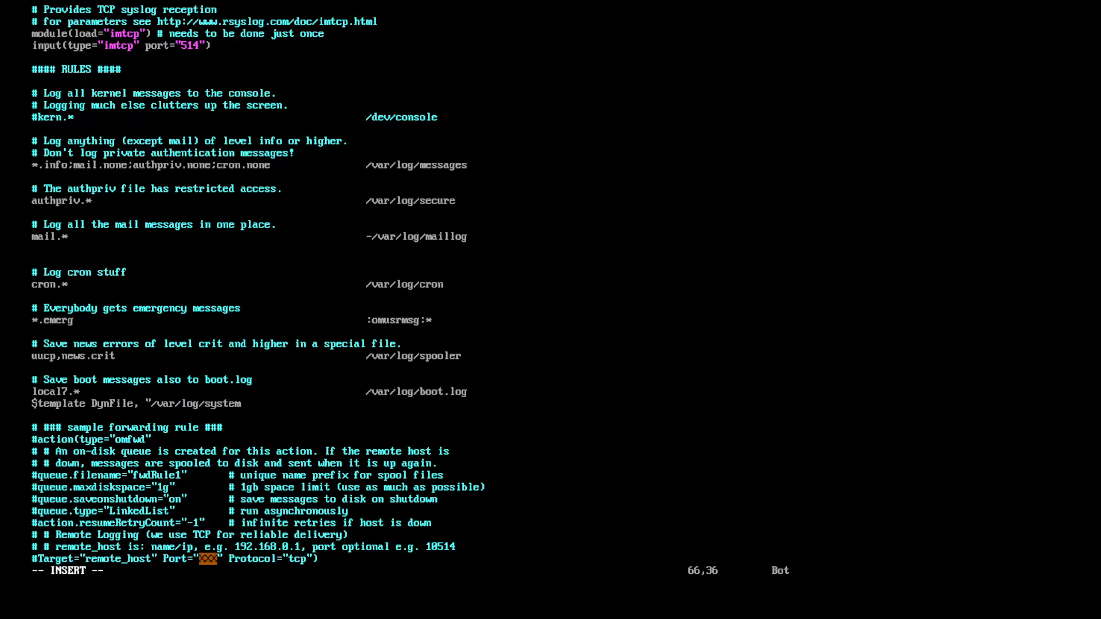
{"action": "type", "text": "-%"}
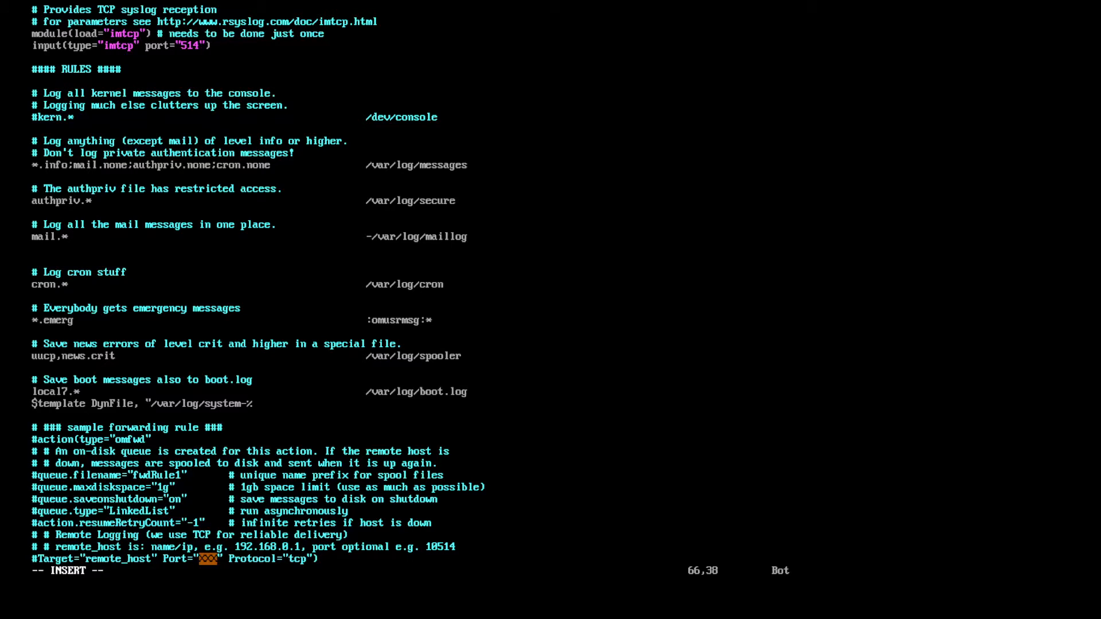
{"action": "type", "text": "HOSTNAME%."}
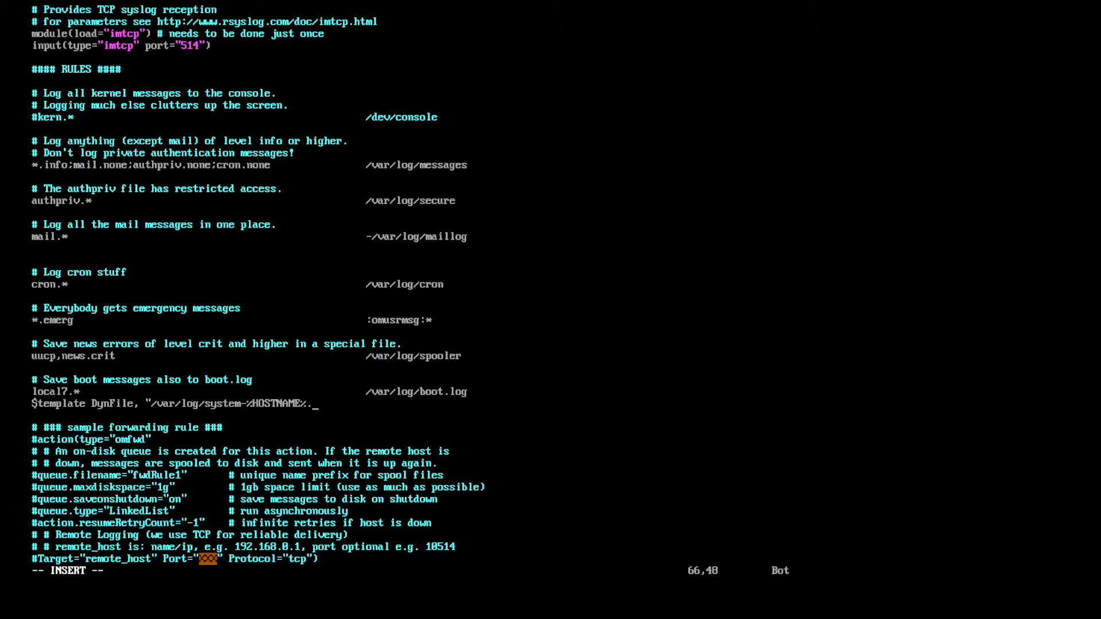
{"action": "type", "text": "log\""}
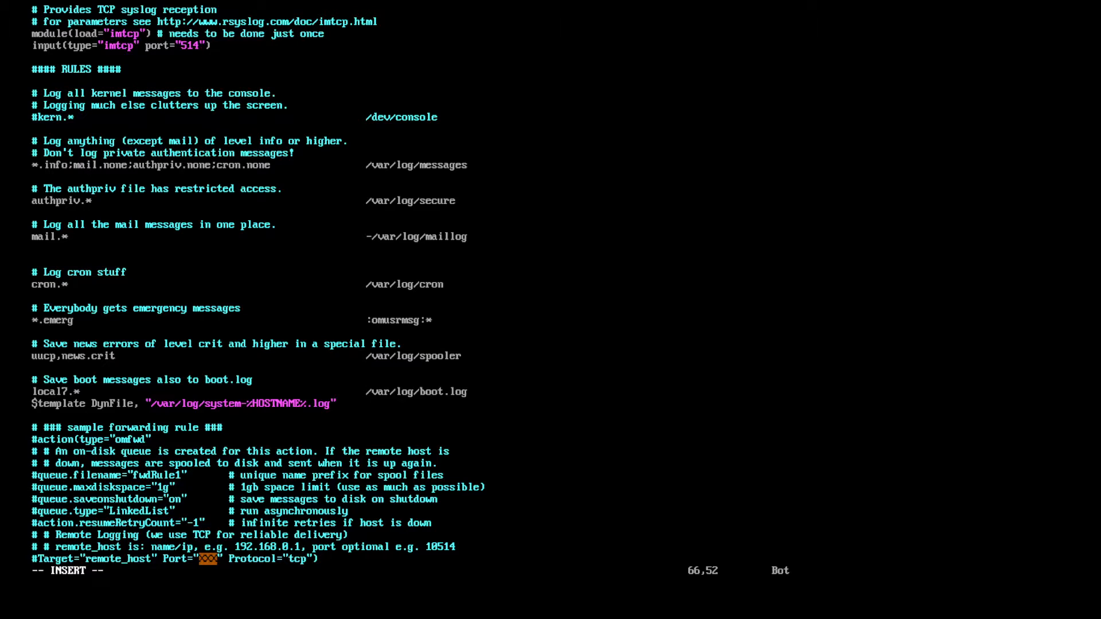
{"action": "key", "text": "Escape"}
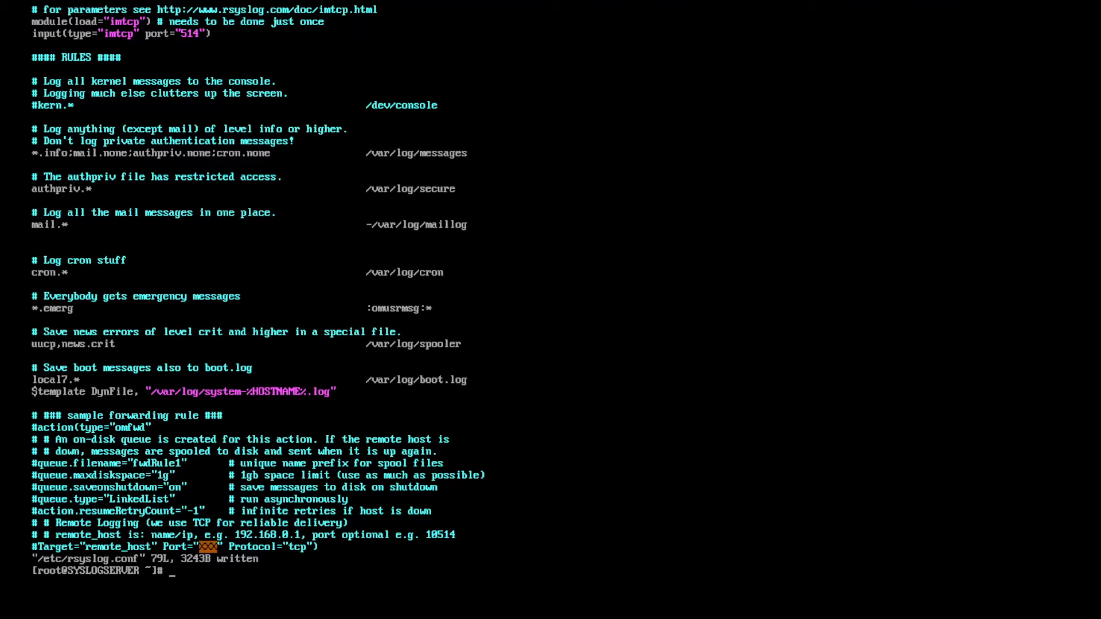
Restart rsyslog with systemctl and check its status shows active (running).
{"action": "type", "text": "systemc"}
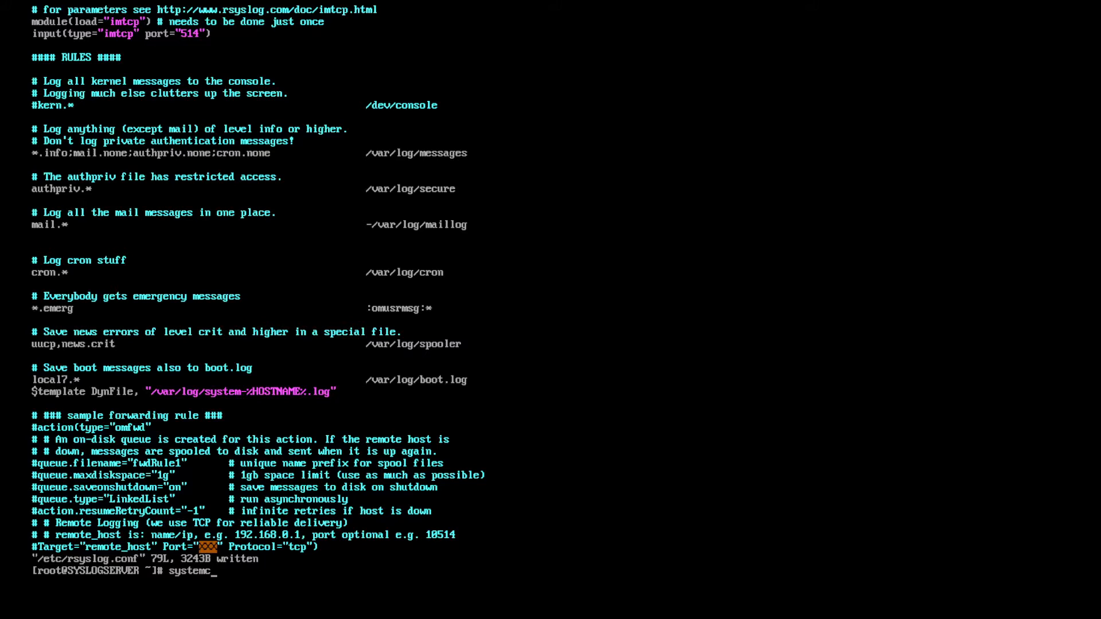
{"action": "type", "text": "tl restart"}
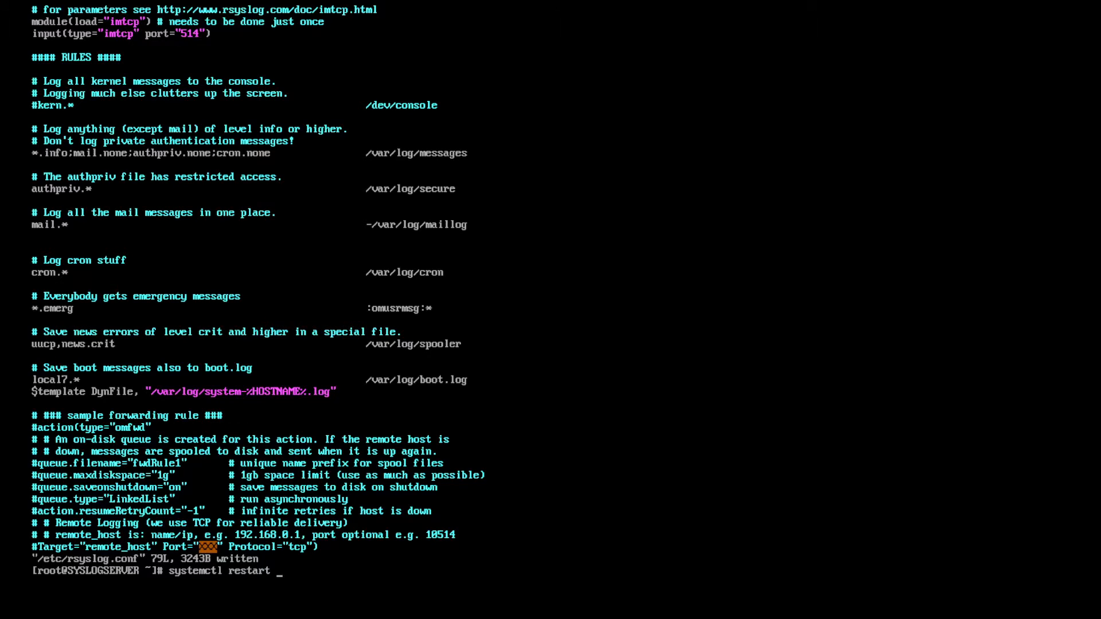
{"action": "type", "text": "syslog"}
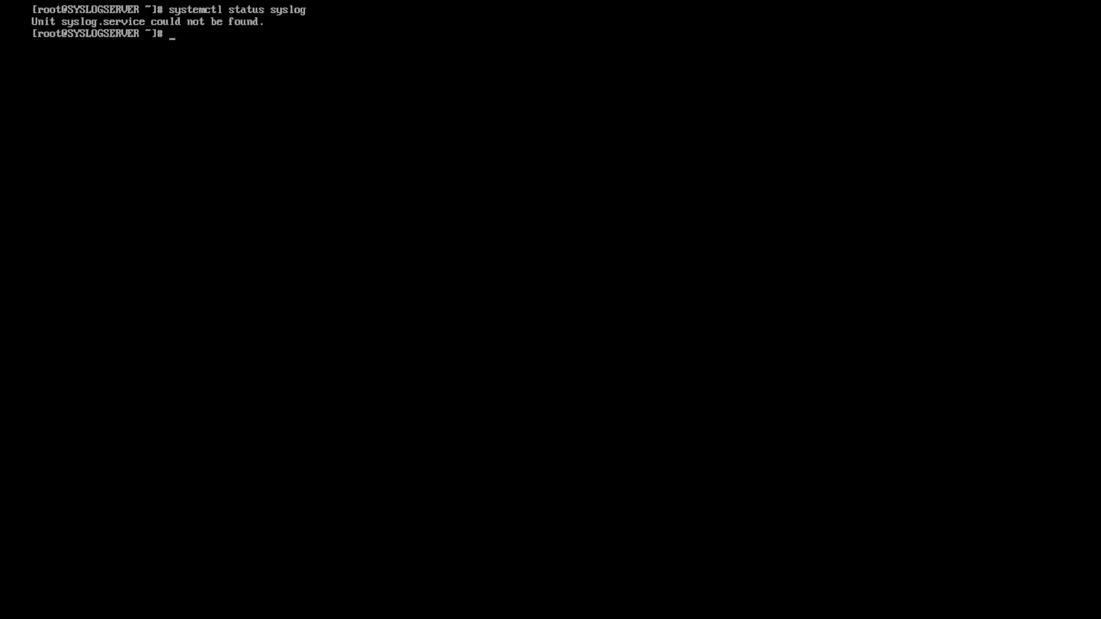
{"action": "type", "text": "systemctl status syslog"}
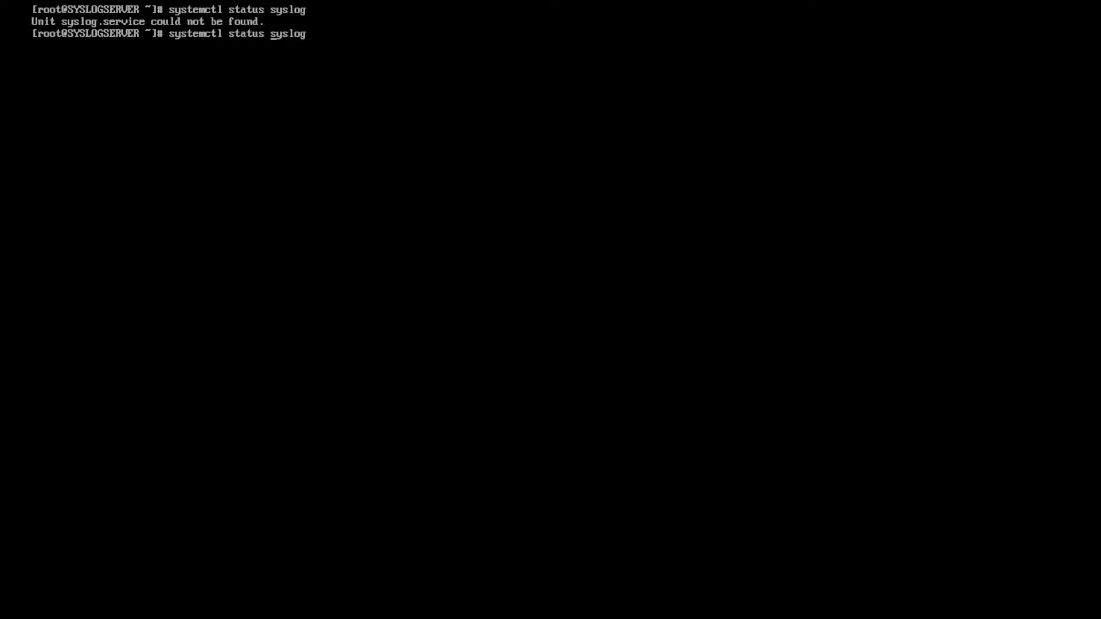
{"action": "type", "text": "r"}
{"action": "key", "text": "Return"}
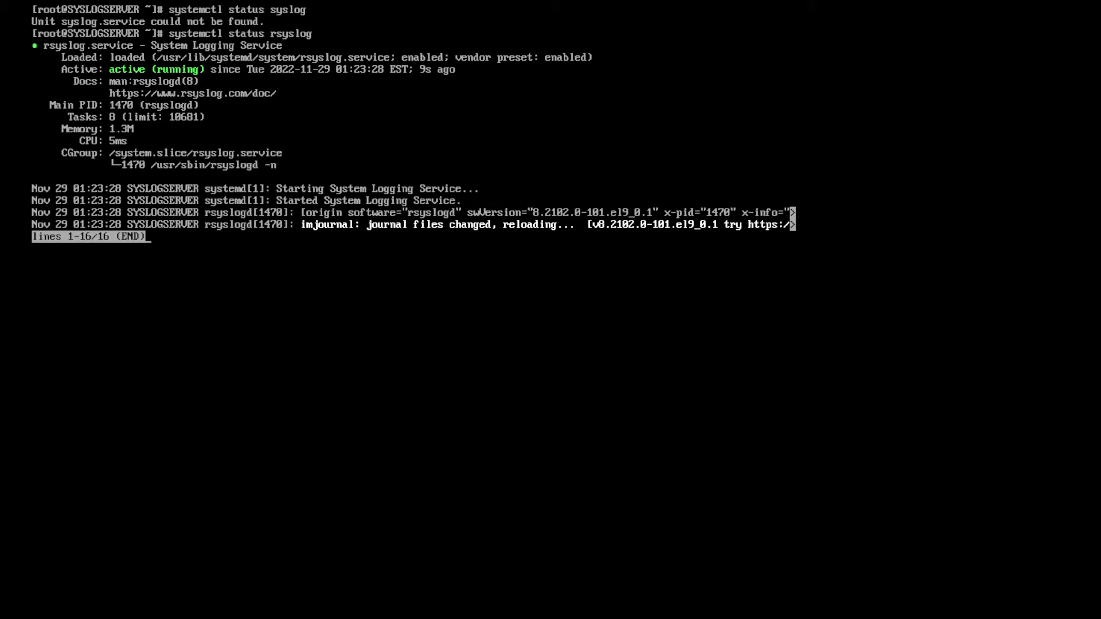
List the server's listening network ports with netstat -tulpn.
{"action": "type", "text": "fir"}
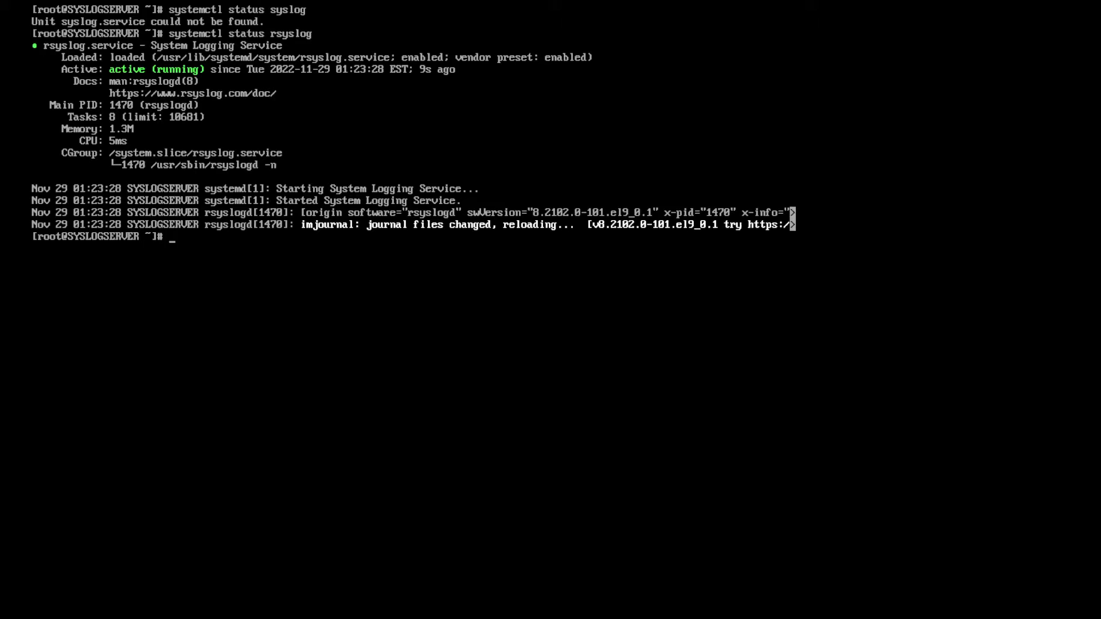
{"action": "type", "text": "nets"}
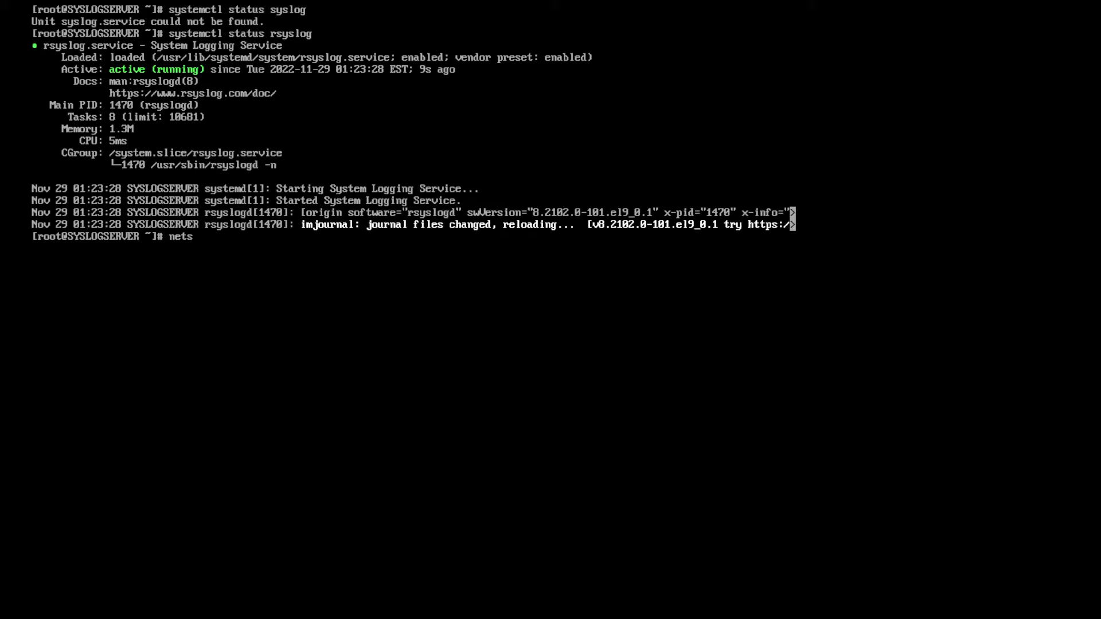
{"action": "type", "text": "stat -pl"}
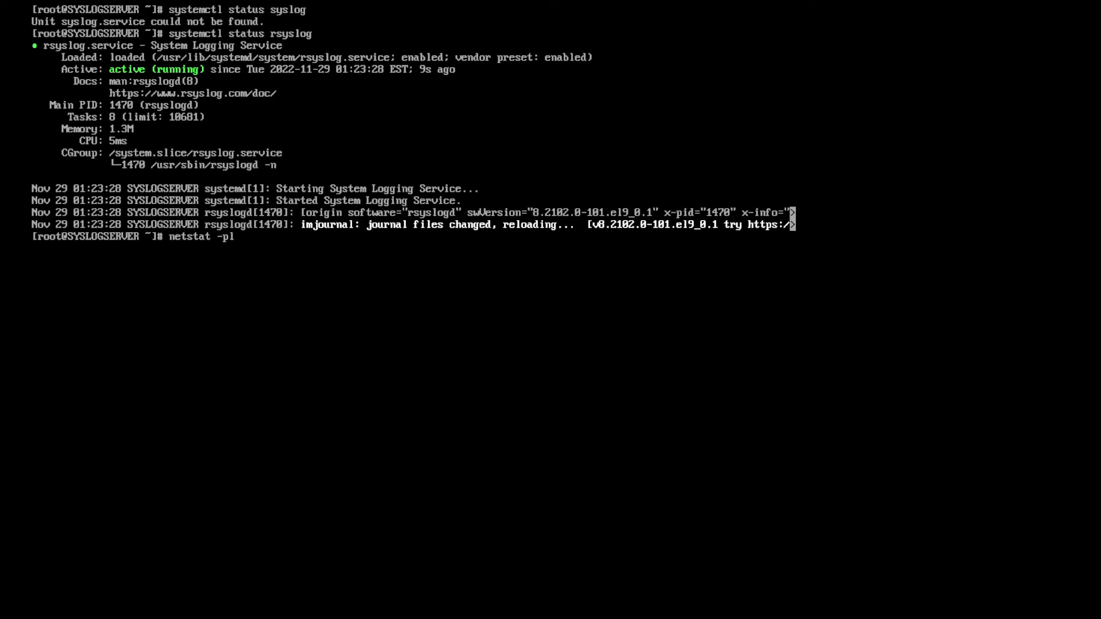
{"action": "type", "text": "ulp"}
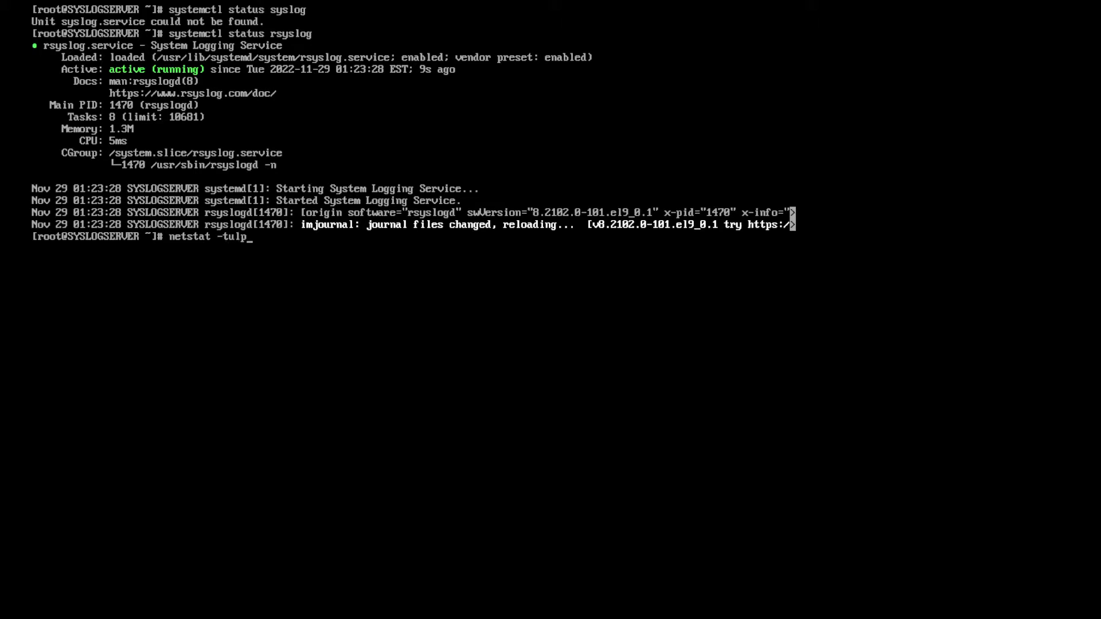
{"action": "key", "text": "Return"}
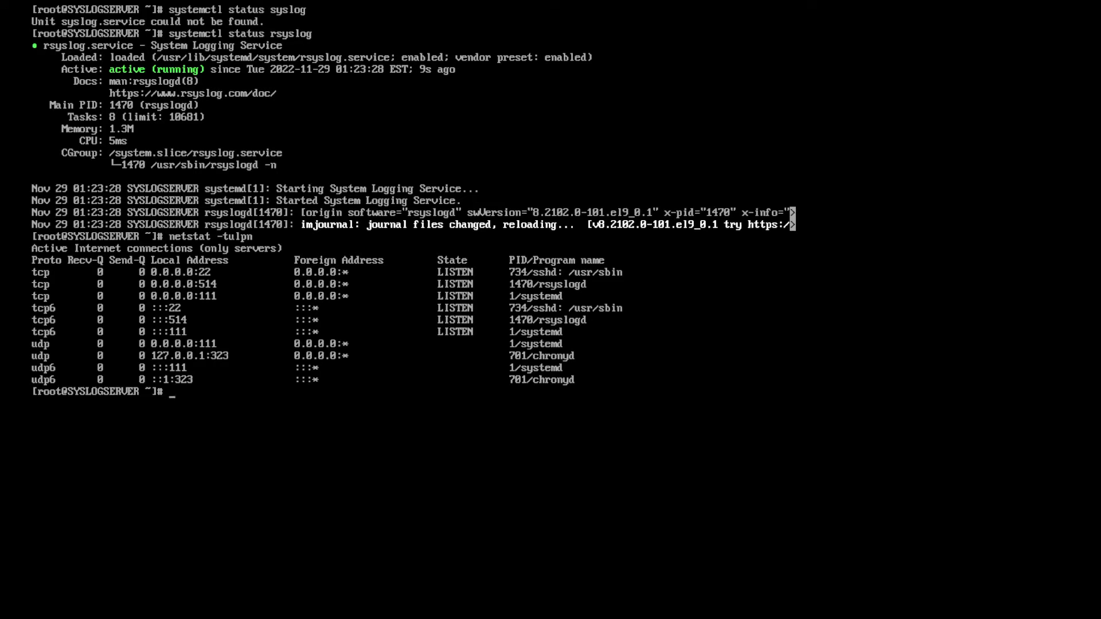
Filter the netstat output with 'grep -i 514' to show rsyslogd on TCP 514.
{"action": "type", "text": "| gr"}
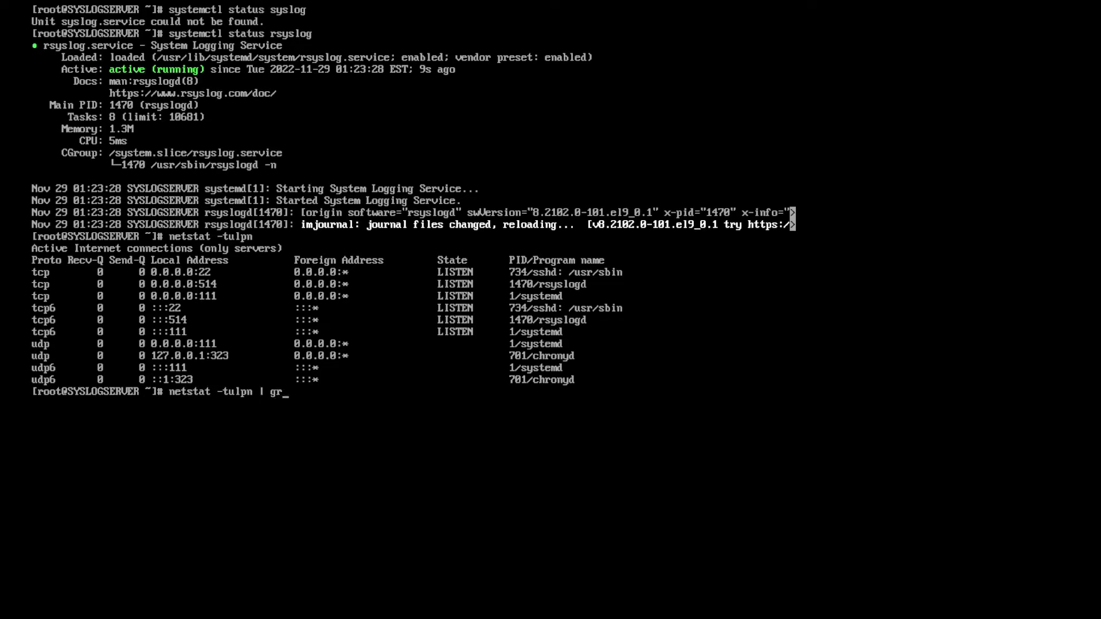
{"action": "type", "text": "ep -i 51"}
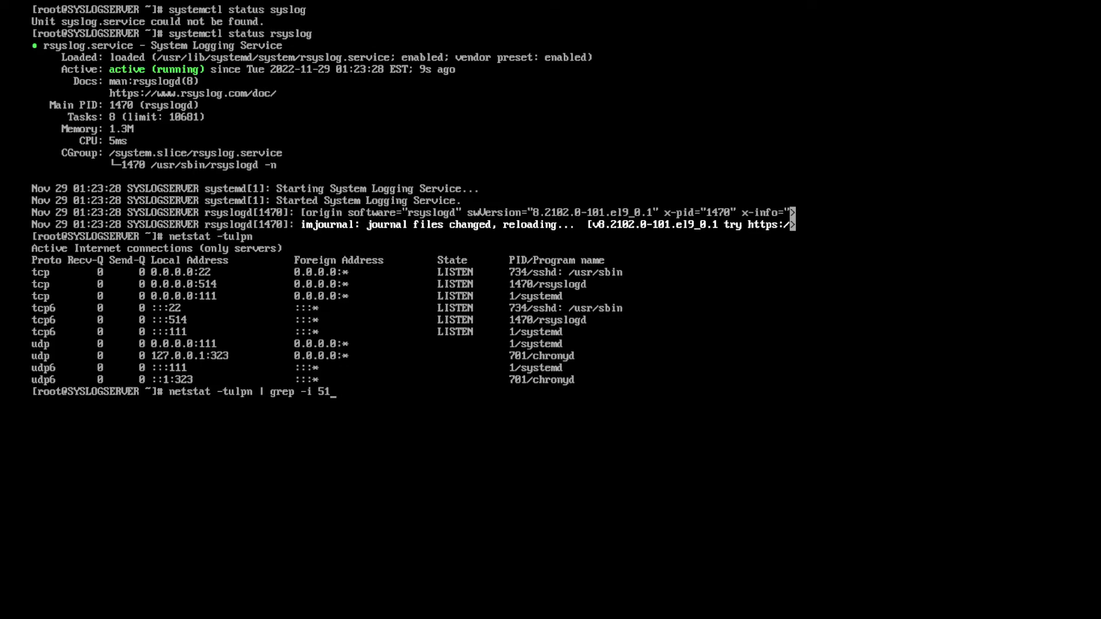
{"action": "key", "text": "Return"}
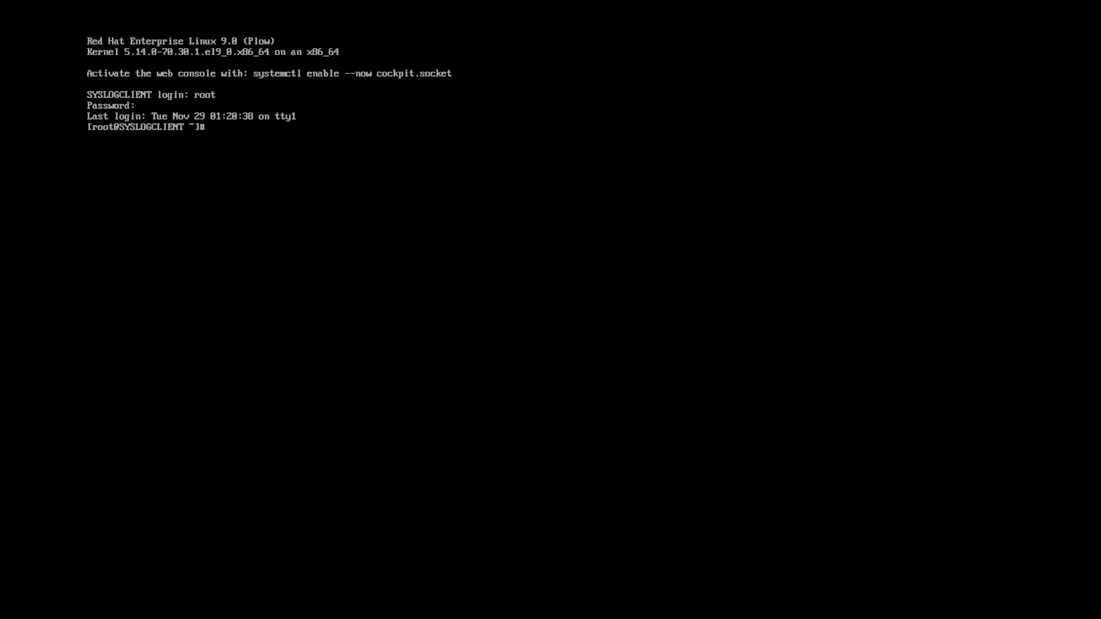
Open /etc/rsyslog.conf in vi on the client.
{"action": "type", "text": "vi"}
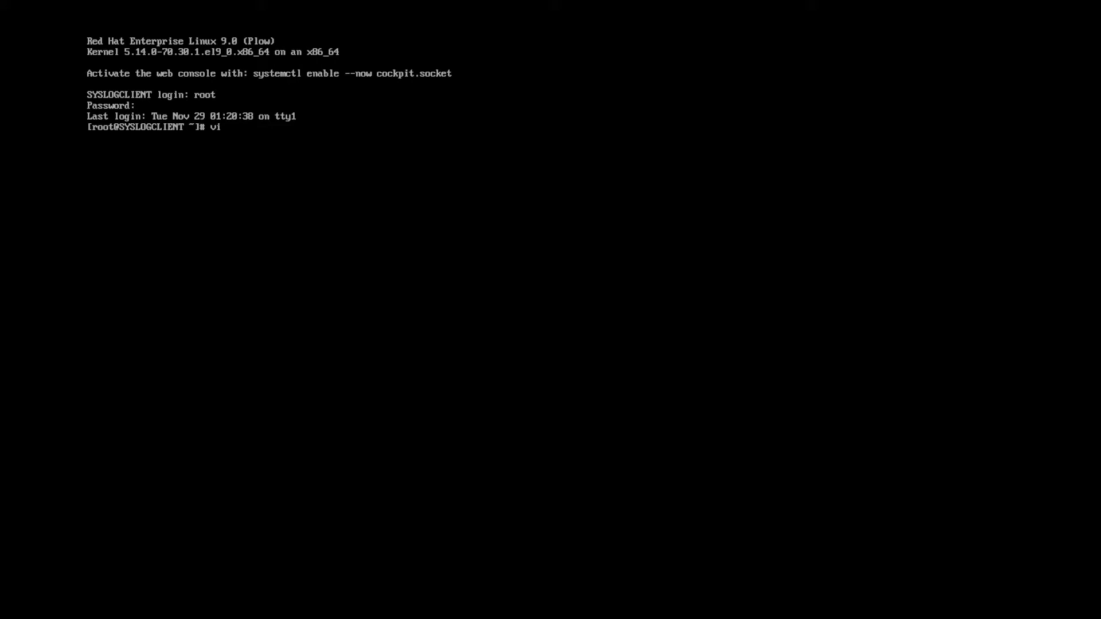
{"action": "type", "text": "/etc/"}
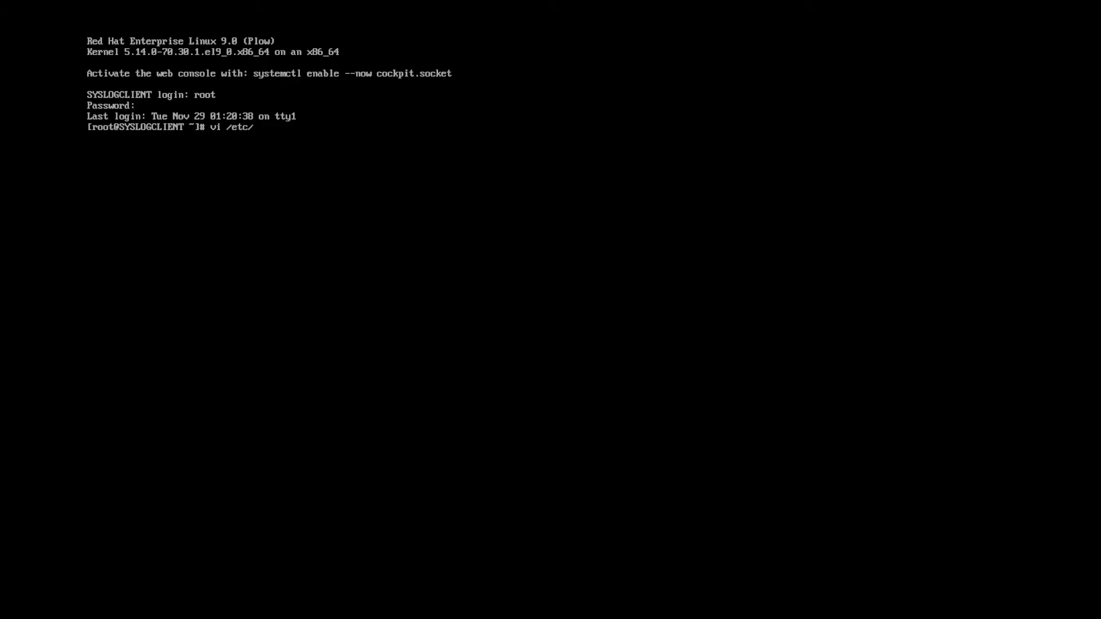
{"action": "type", "text": "rsyslog."}
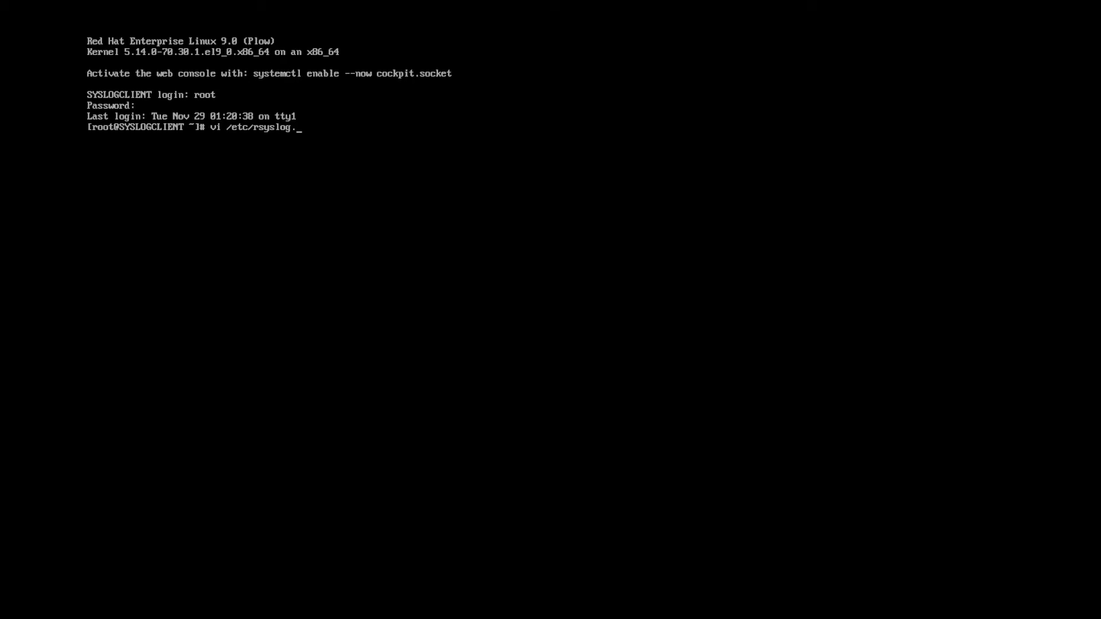
{"action": "key", "text": "Return"}
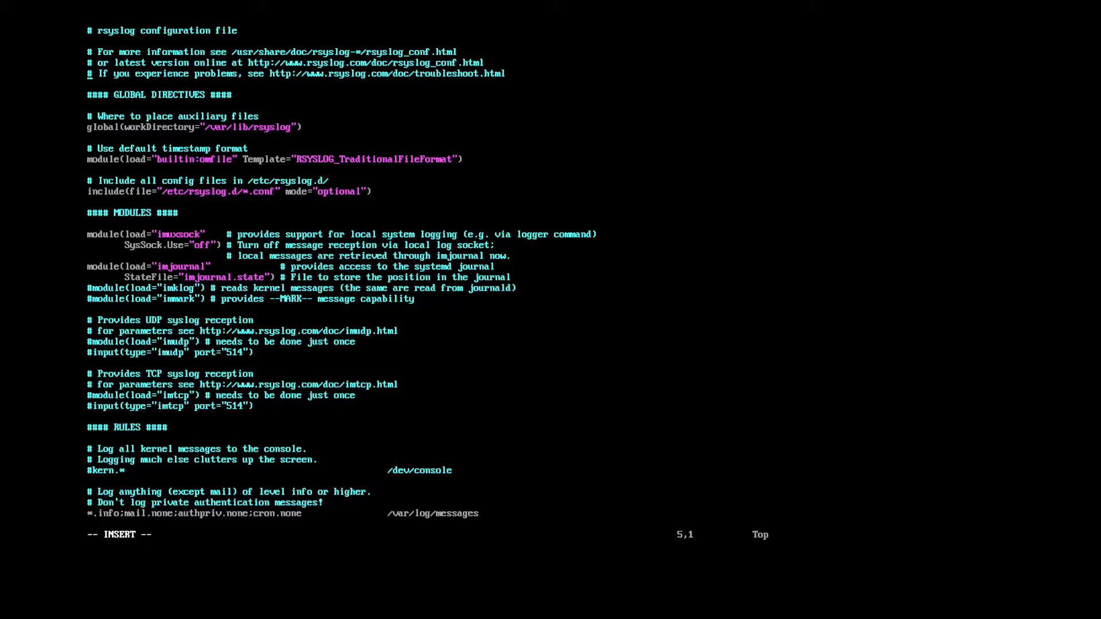
Uncomment the omfwd forwarding rule, remove the remote_host placeholder, and set the port to 514.
{"action": "scroll", "scroll_direction": "down", "scroll_amount": 3}
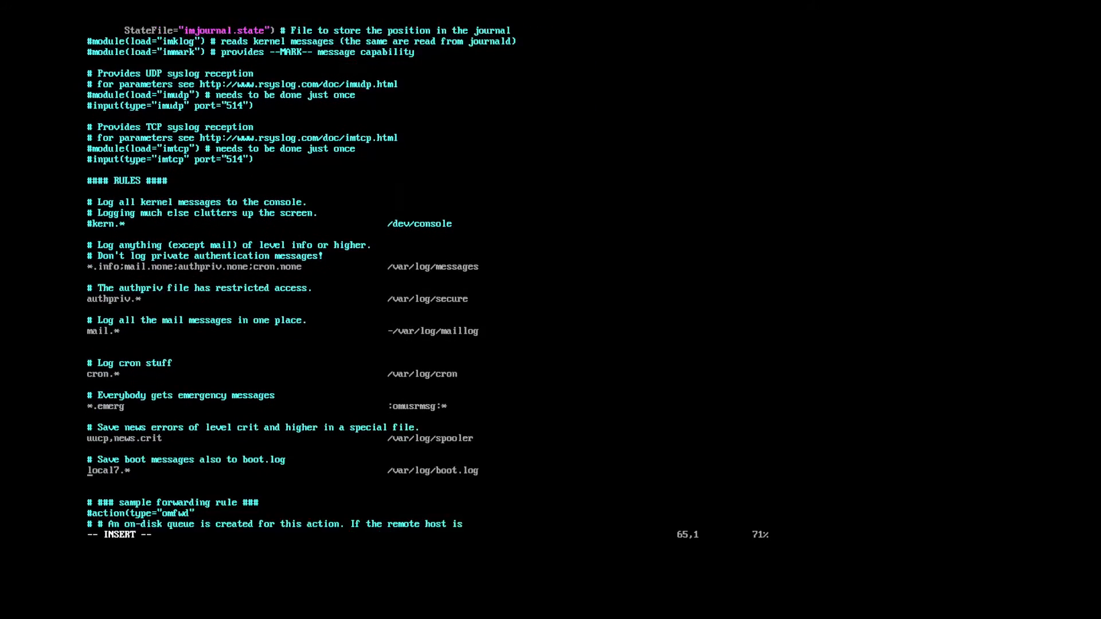
{"action": "scroll", "scroll_direction": "down", "scroll_amount": 3}
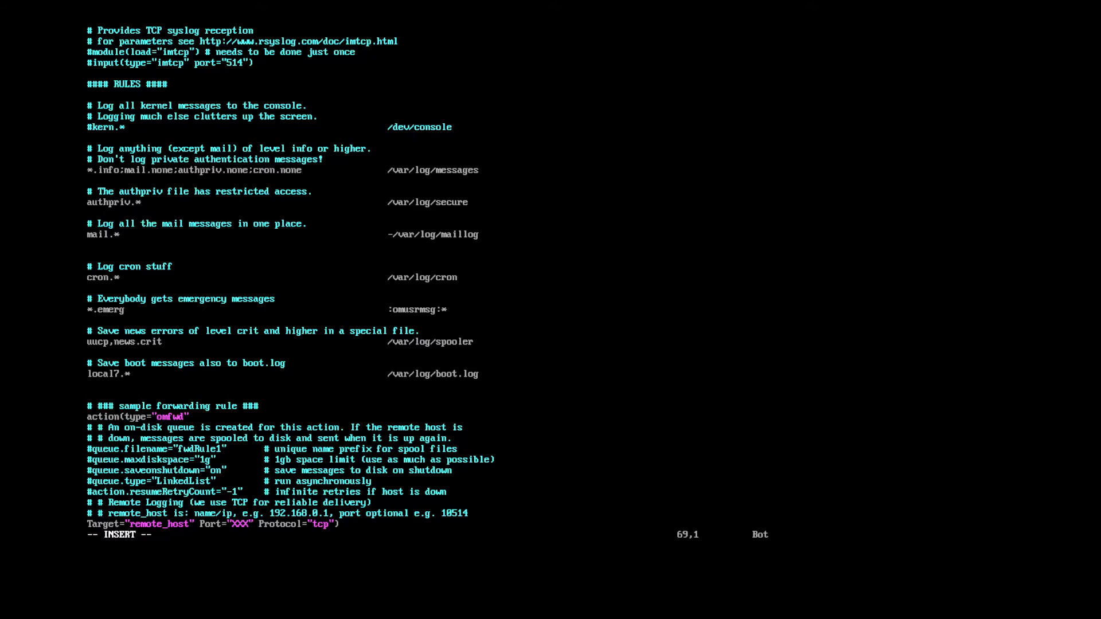
{"action": "key", "text": "Down"}
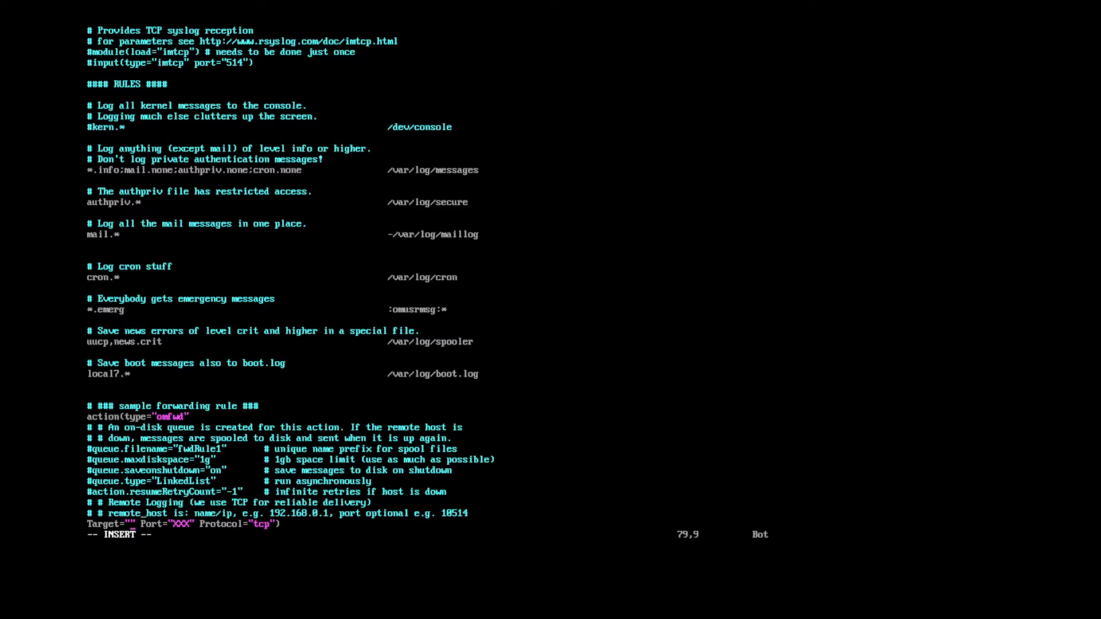
{"action": "key", "text": "End"}
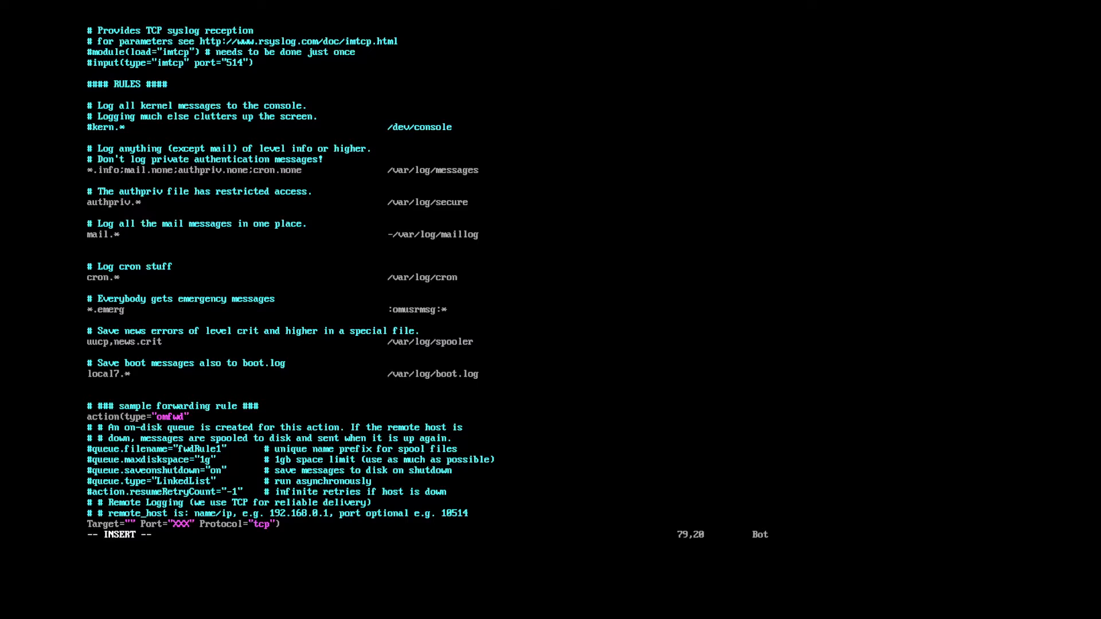
{"action": "type", "text": "514"}
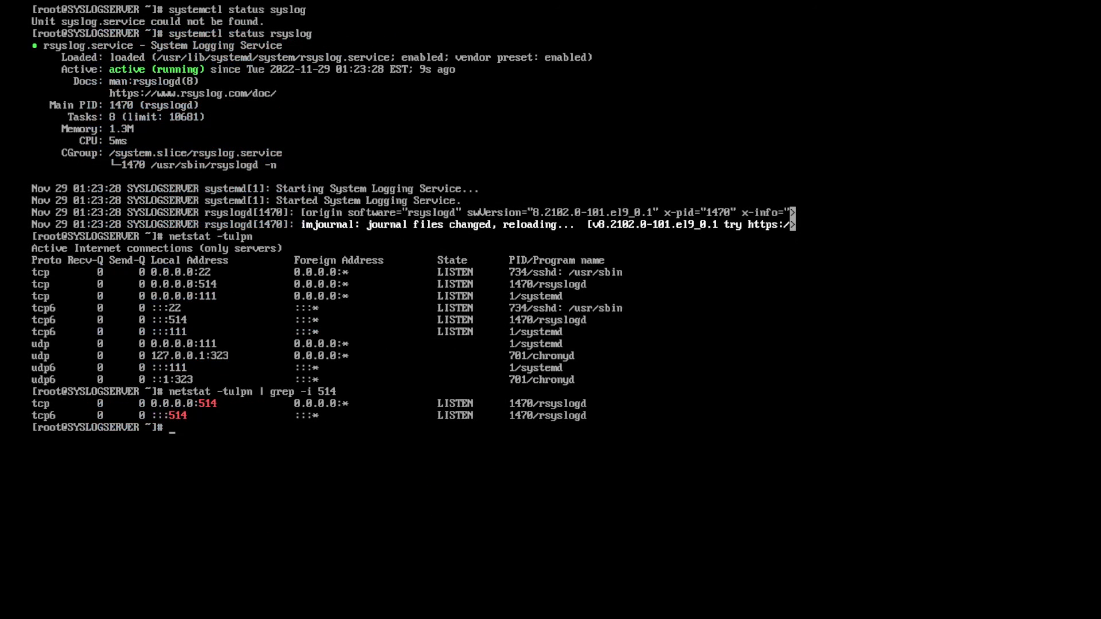
List the server's inet addresses with 'ifconfig | grep', then type 'vim /etc/rsyslog.conf'.
{"action": "type", "text": "if"}
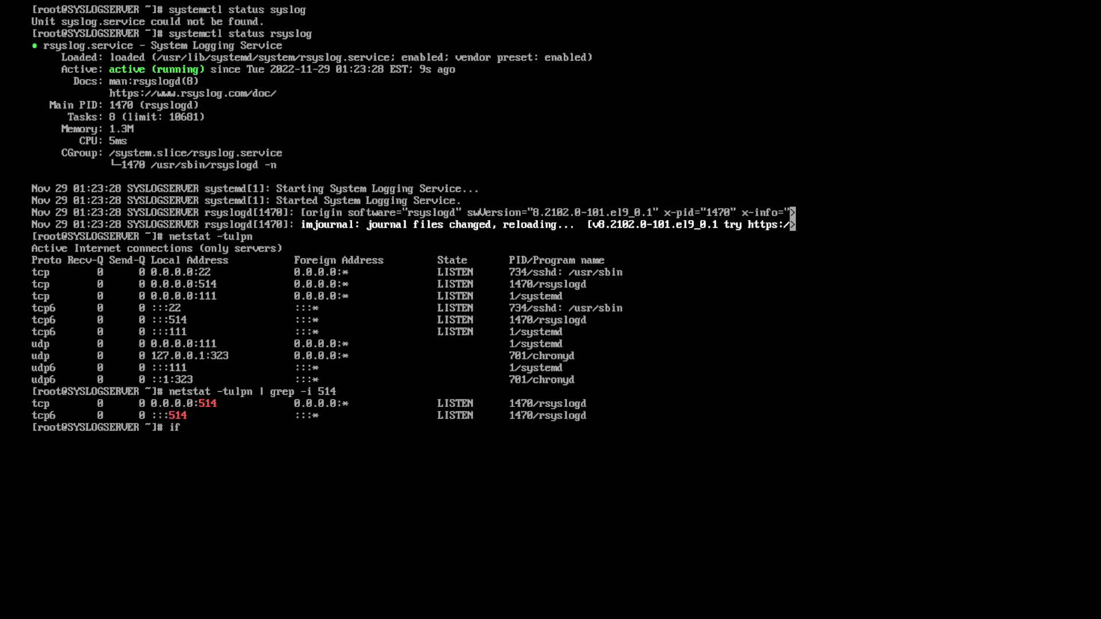
{"action": "type", "text": "config"}
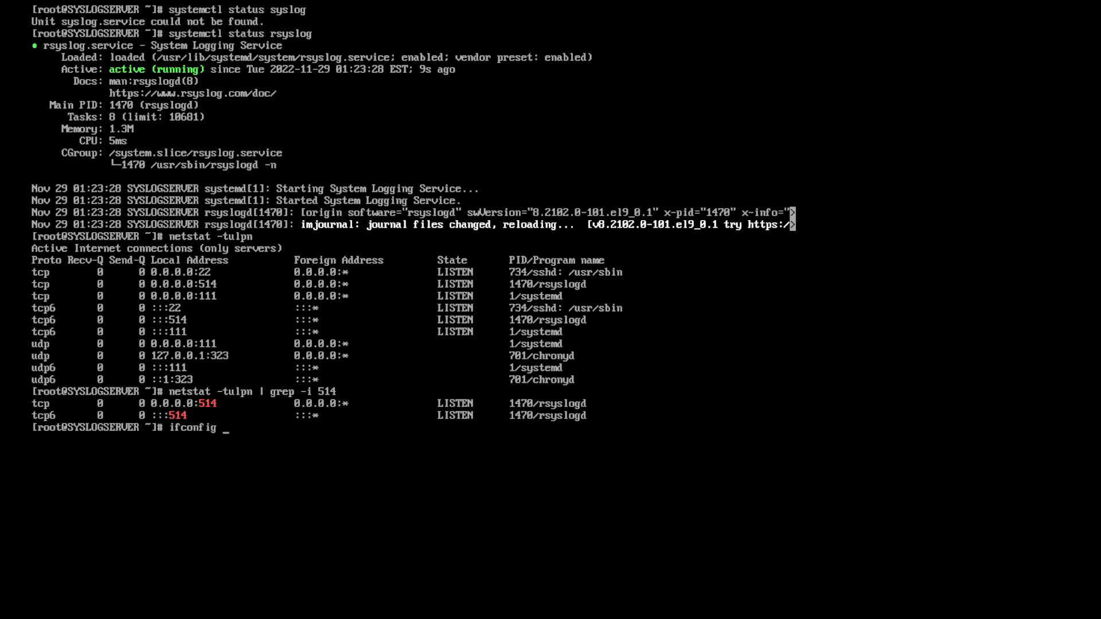
{"action": "type", "text": "| grep -i"}
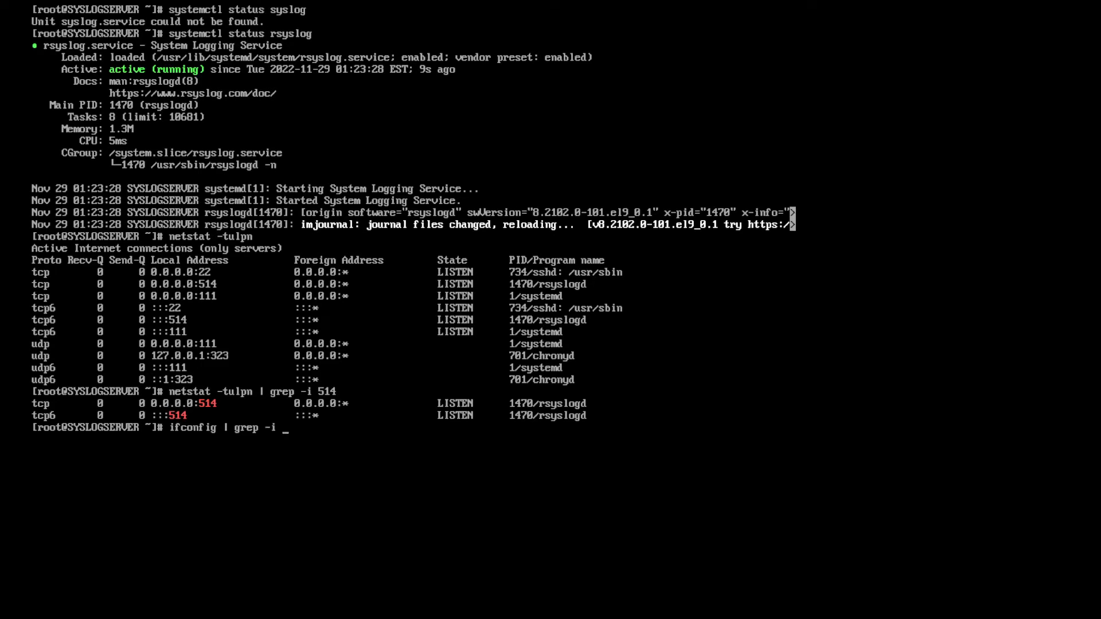
{"action": "key", "text": "Return"}
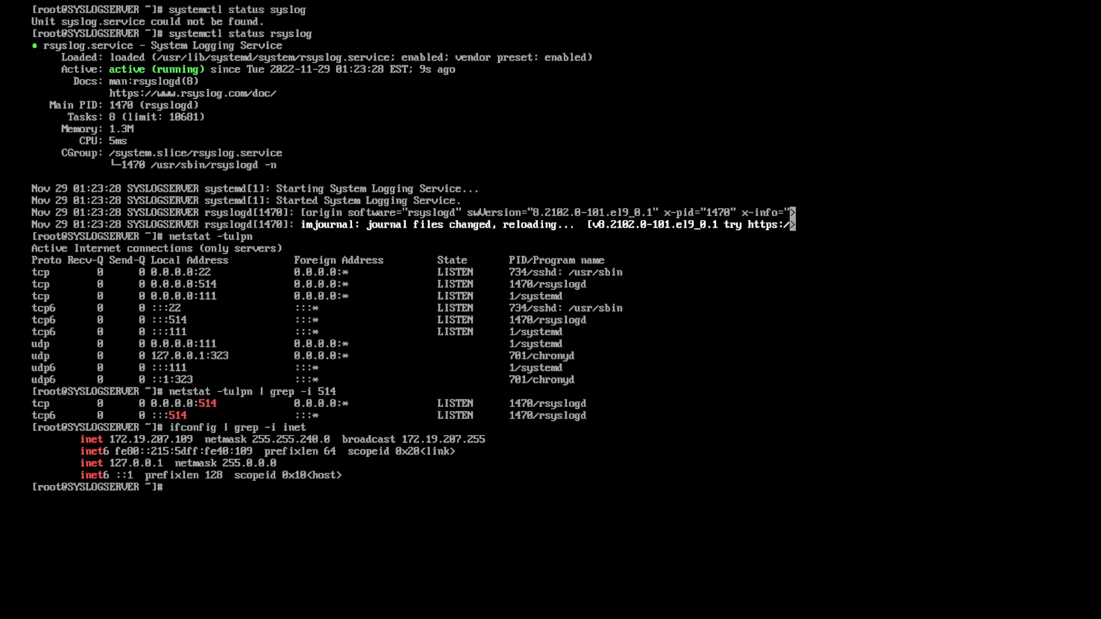
{"action": "type", "text": "vim /etc/rsyslog.conf"}
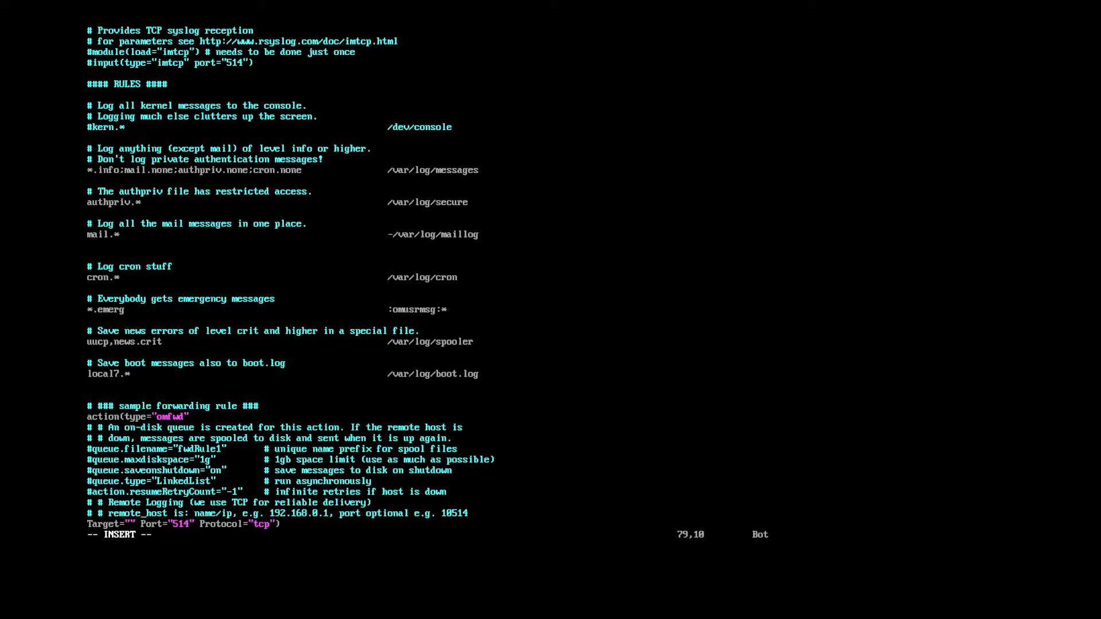
Enter 172.19.207.109 as the forwarding rule's Target address.
{"action": "key", "text": "Left"}
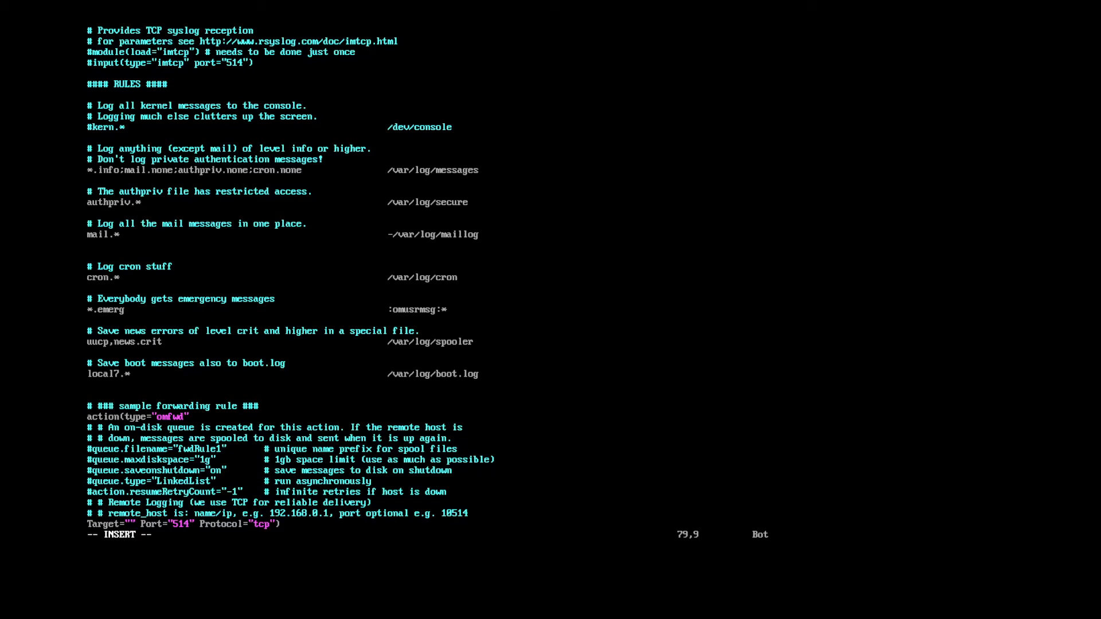
{"action": "type", "text": "172.1"}
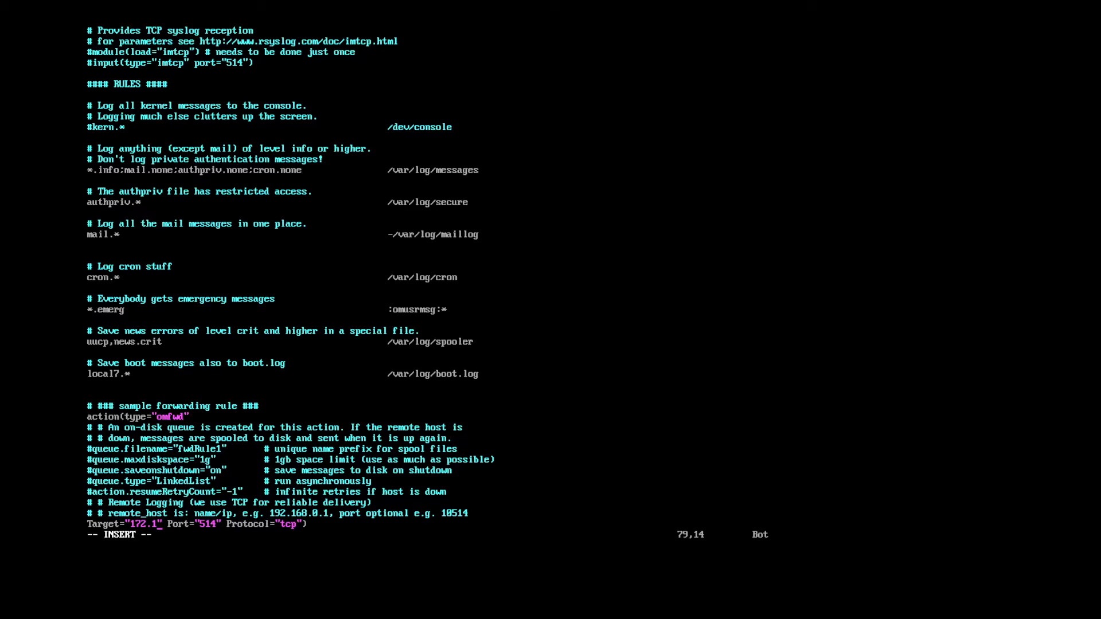
{"action": "type", "text": "9."}
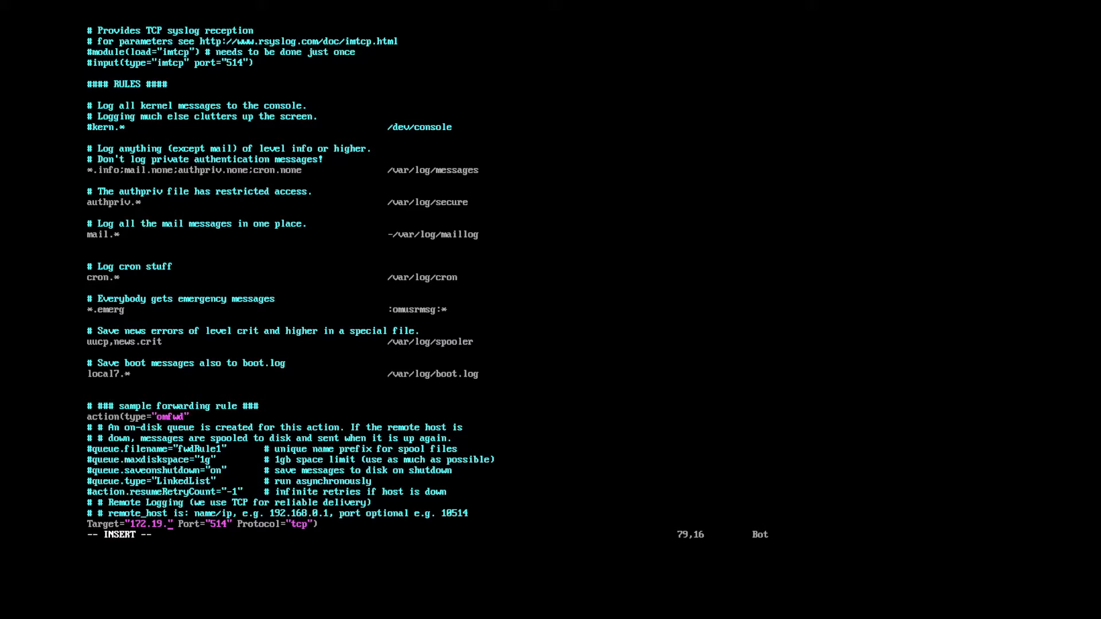
{"action": "type", "text": "207"}
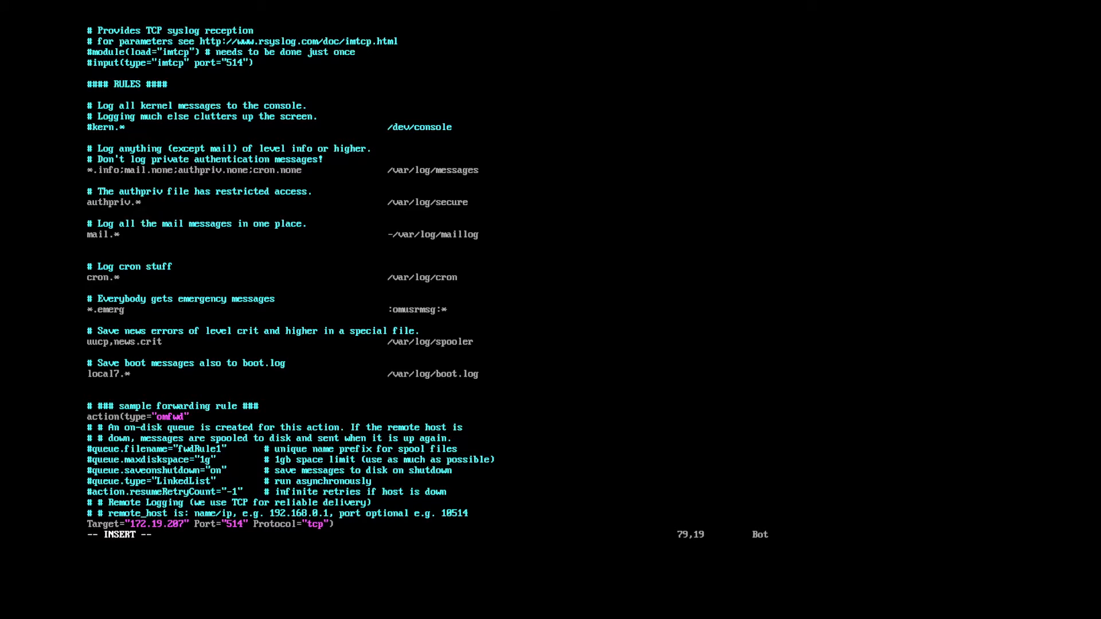
{"action": "type", "text": ".109"}
{"action": "type", "text": "syste"}
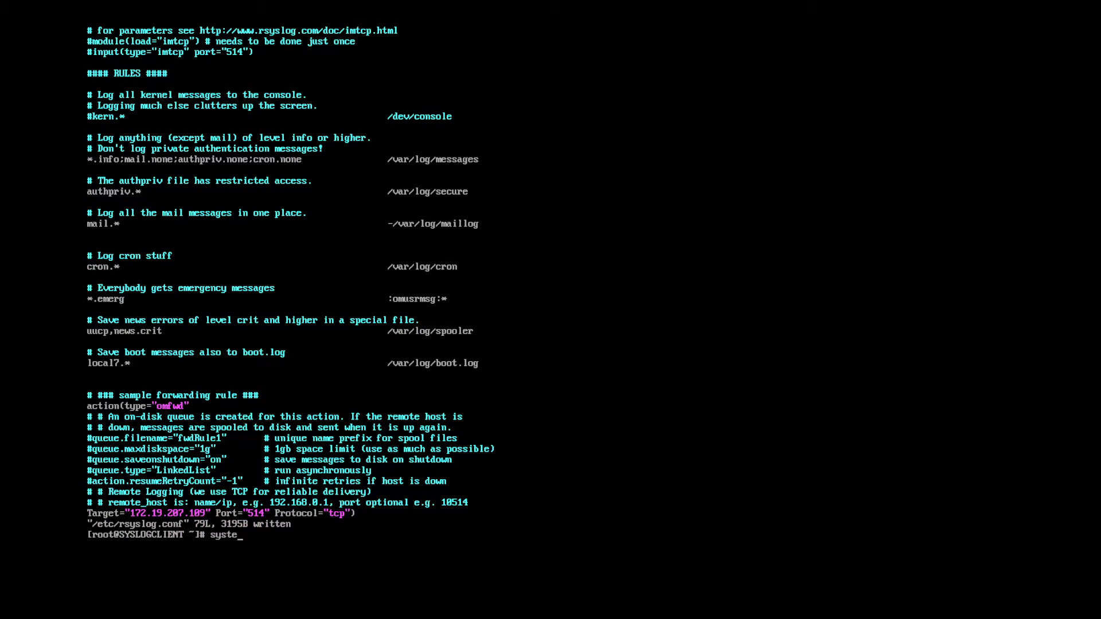
Restart the rsyslog service and exit the status report showing no-route-to-host errors.
{"action": "type", "text": "mctl restar"}
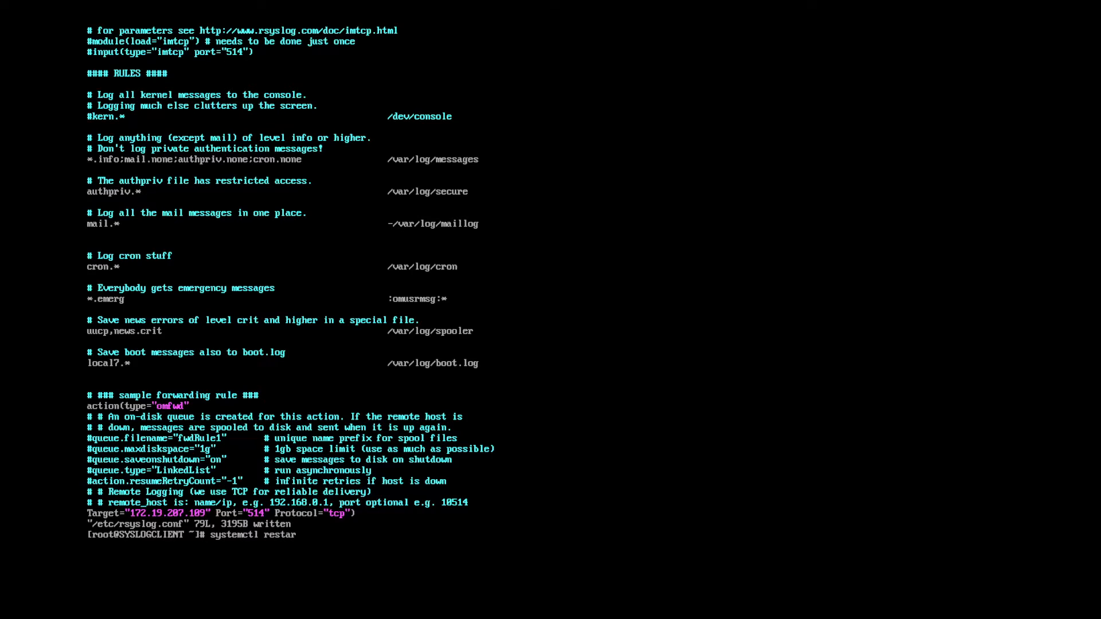
{"action": "type", "text": "t"}
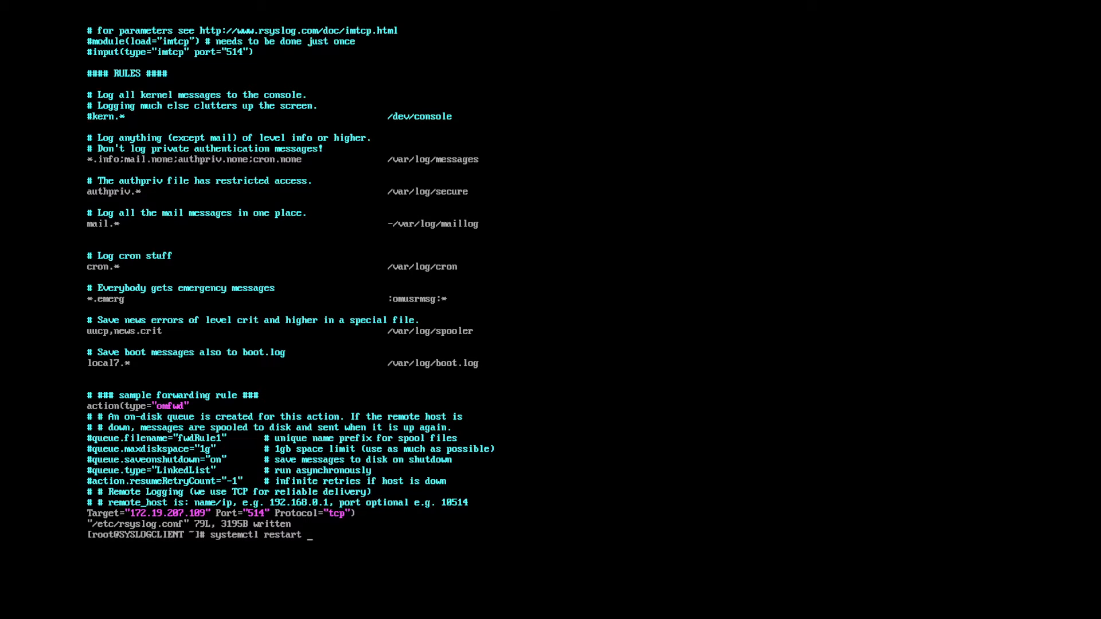
{"action": "type", "text": "rsyslo"}
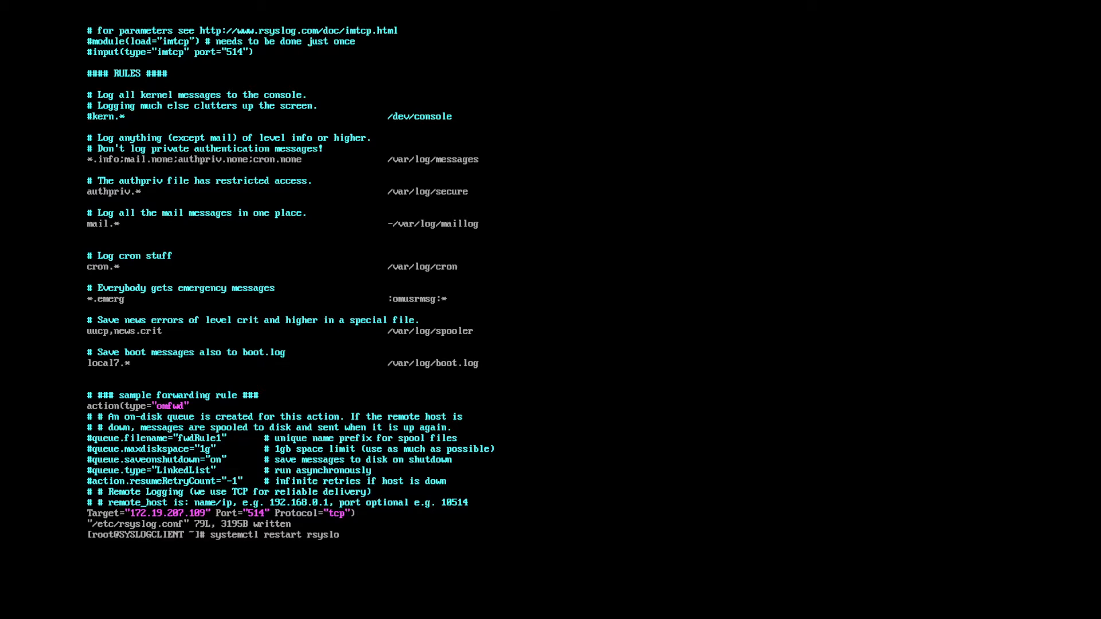
{"action": "key", "text": "Return"}
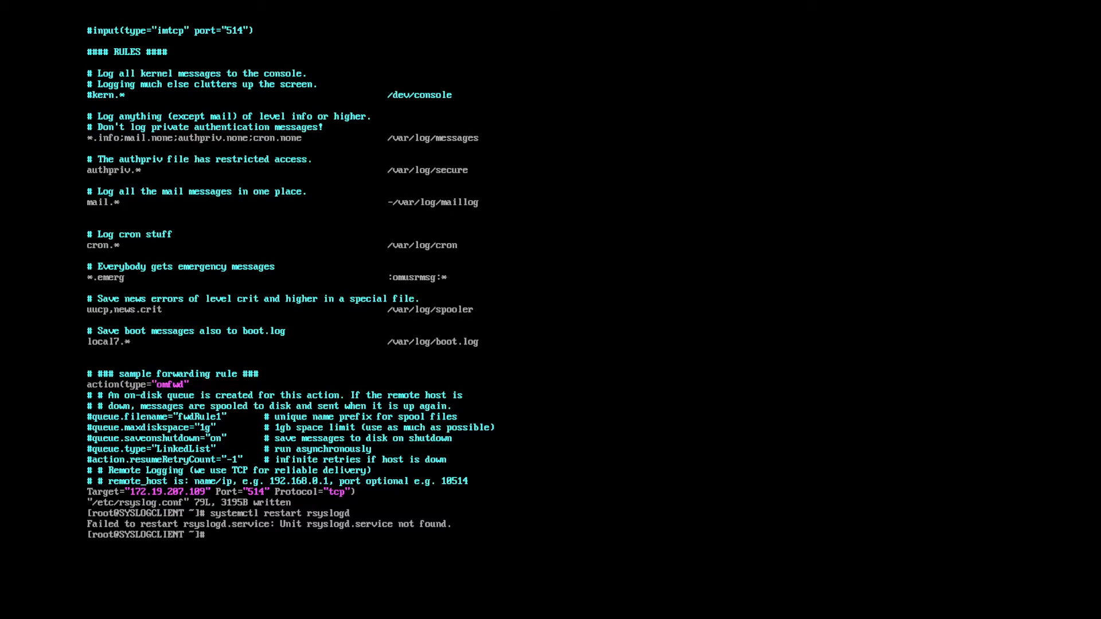
{"action": "type", "text": "systemctl restart rsyslog"}
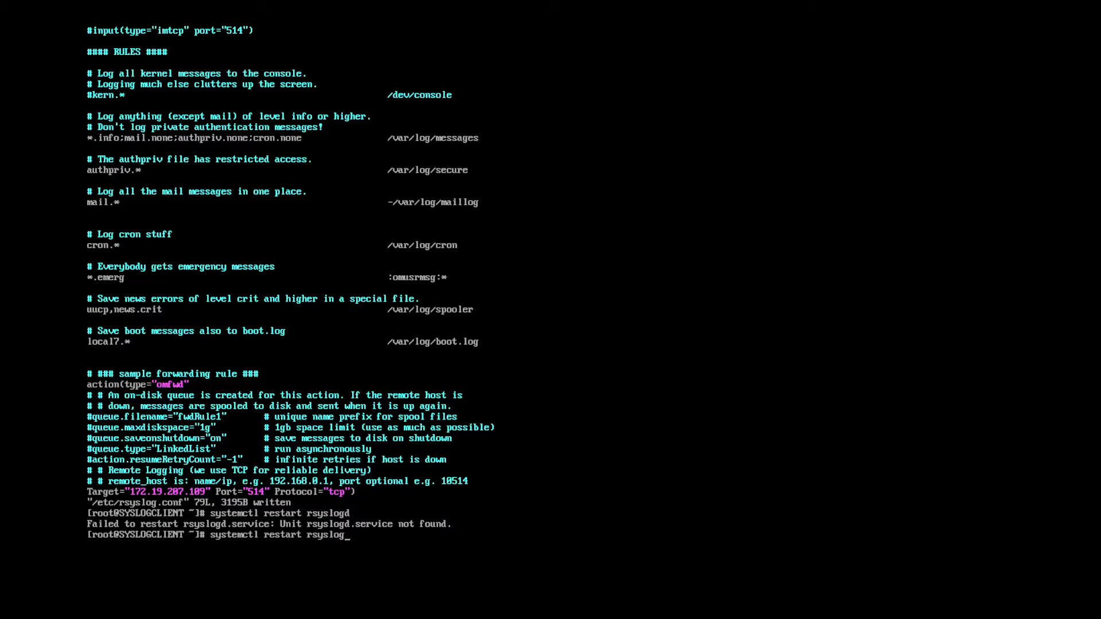
{"action": "key", "text": "Return"}
{"action": "type", "text": "systemctl status rsyslog"}
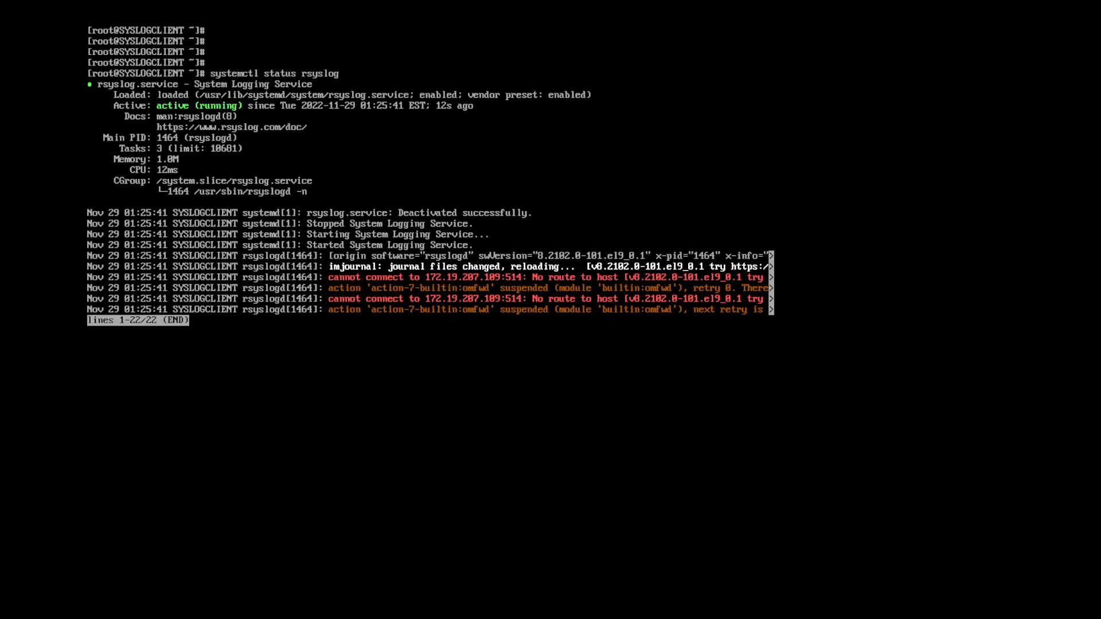
{"action": "key", "text": "q"}
{"action": "type", "text": "firewall"}
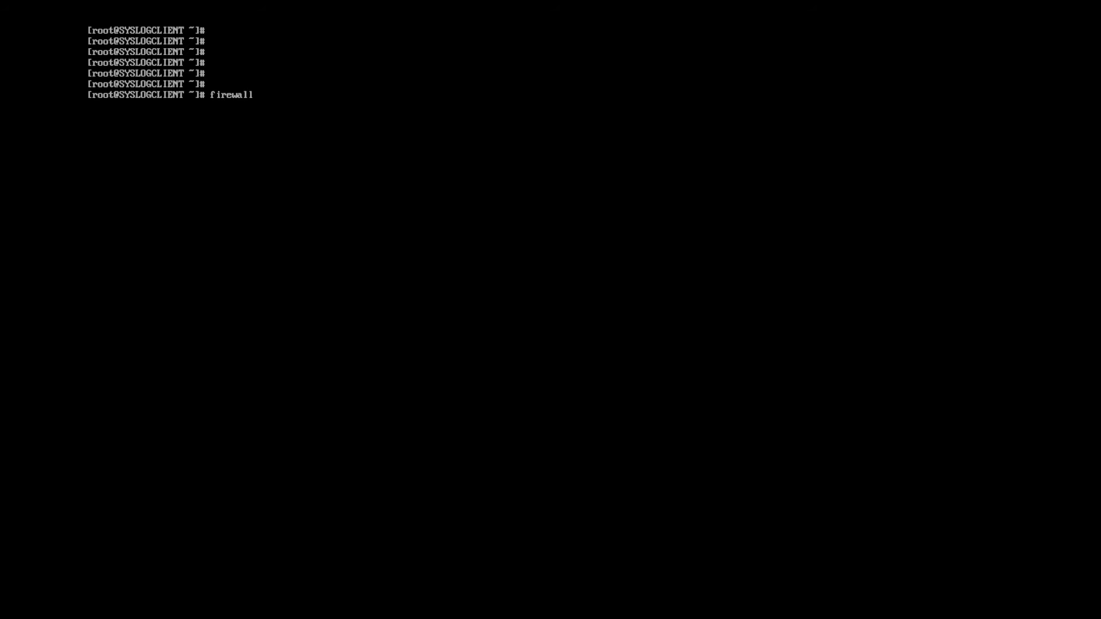
Permanently open port 514/tcp with 'firewall-cmd --permanent --add-port=514/tcp'.
{"action": "type", "text": "-cmd"}
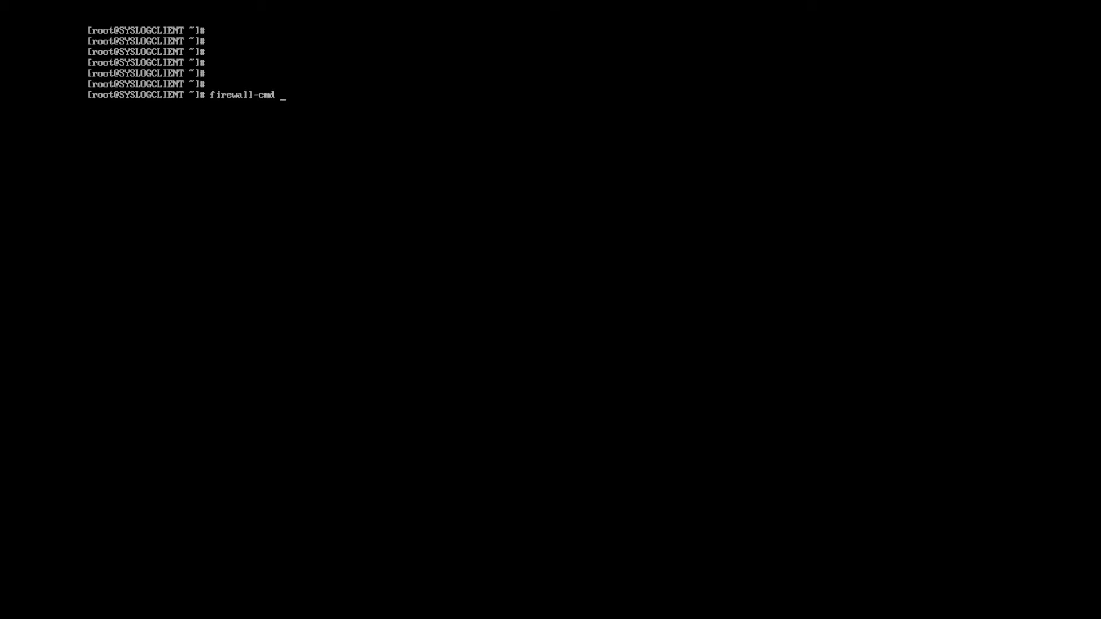
{"action": "type", "text": "--e"}
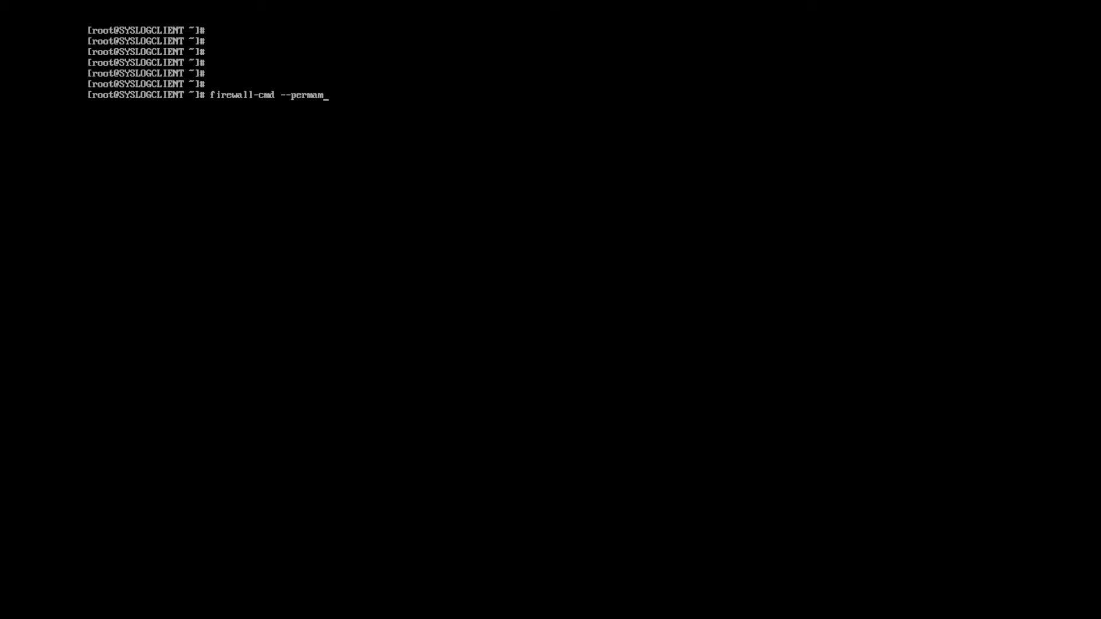
{"action": "type", "text": "nent"}
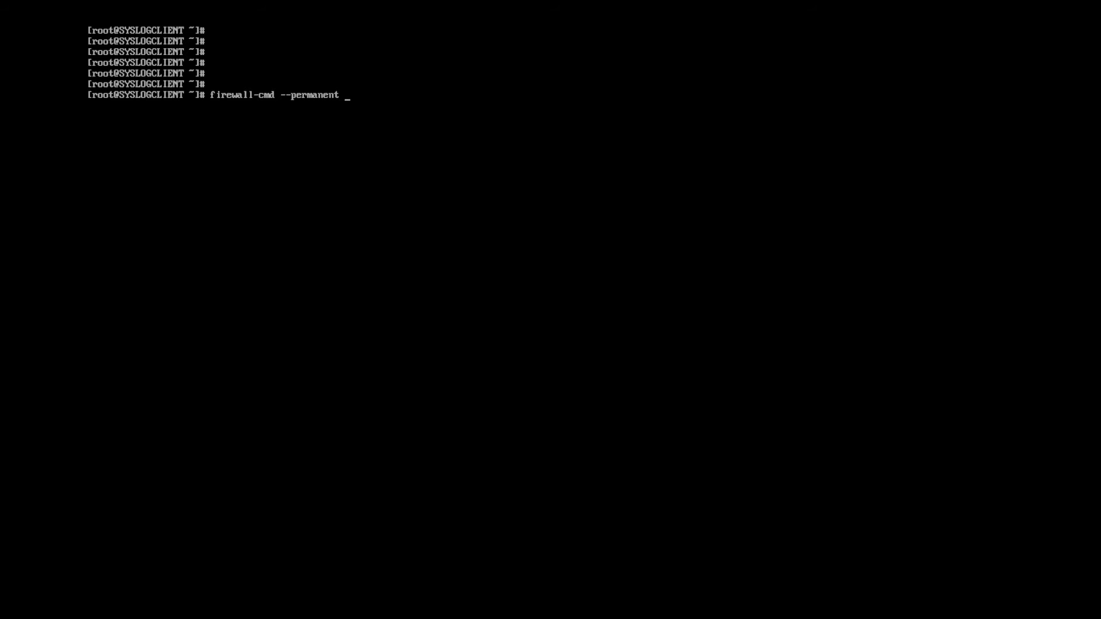
{"action": "type", "text": "--a"}
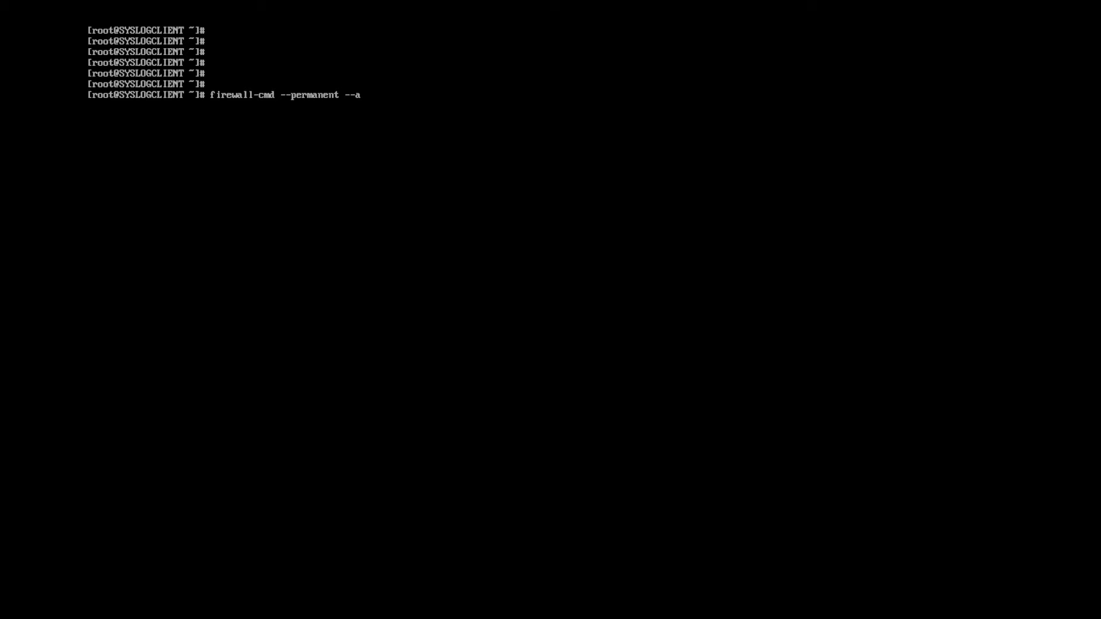
{"action": "type", "text": "dd-p"}
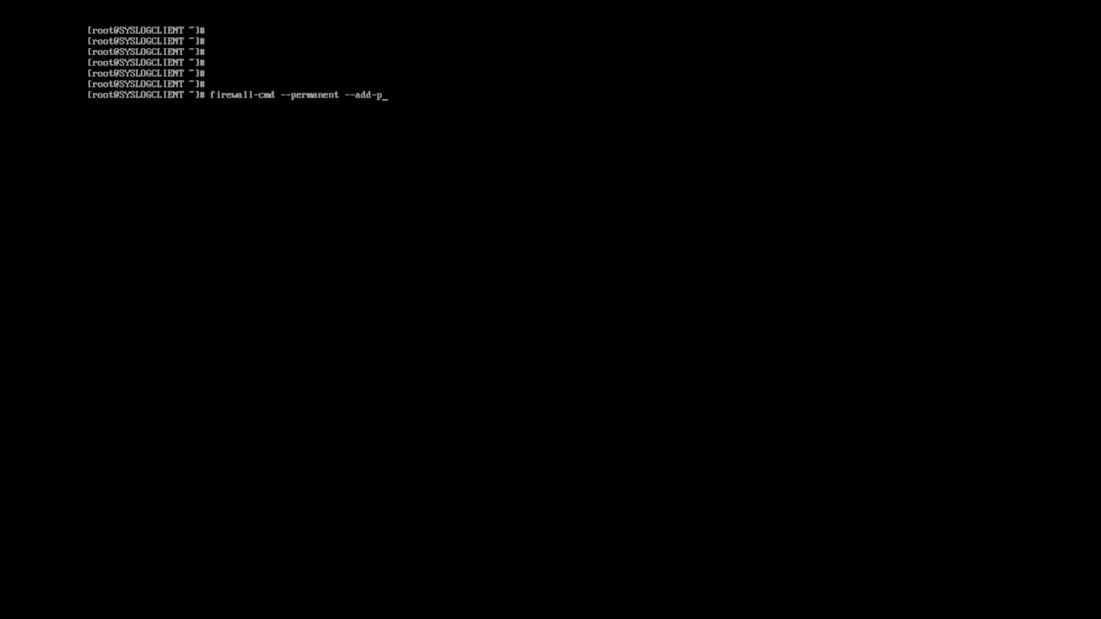
{"action": "type", "text": "ort"}
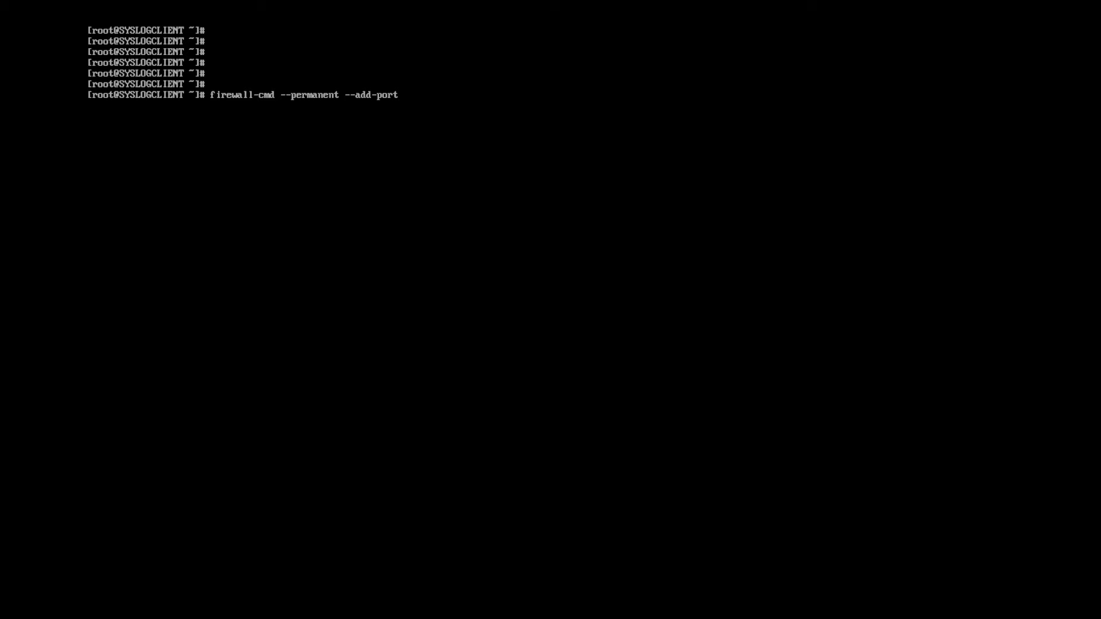
{"action": "type", "text": "=5"}
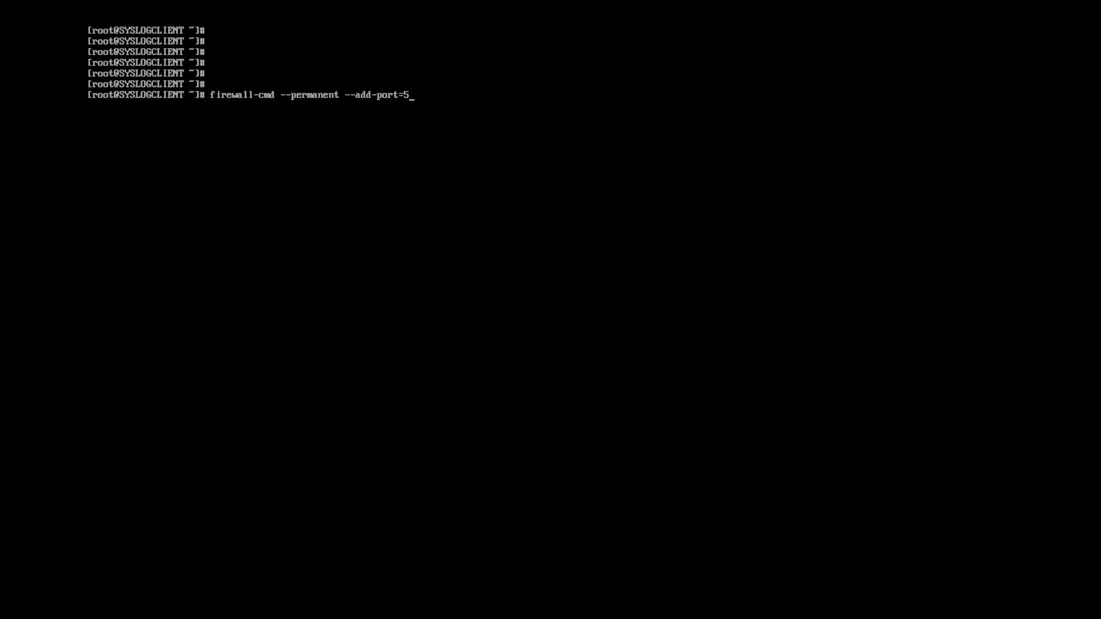
{"action": "type", "text": "14/tcp"}
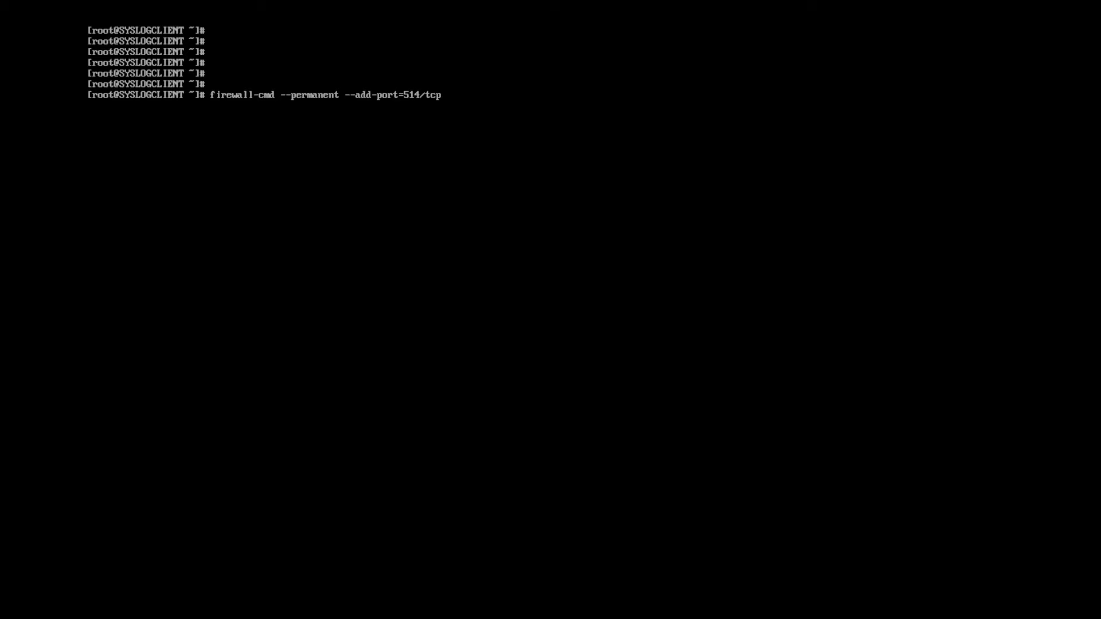
{"action": "key", "text": "Return"}
{"action": "type", "text": "firewall-cmd --p"}
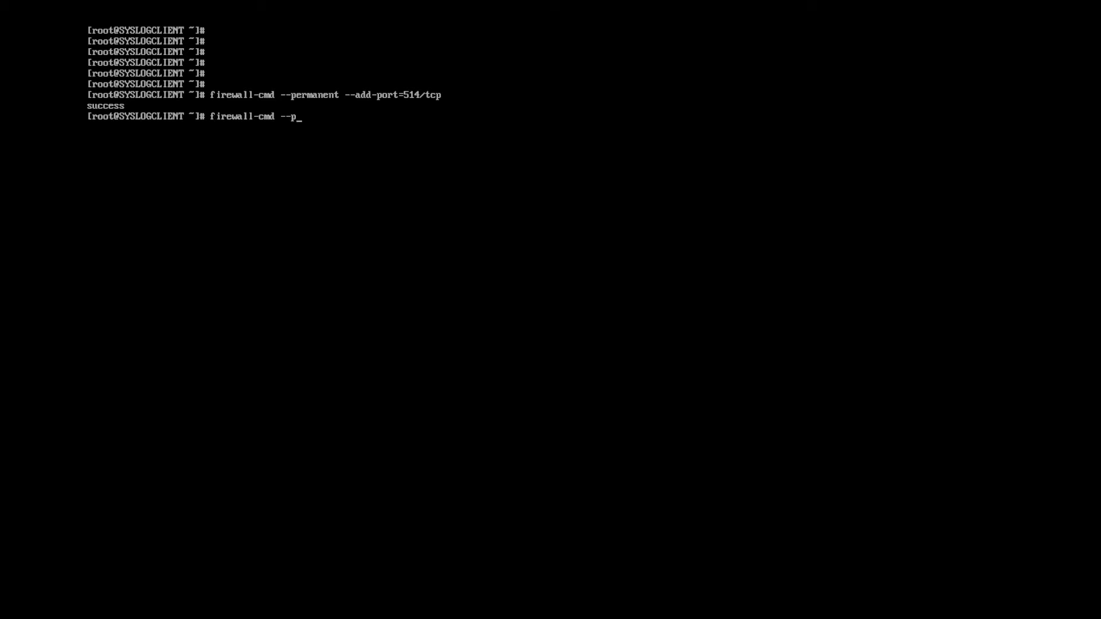
Reload firewalld, clear the screen, and type a systemctl restart for rsyslogd.
{"action": "type", "text": "reload"}
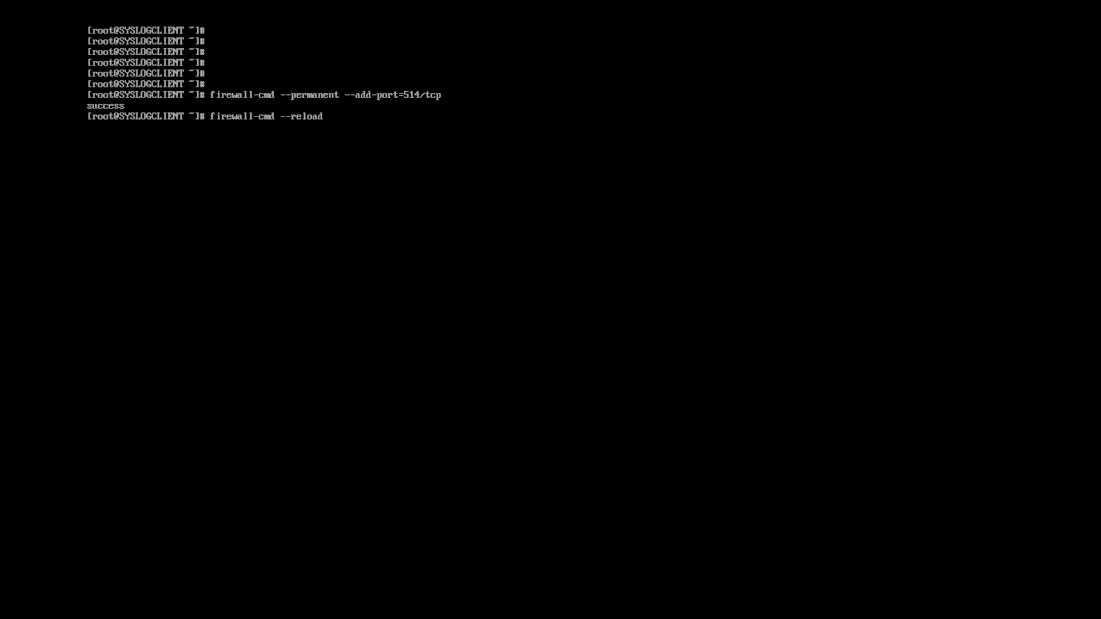
{"action": "key", "text": "Return"}
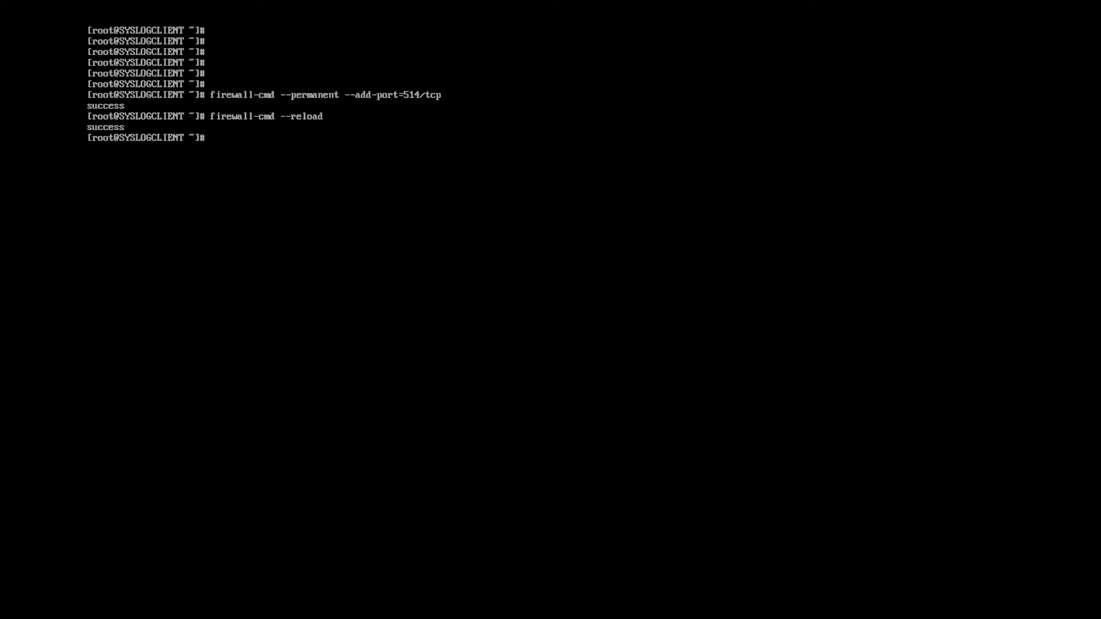
{"action": "type", "text": "clear"}
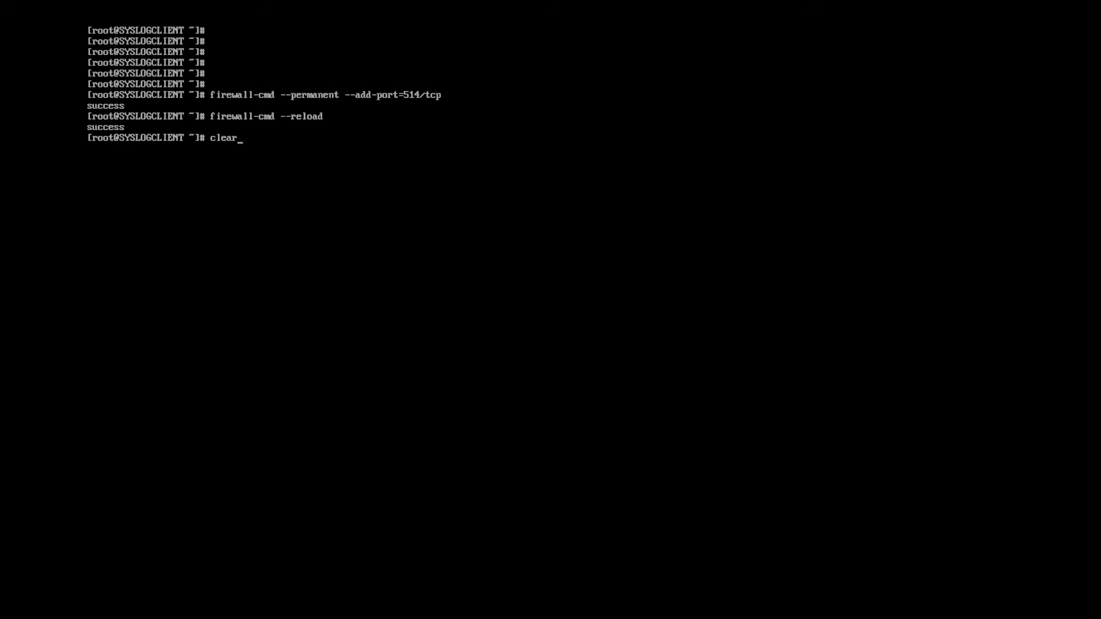
{"action": "type", "text": "systemctl restart rsyslogd"}
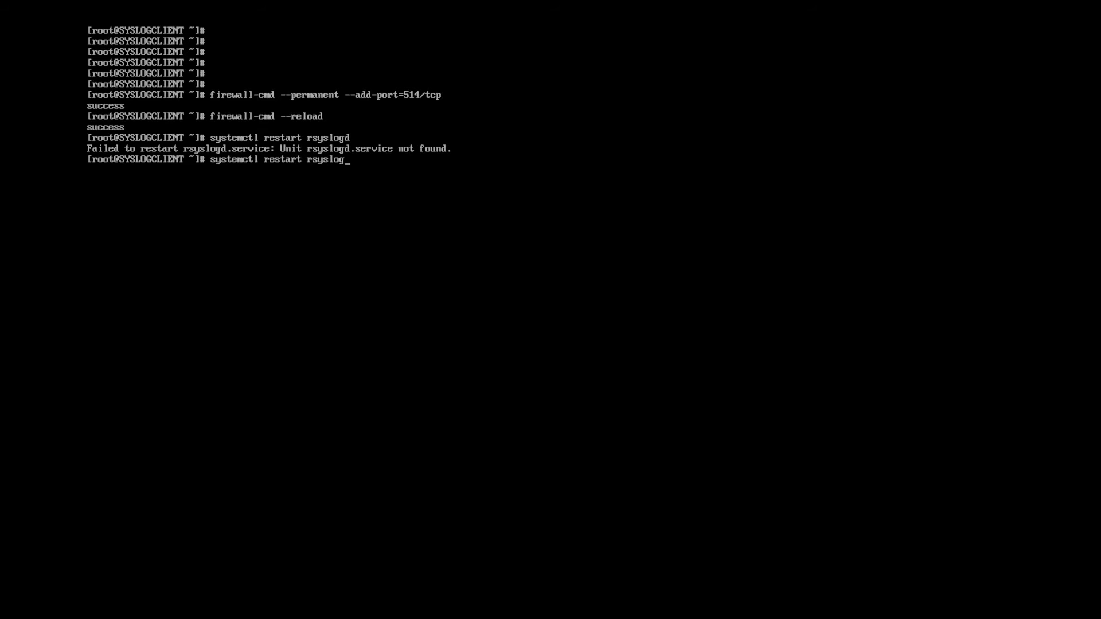
Restart rsyslog on the client, check its status, then switch to the SYSLOGSERVER console.
{"action": "key", "text": "Return"}
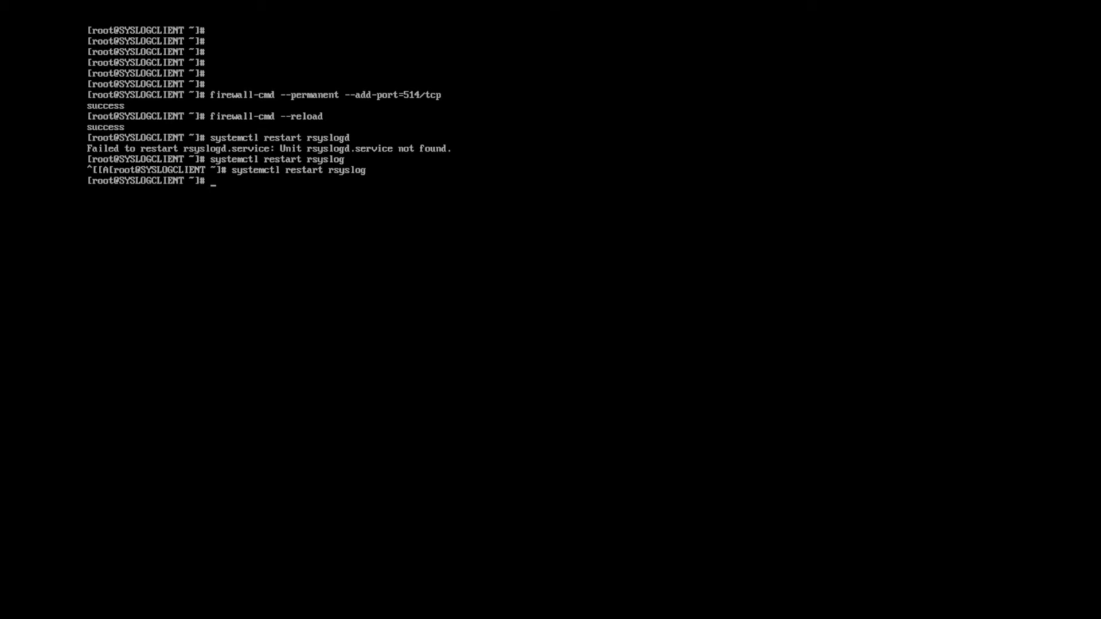
{"action": "type", "text": "systemctl restartrsyslog"}
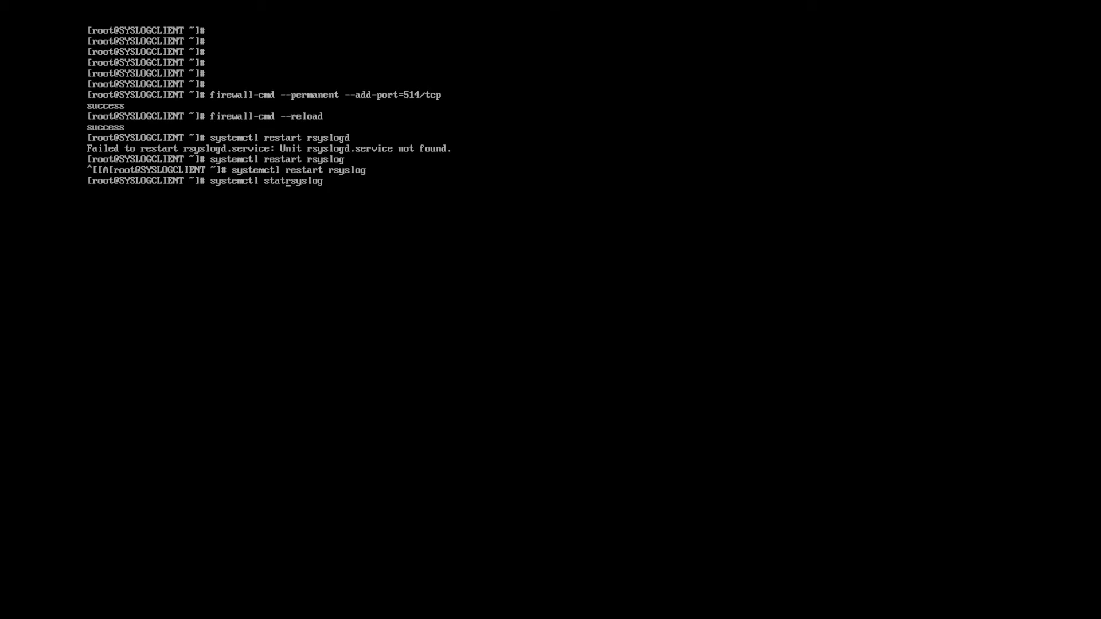
{"action": "key", "text": "Return"}
{"action": "type", "text": "systemctl status rsyslog |"}
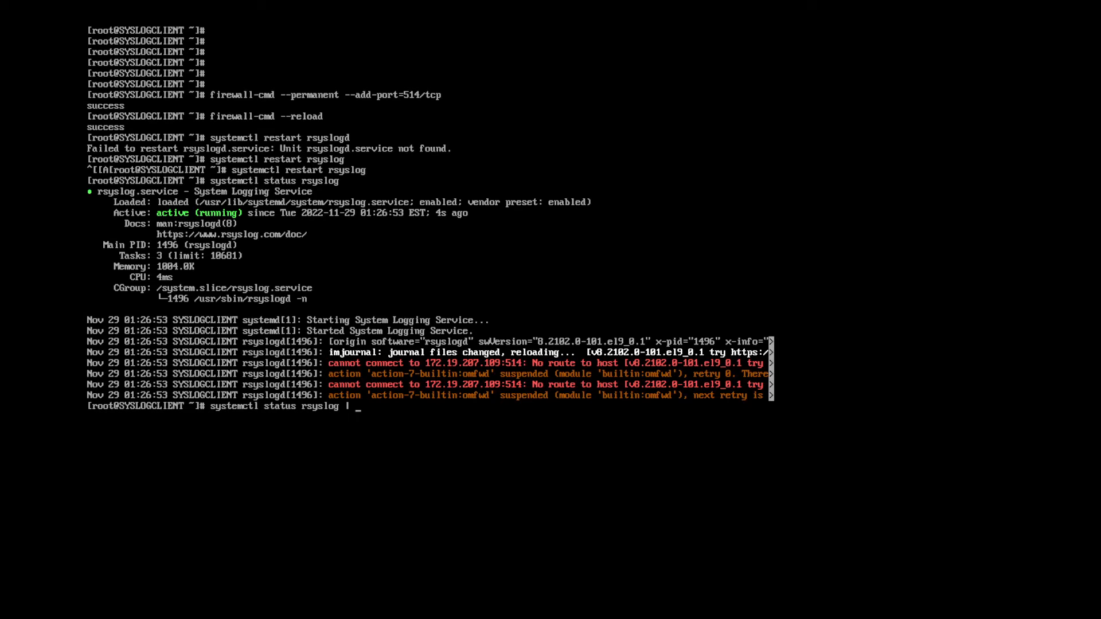
{"action": "key", "text": "Return"}
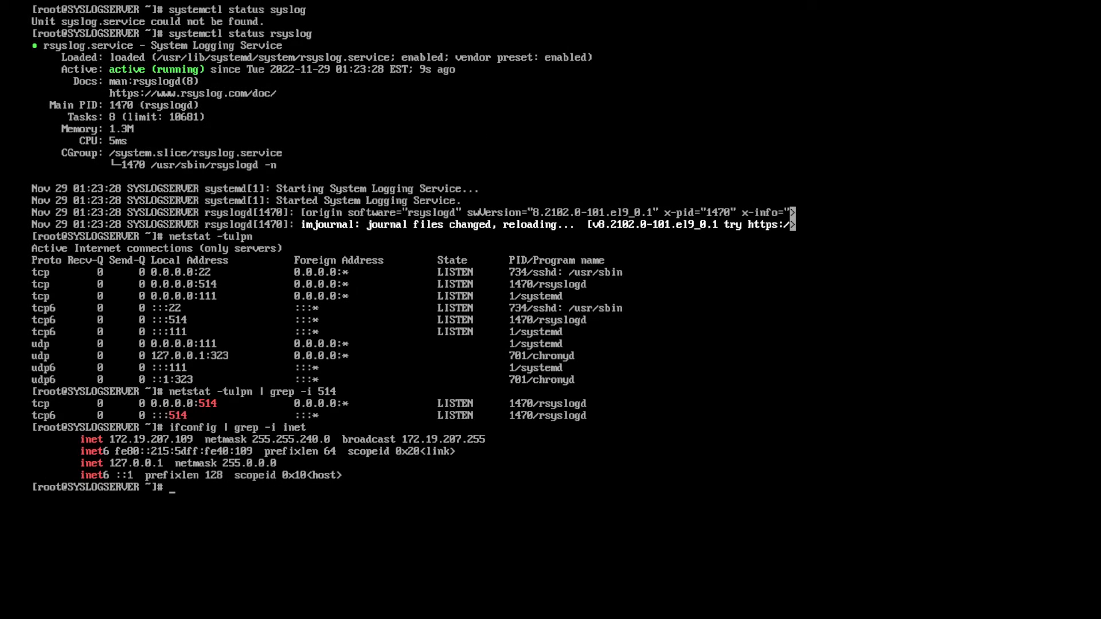
Permanently add port 514/tcp to the server's public firewall zone.
{"action": "type", "text": "fir"}
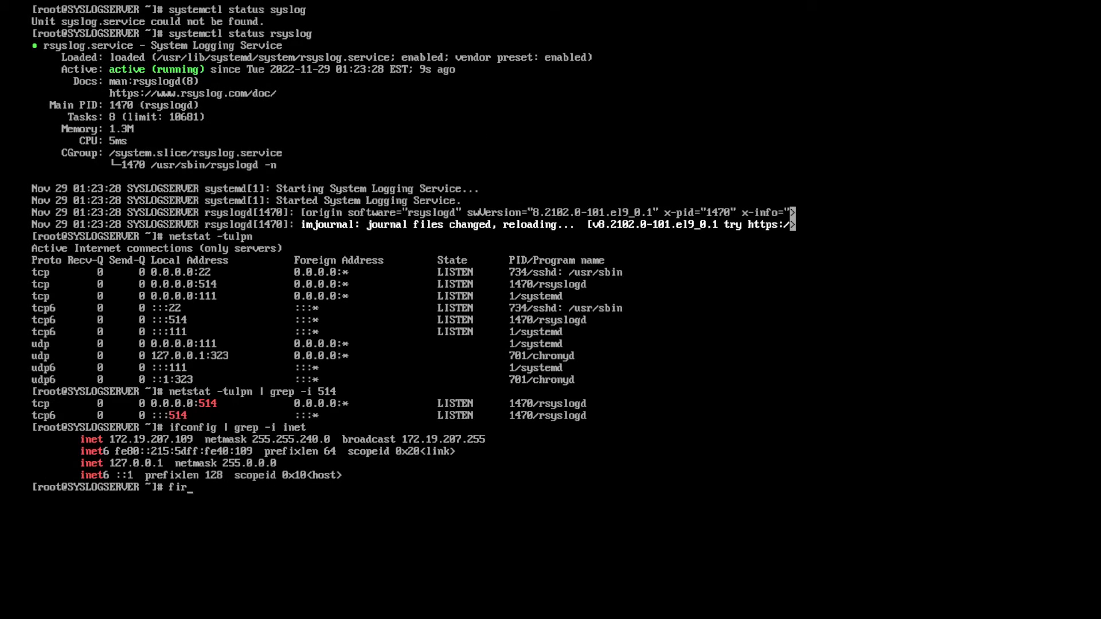
{"action": "type", "text": "ewall"}
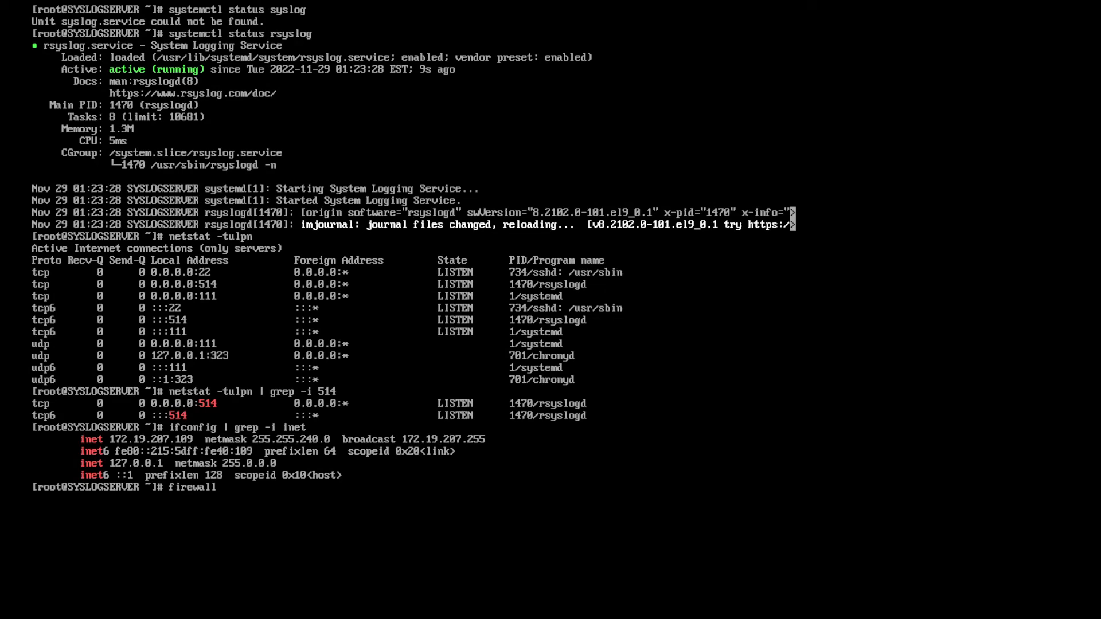
{"action": "type", "text": "-cmd"}
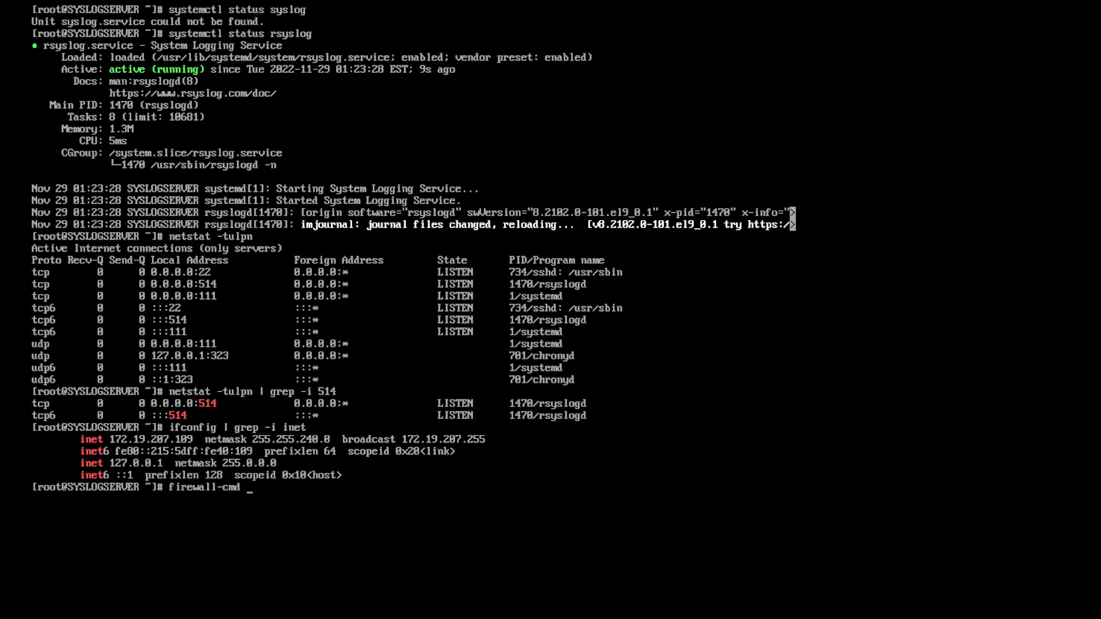
{"action": "type", "text": "--p"}
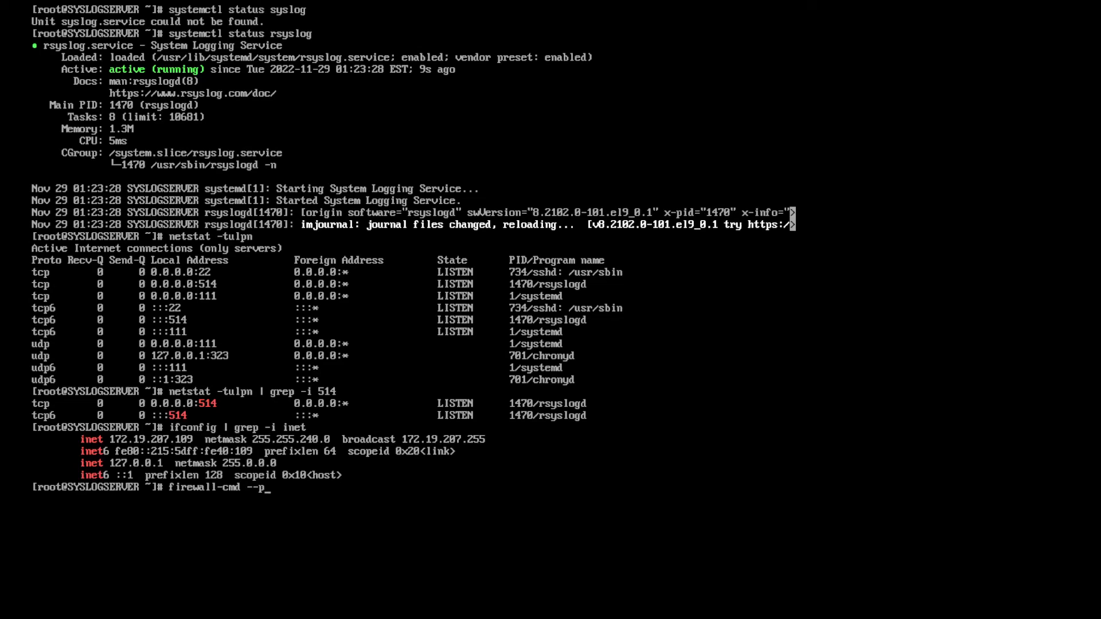
{"action": "type", "text": "ermanent --"}
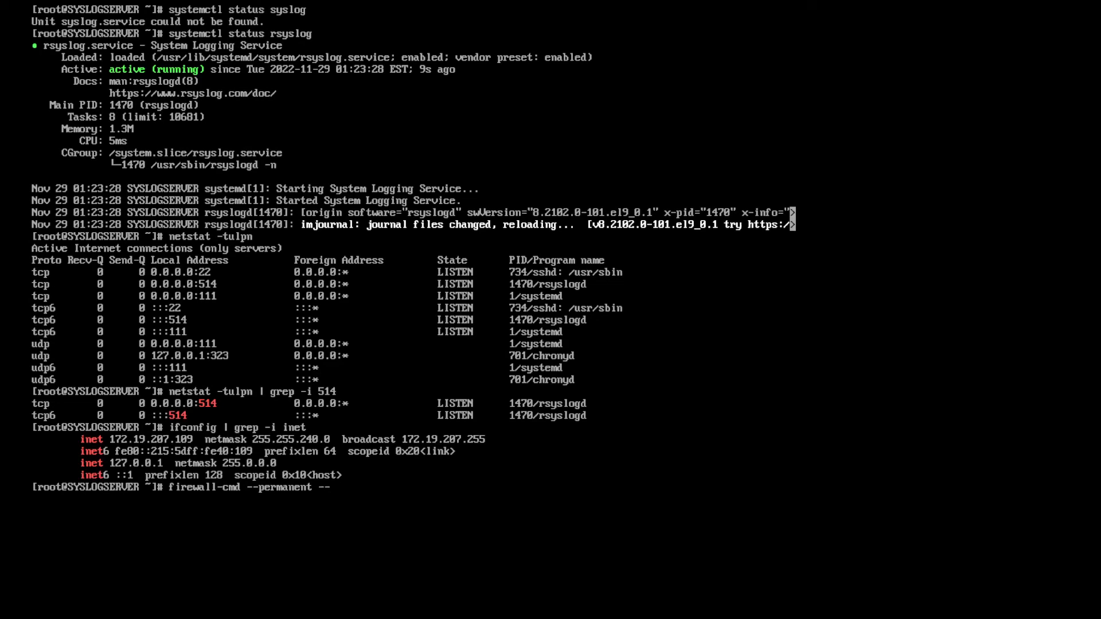
{"action": "type", "text": "--zone"}
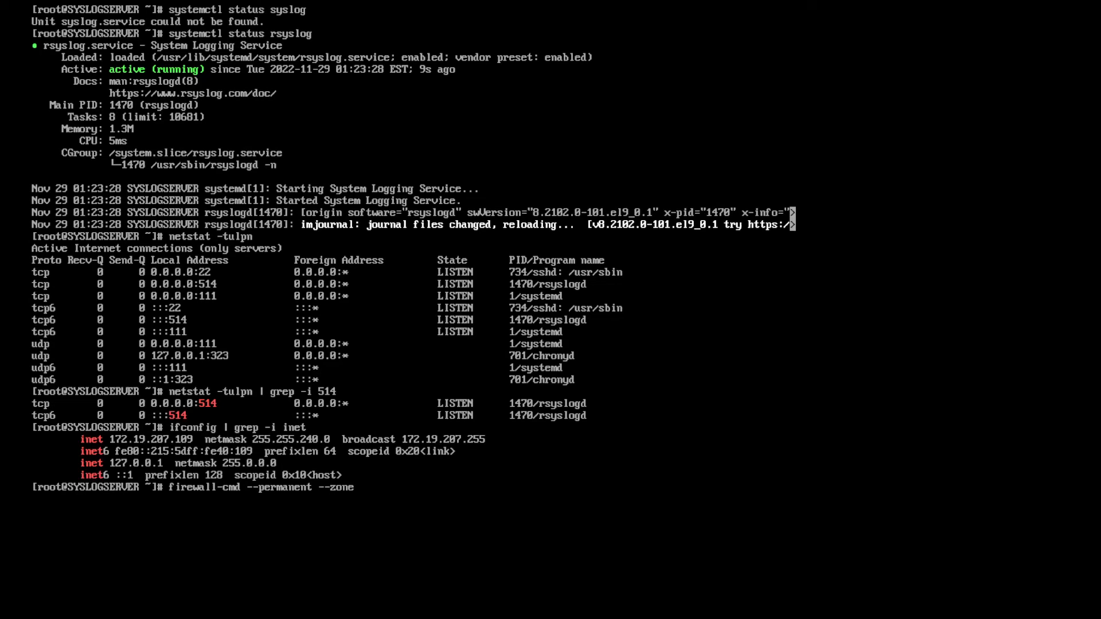
{"action": "type", "text": "publ"}
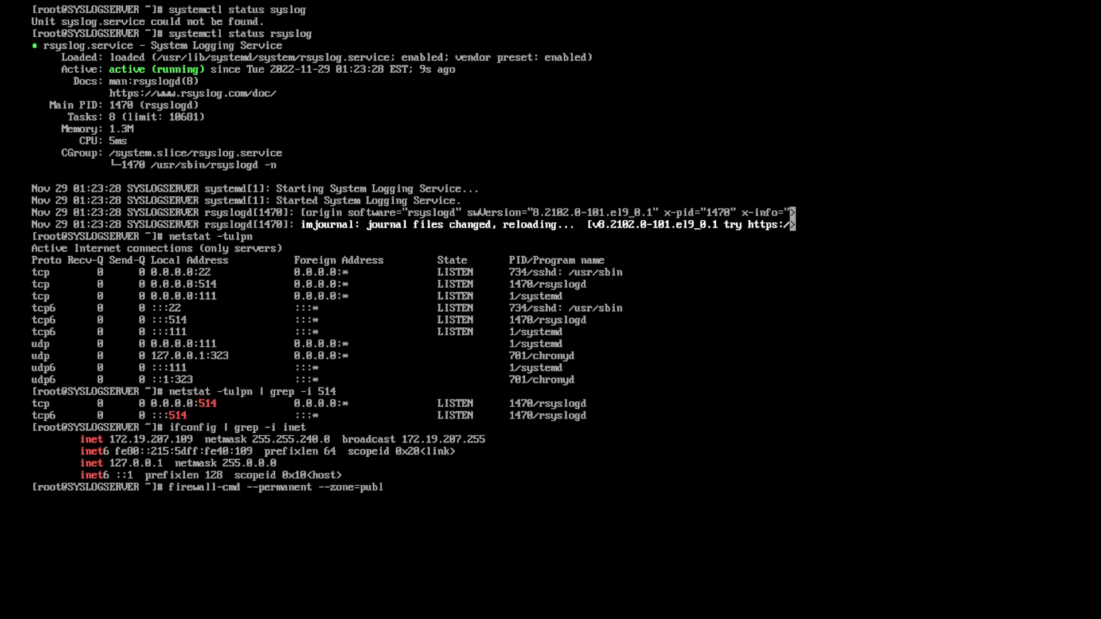
{"action": "type", "text": "ic --add-"}
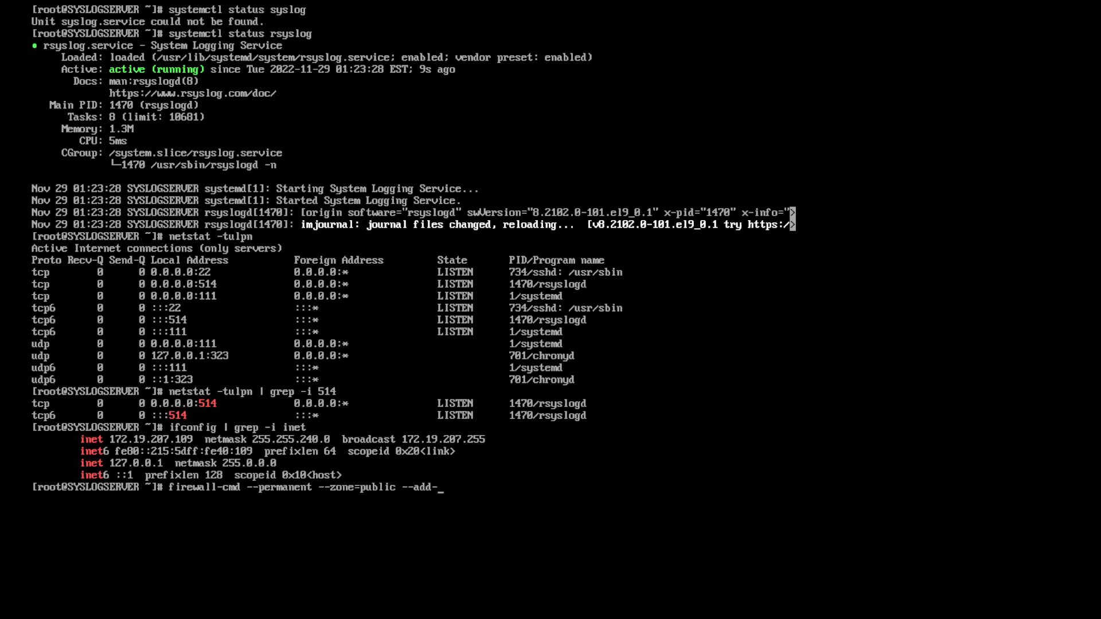
{"action": "type", "text": "port"}
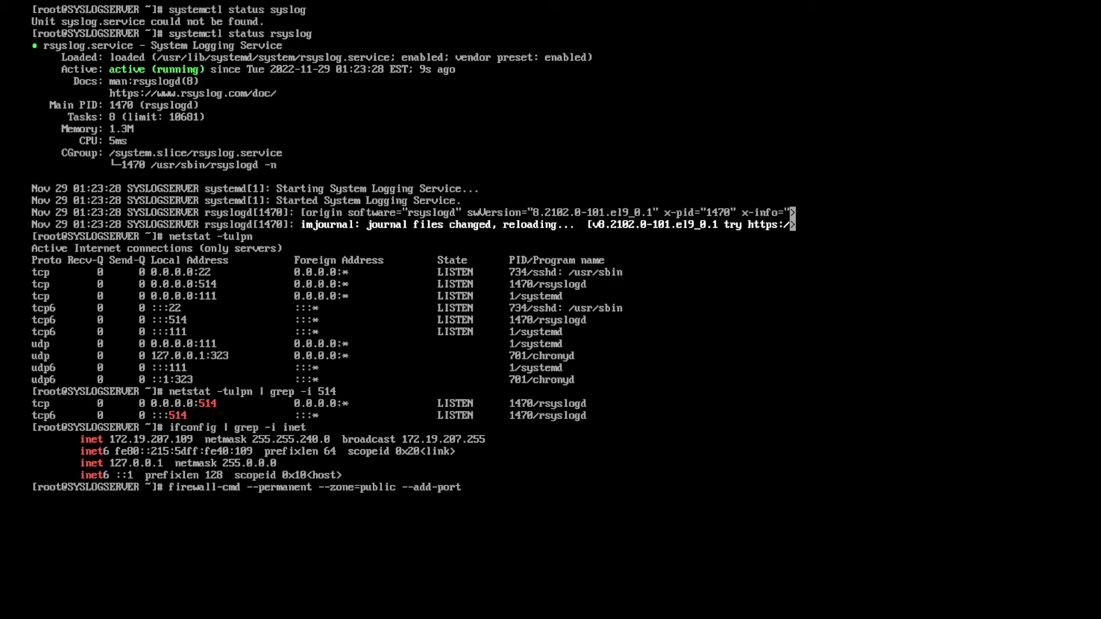
{"action": "type", "text": "=514"}
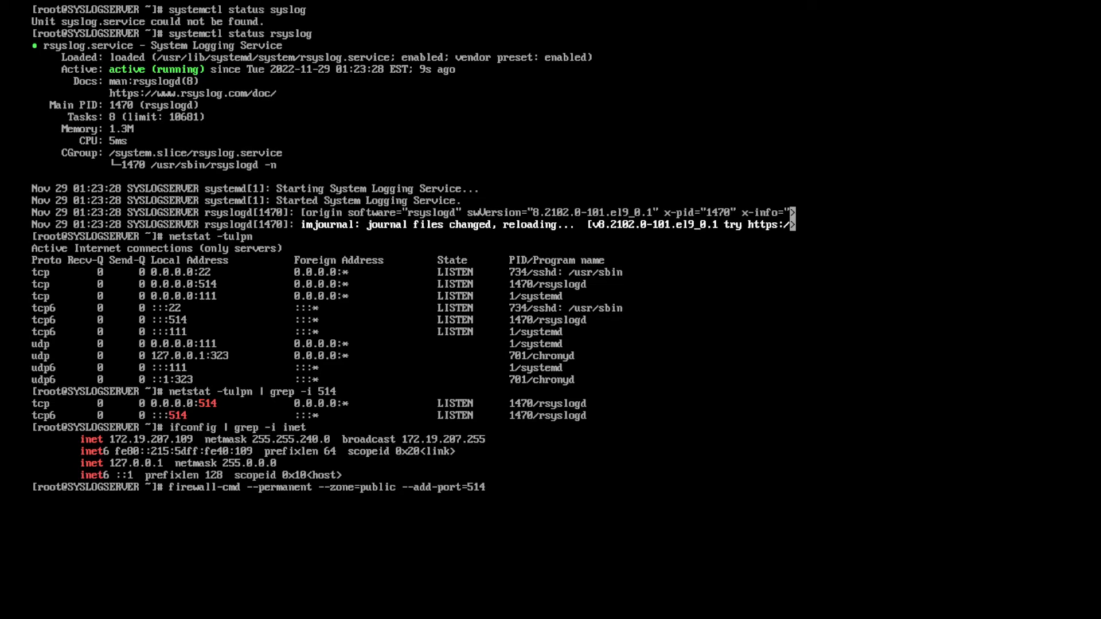
{"action": "type", "text": "/"}
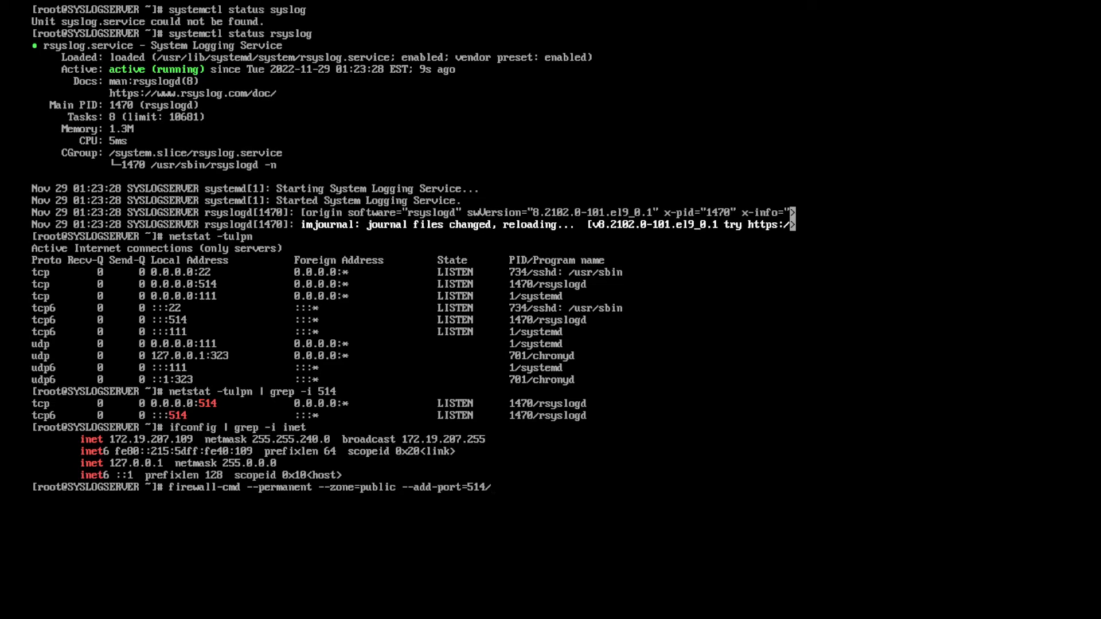
{"action": "key", "text": "Return"}
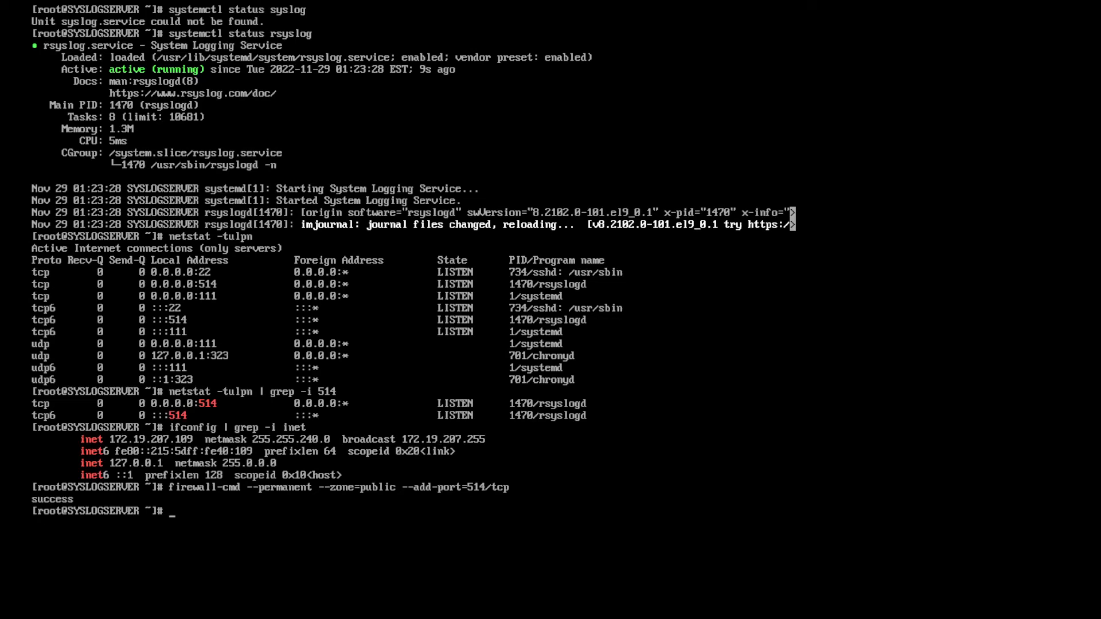
Reload the server's firewall so the 514/tcp rule takes effect.
{"action": "type", "text": "firewall-cmd --permanent --zone=public -"}
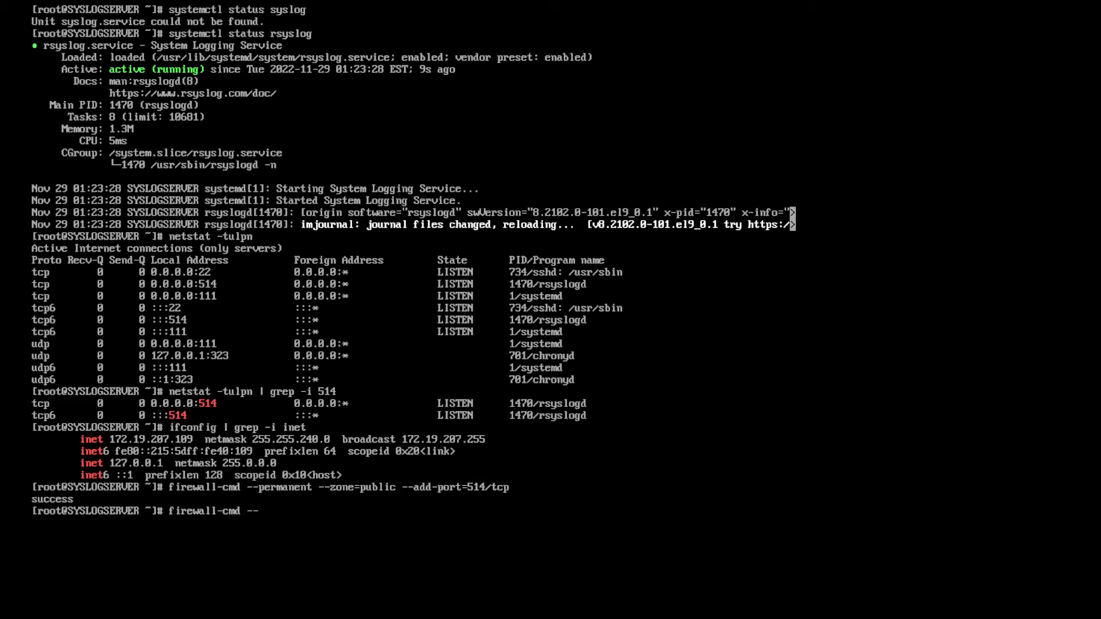
{"action": "type", "text": "reload"}
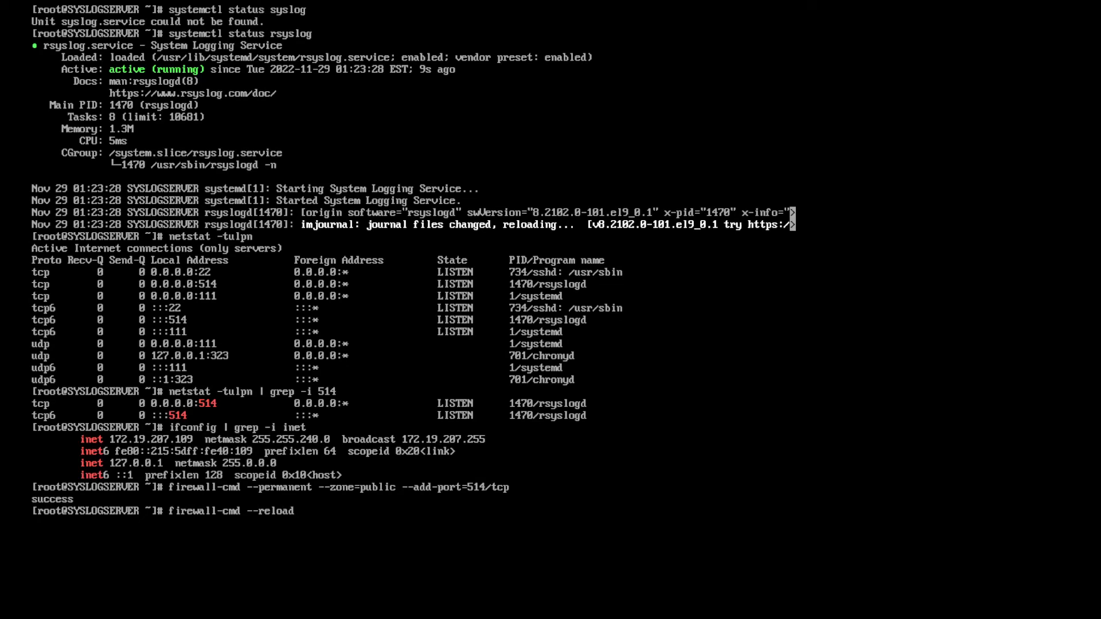
{"action": "key", "text": "Return"}
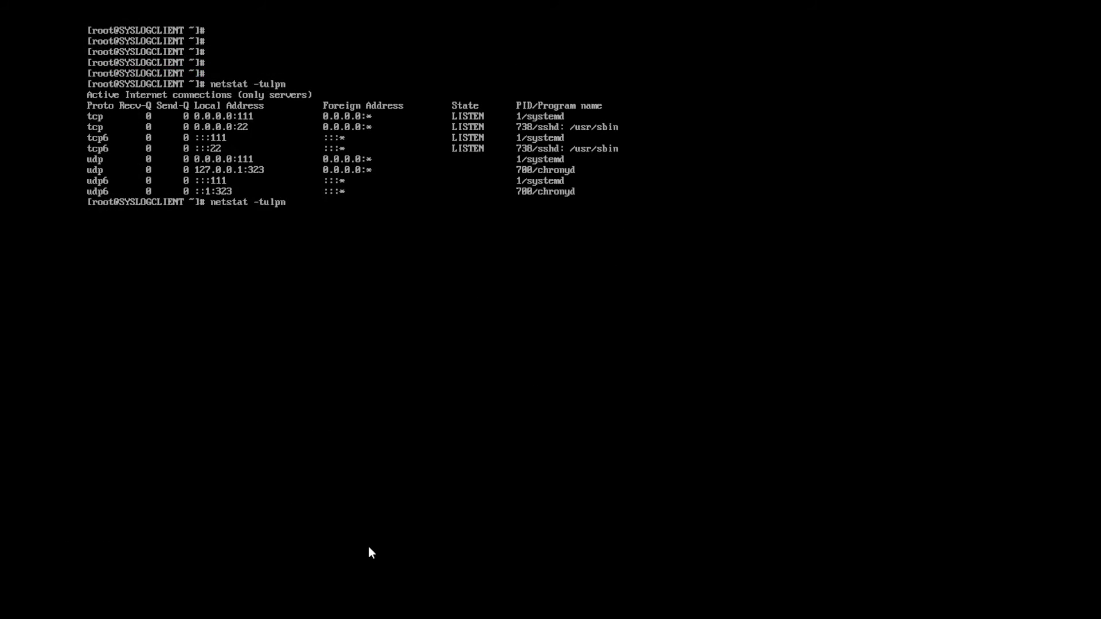
Permanently allow TCP 514 in the client's public zone and reload its firewall.
{"action": "type", "text": "systemctl status rsyslog"}
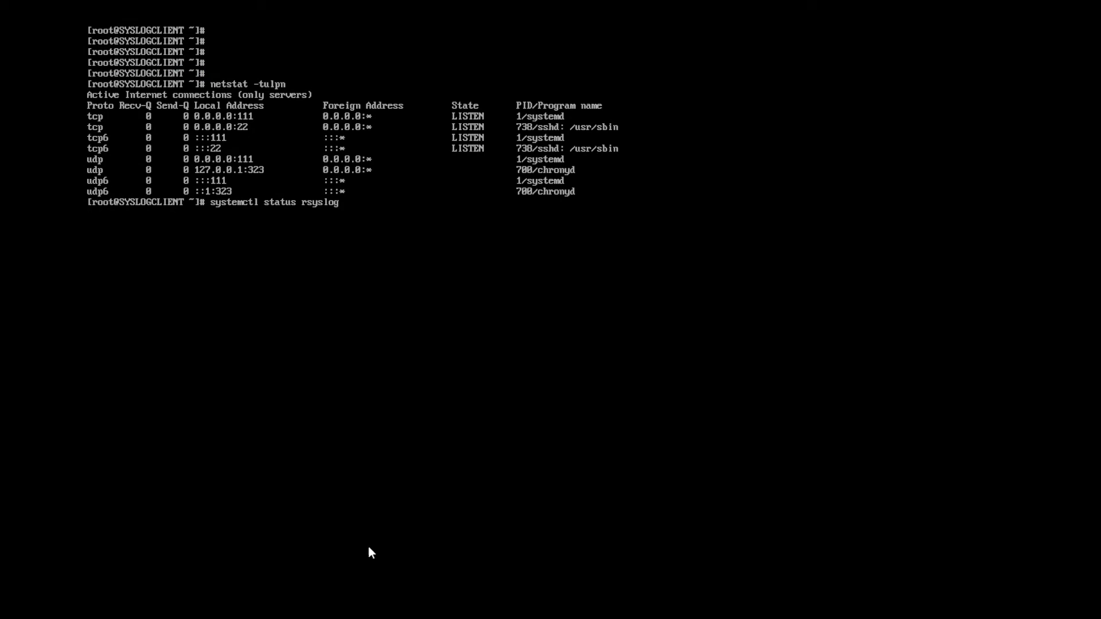
{"action": "type", "text": "firewall-cmd --permanent --add-port=514/tcp"}
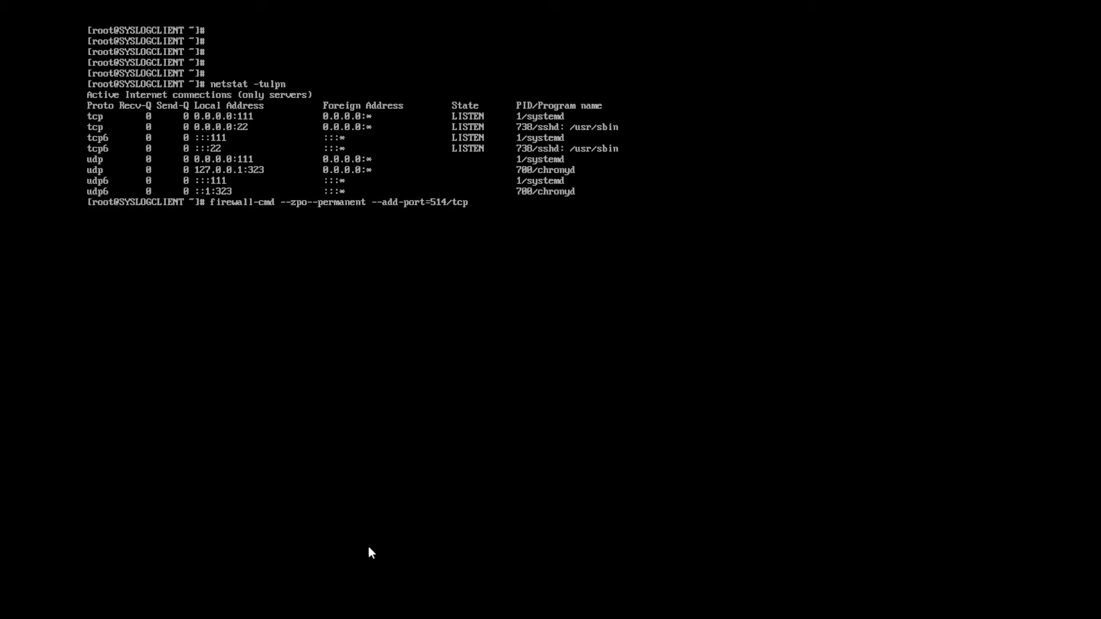
{"action": "type", "text": "zone="}
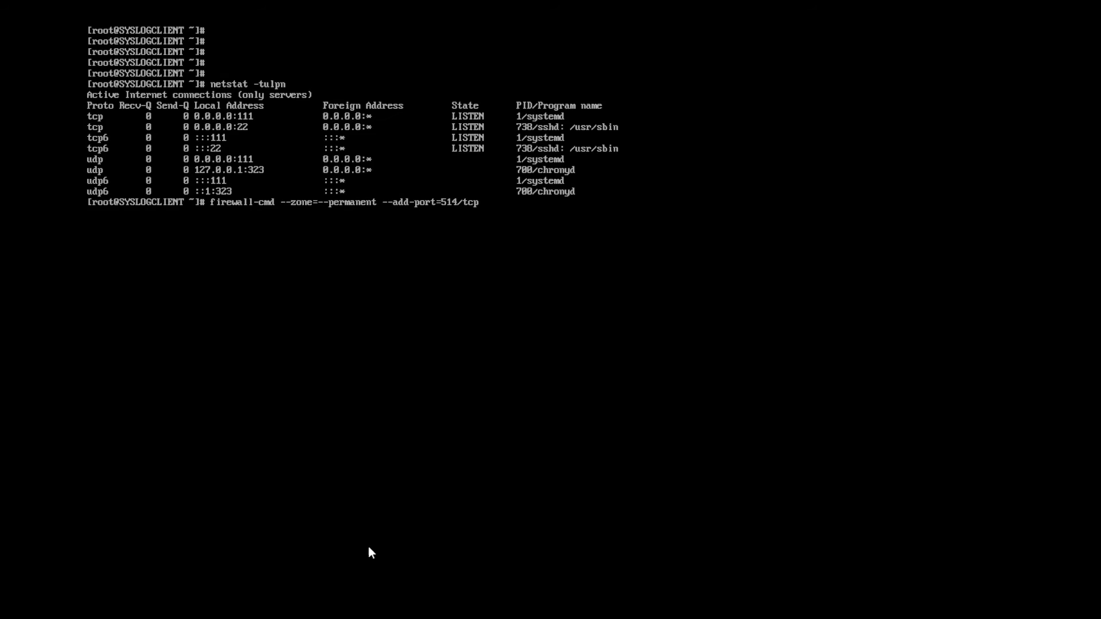
{"action": "type", "text": "public"}
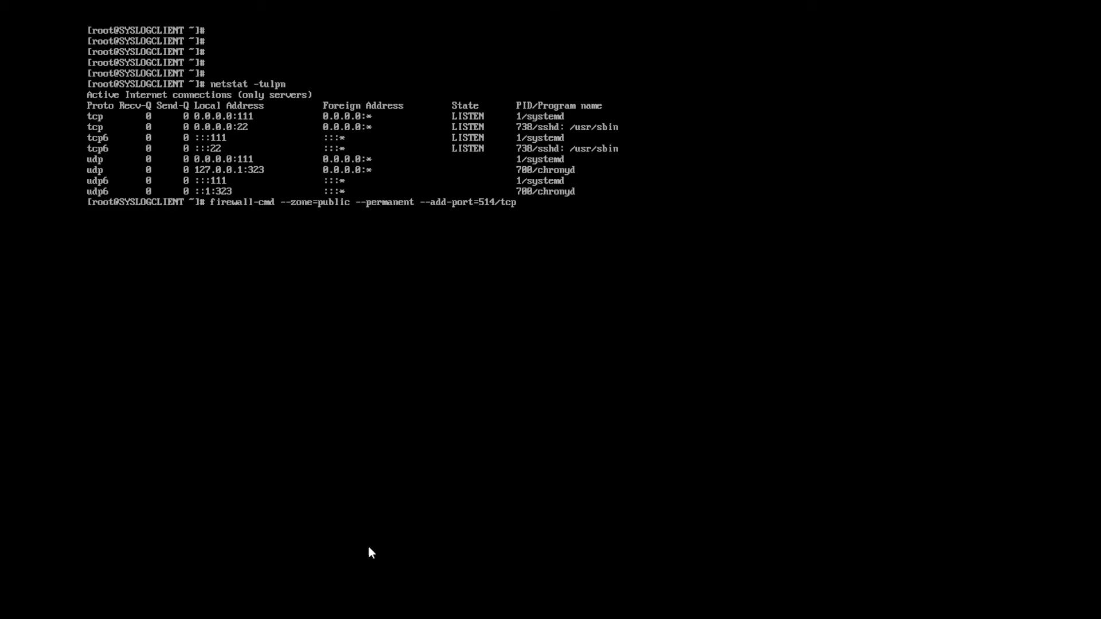
{"action": "key", "text": "Return"}
{"action": "type", "text": "firewall-cmd --zone=public --permanent --a"}
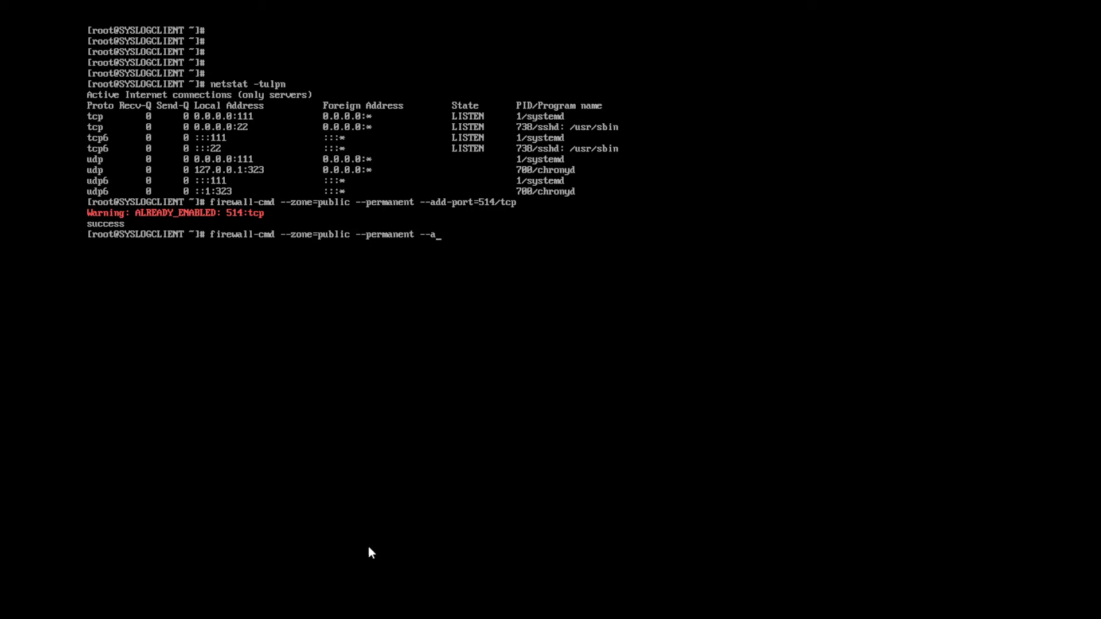
{"action": "key", "text": "BackSpace"}
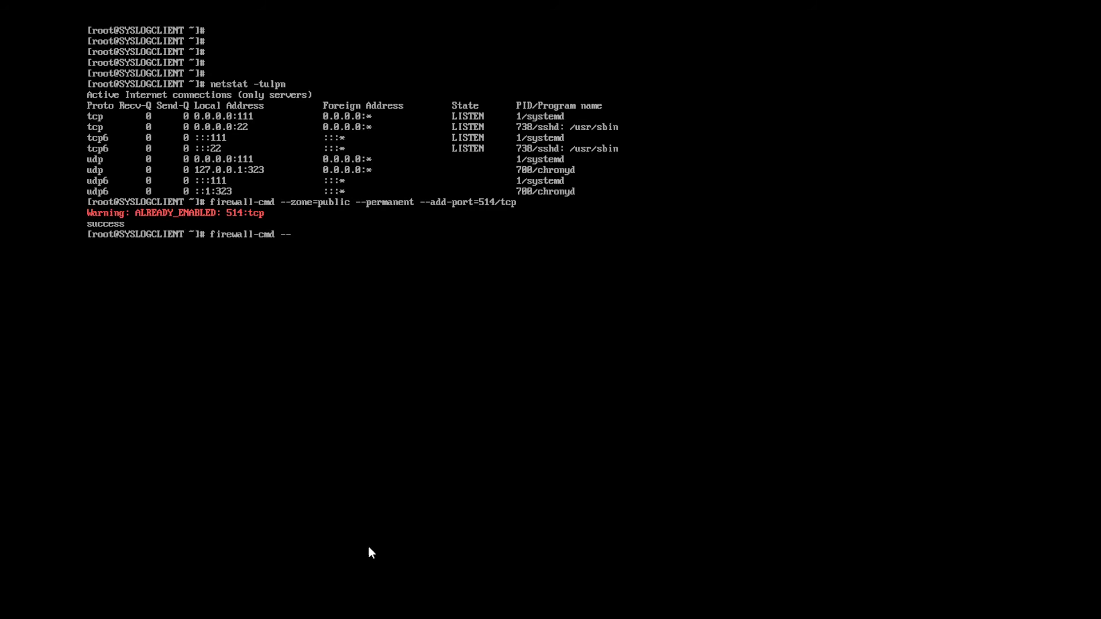
{"action": "key", "text": "Return"}
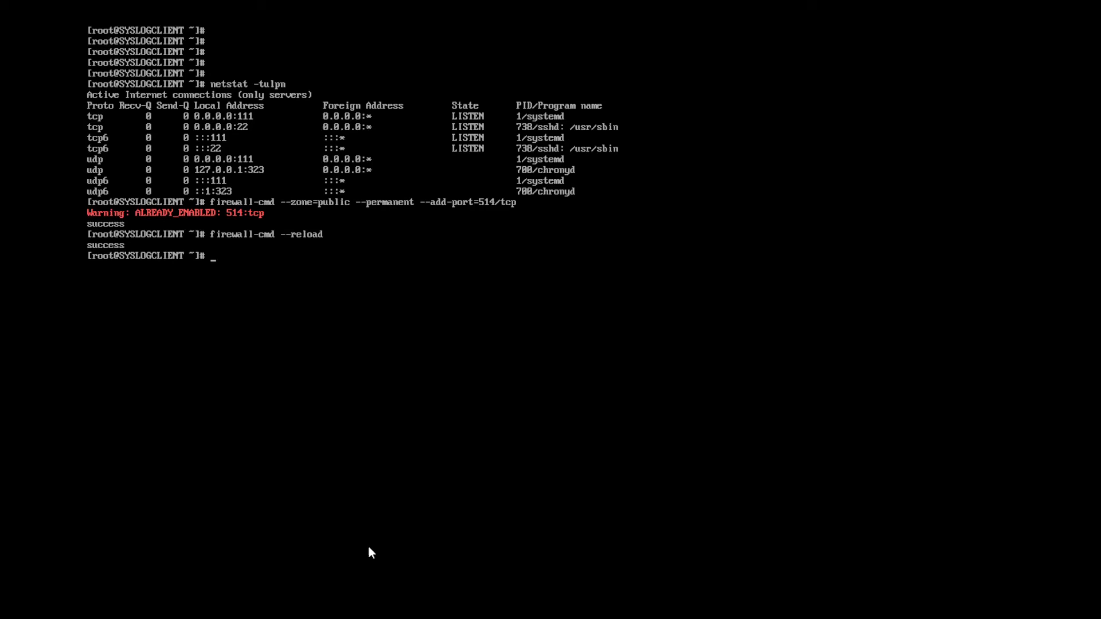
Confirm client rsyslog is active using systemctl status rsyslog | less, then quit.
{"action": "type", "text": "firewall-cmd --zone=public --permanent --add-port=514/tcp"}
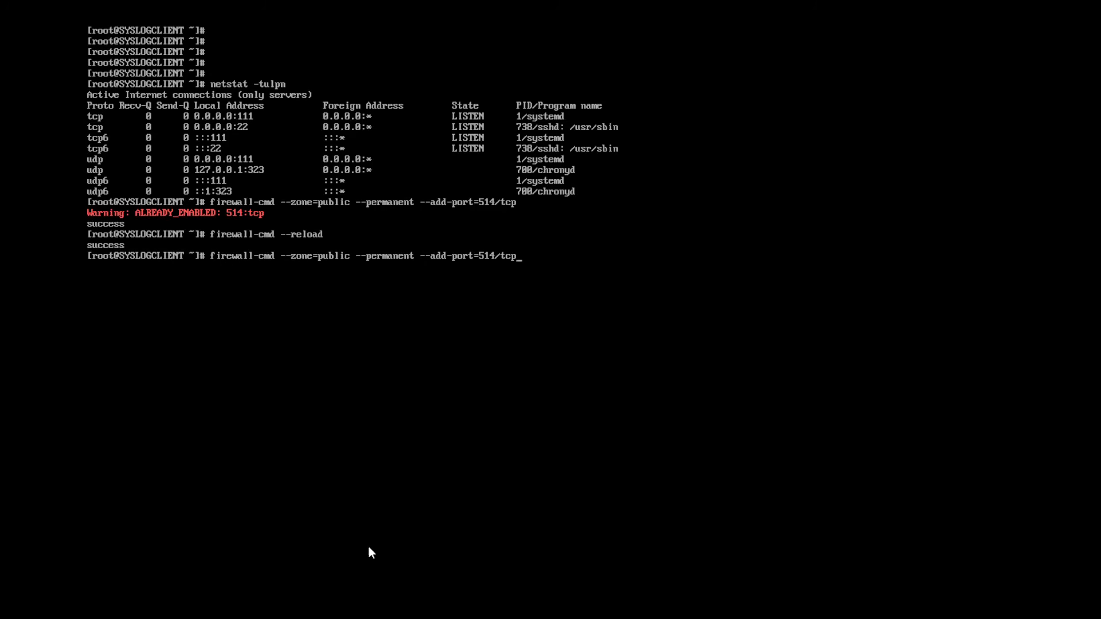
{"action": "type", "text": "systemctl status rsyslog"}
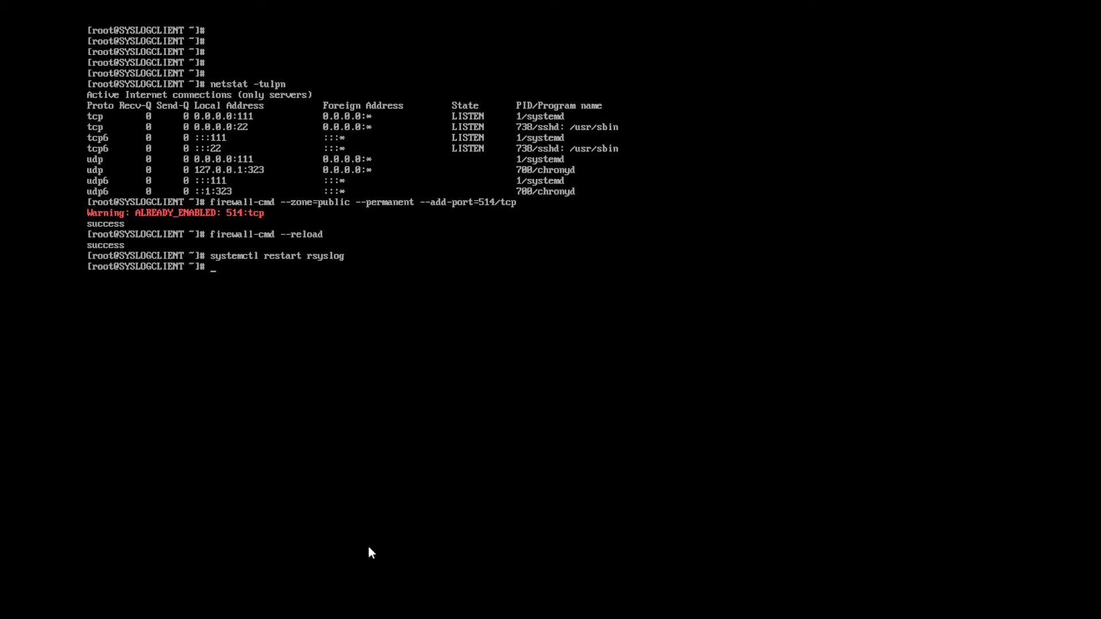
{"action": "type", "text": "systemctl status rsyslog | less"}
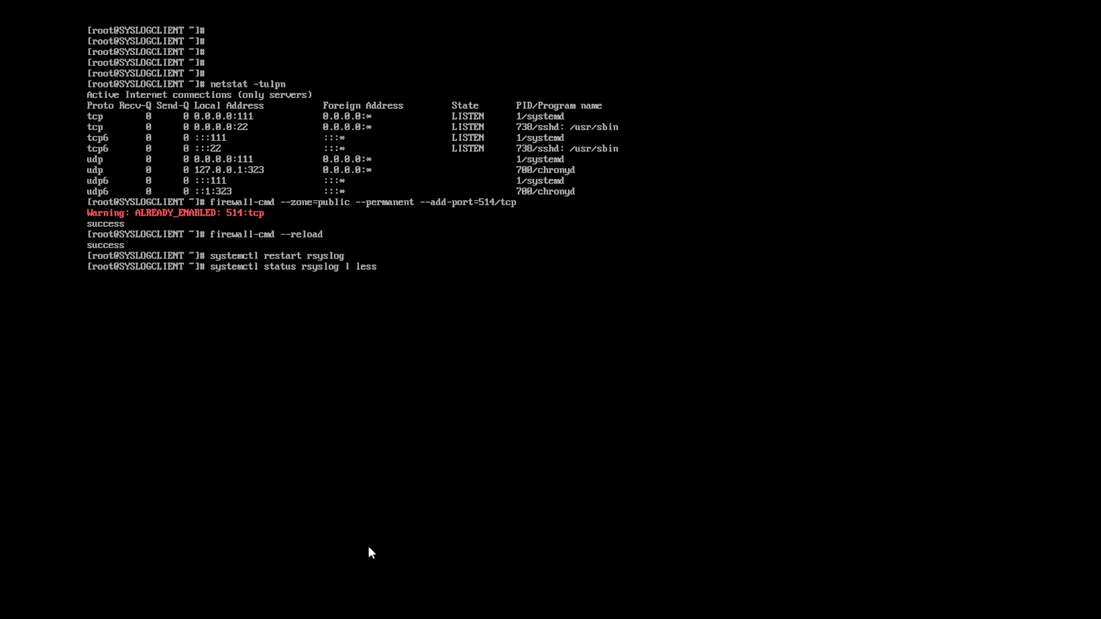
{"action": "key", "text": "Return"}
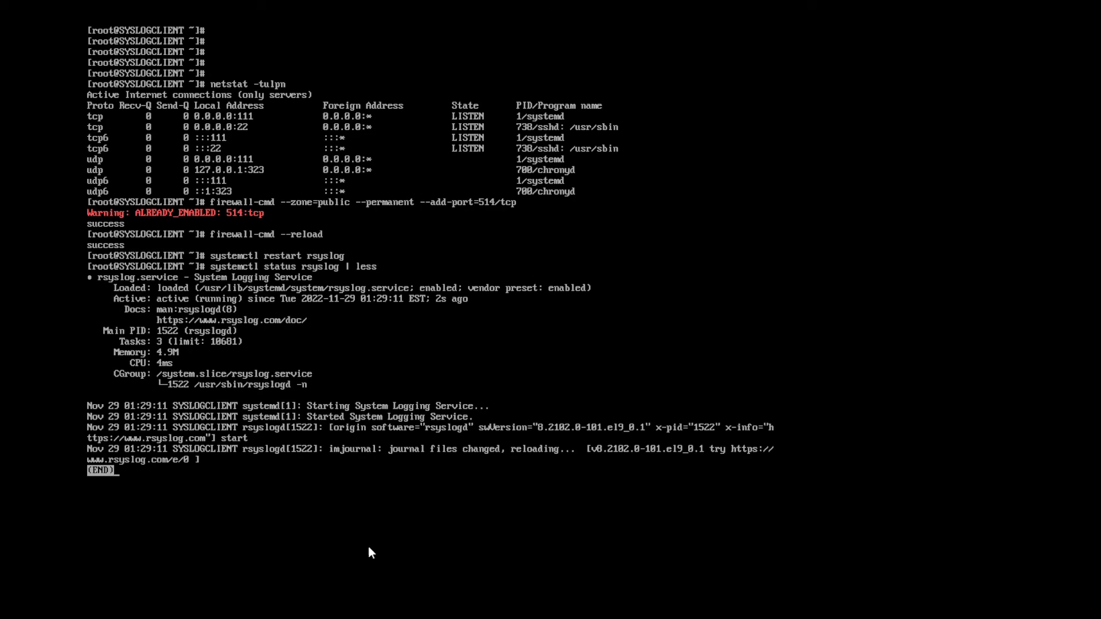
{"action": "key", "text": "q"}
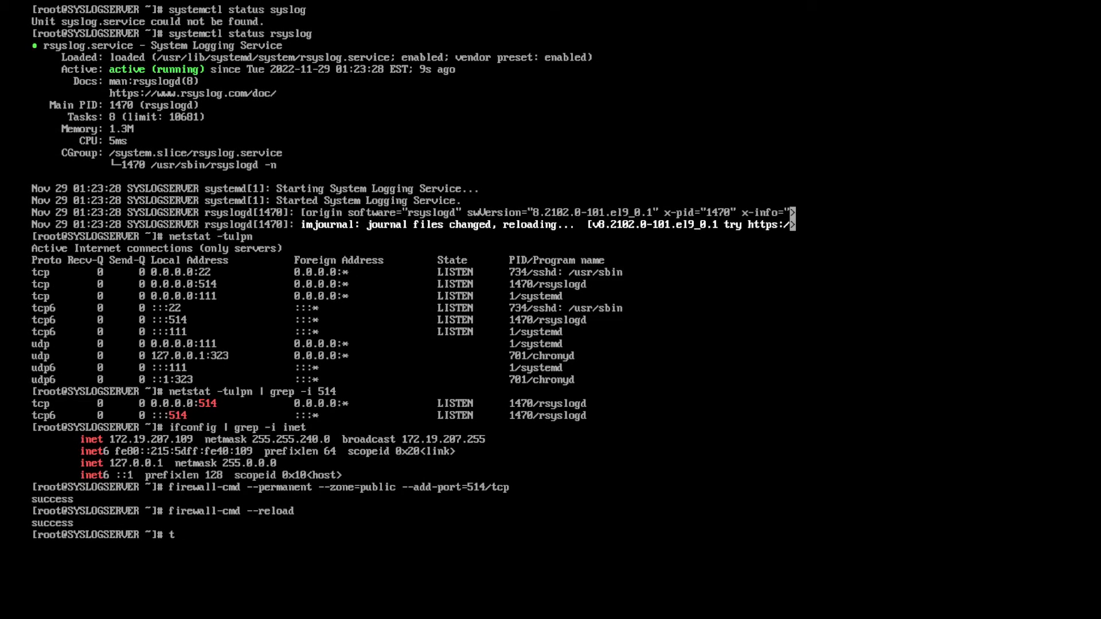
Follow /var/log/messages live on the server with tail -f.
{"action": "type", "text": "ail -f /"}
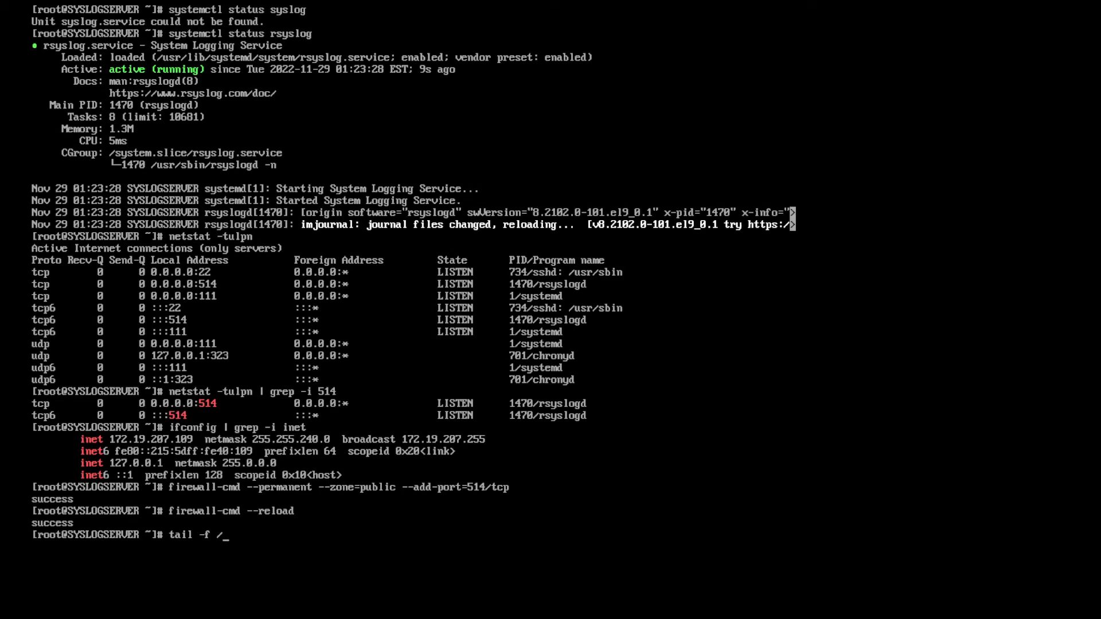
{"action": "type", "text": "var/log/me"}
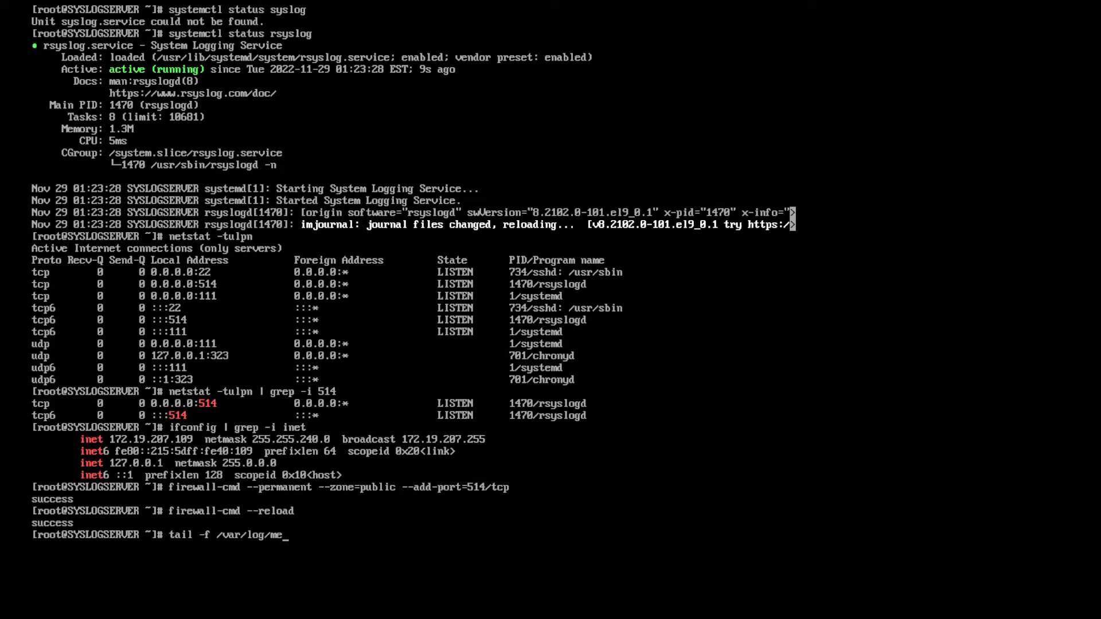
{"action": "type", "text": "ssages"}
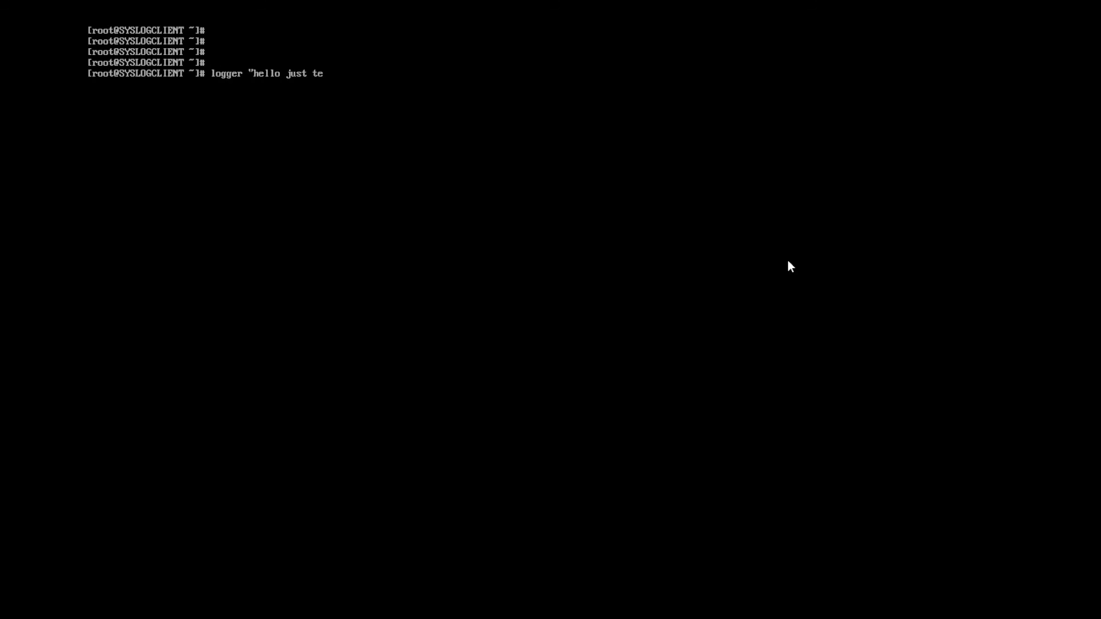
Finish typing the client command logger "hello just testing".
{"action": "type", "text": "sting\""}
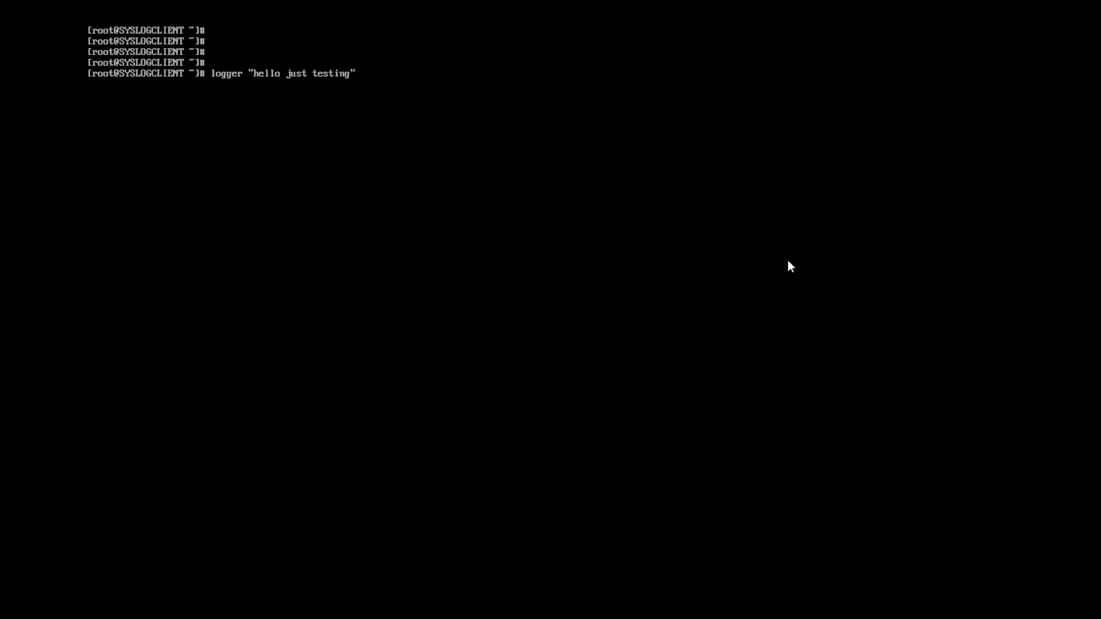